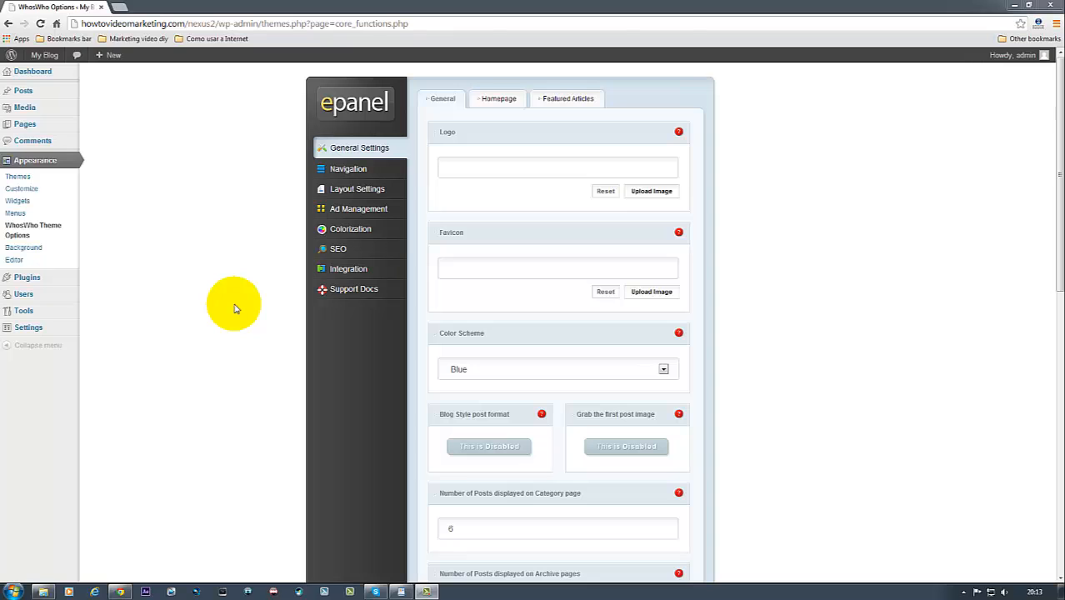
mouse_move(688, 150)
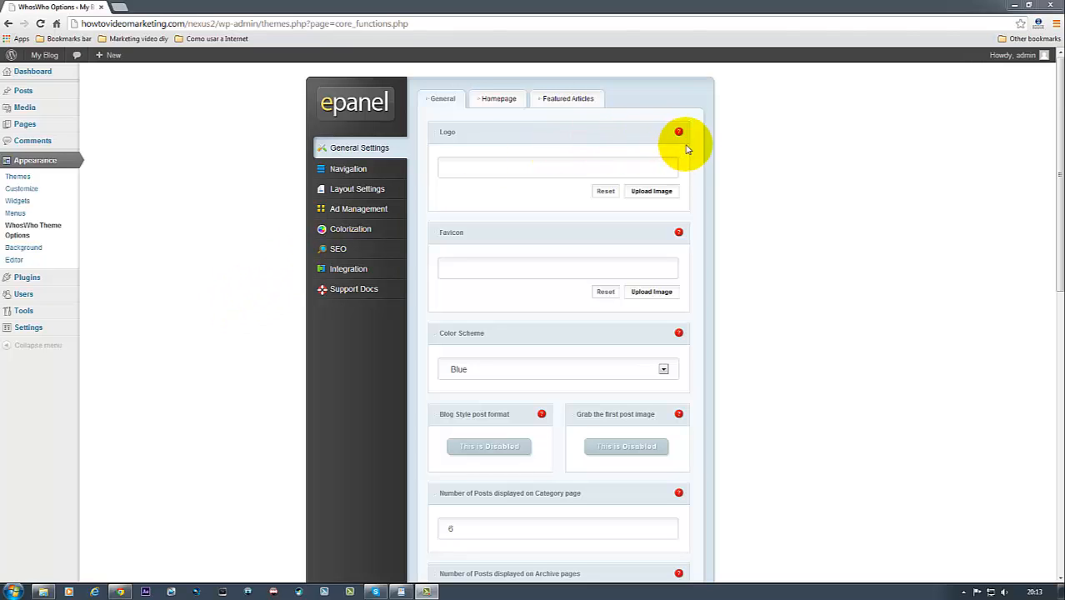
Upload the Marketing-video-Diy-LOGO-enchased PNG through the Logo option's media uploader.
click(678, 132)
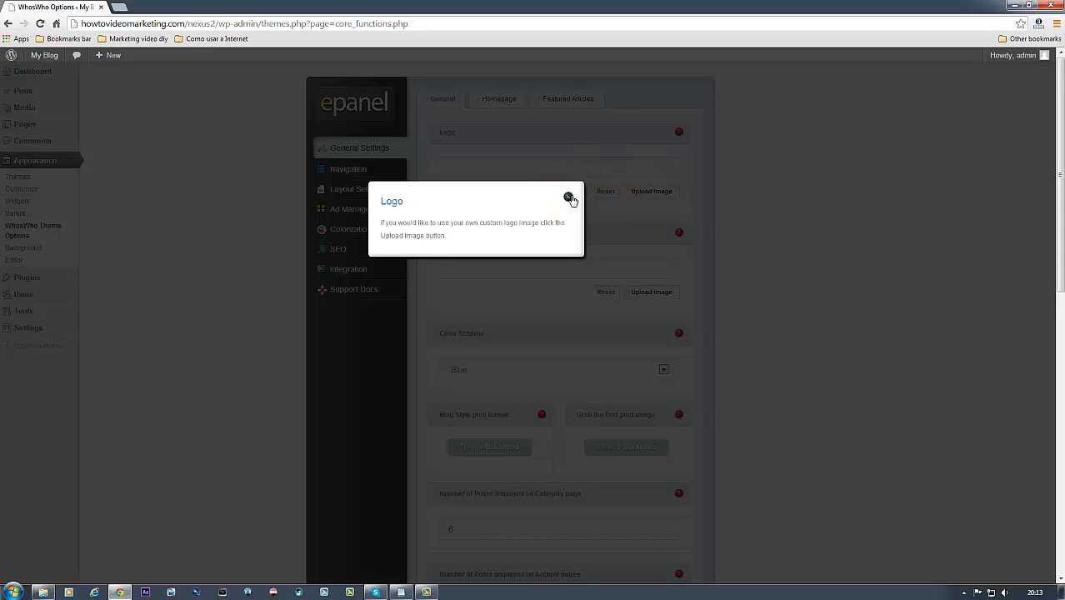
click(569, 199)
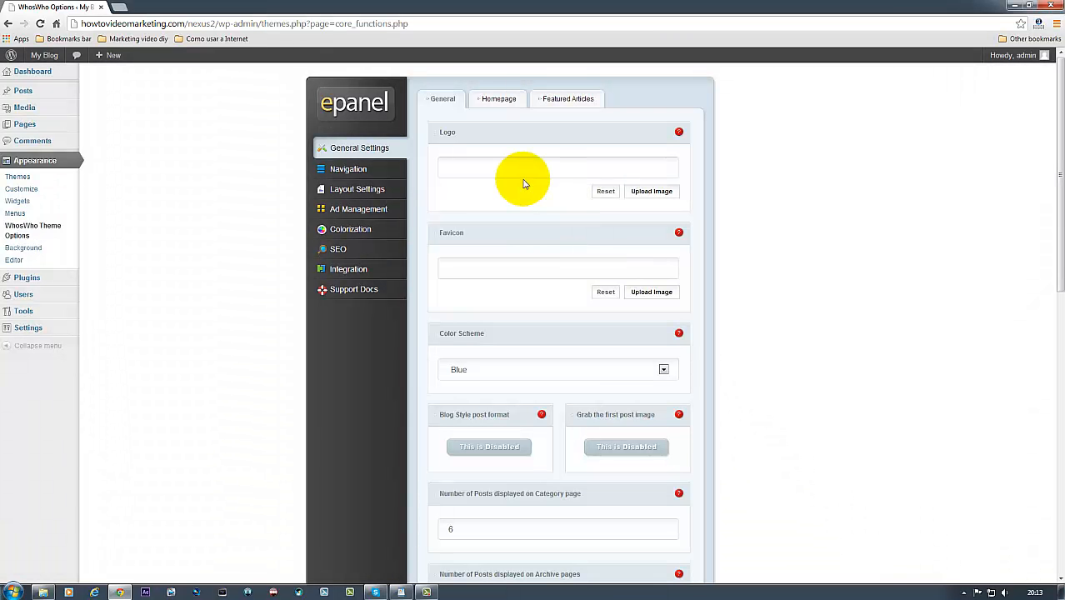
mouse_move(467, 185)
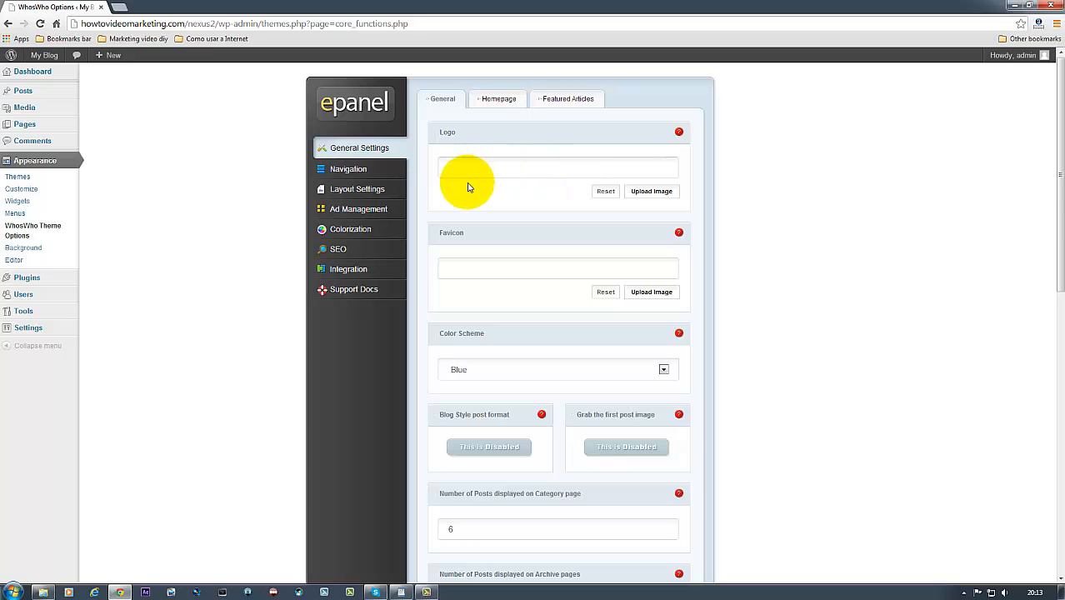
mouse_move(634, 182)
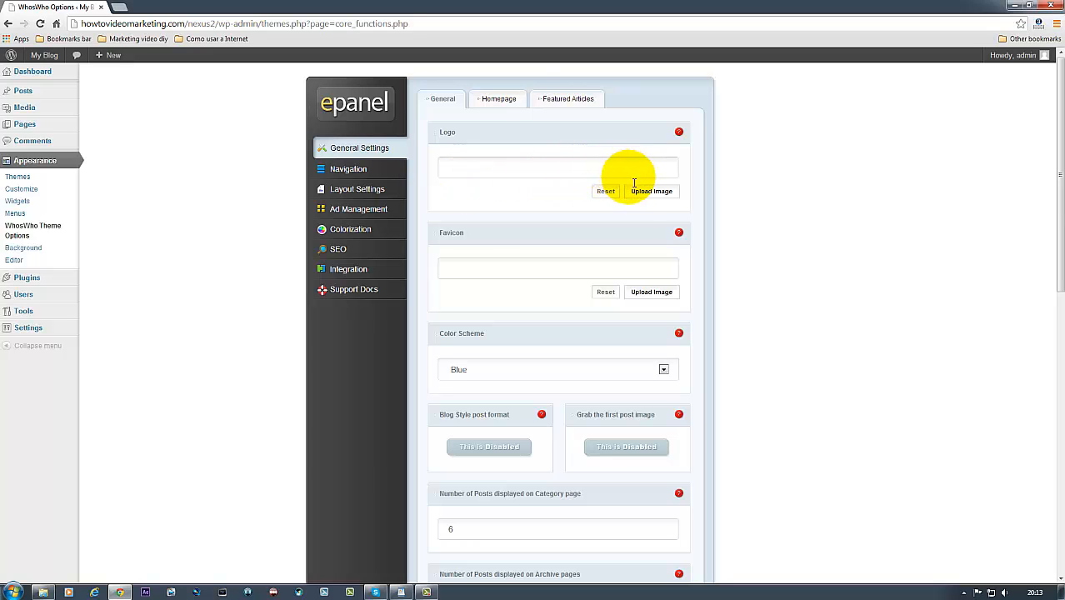
click(651, 191)
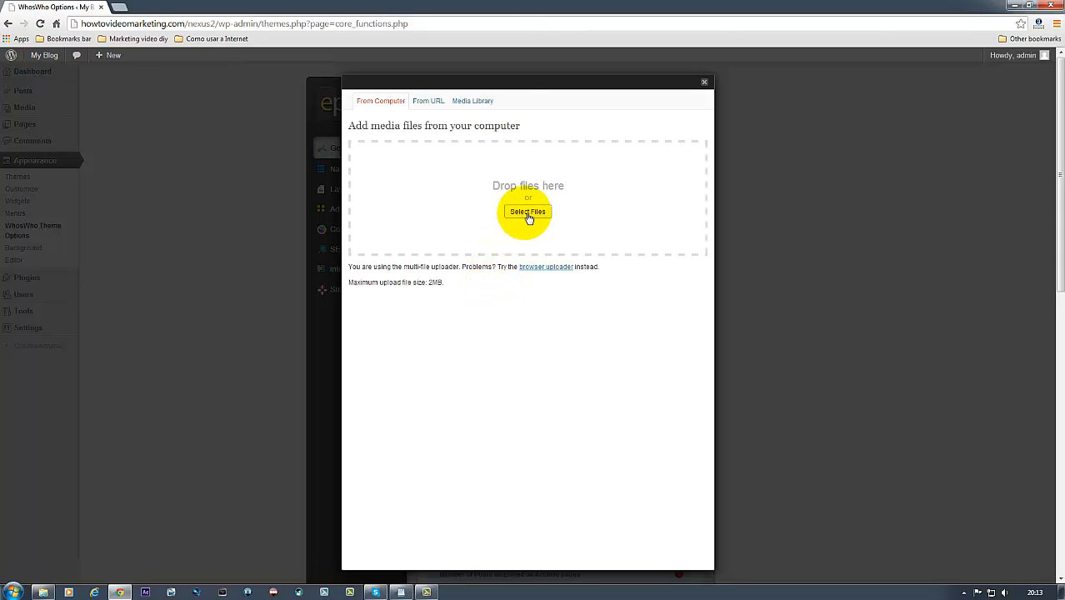
click(528, 211)
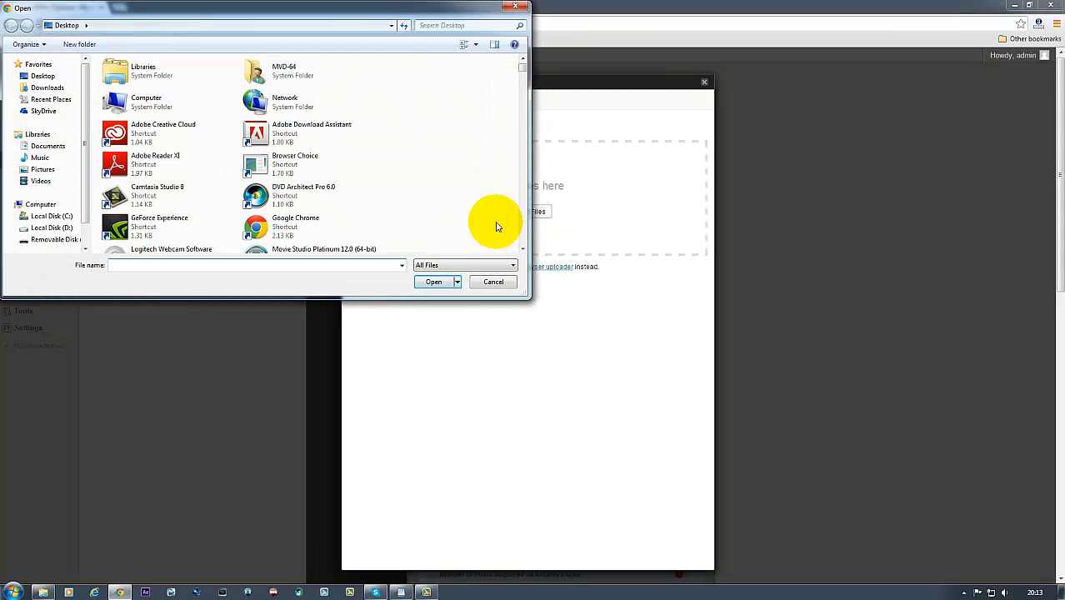
click(493, 282)
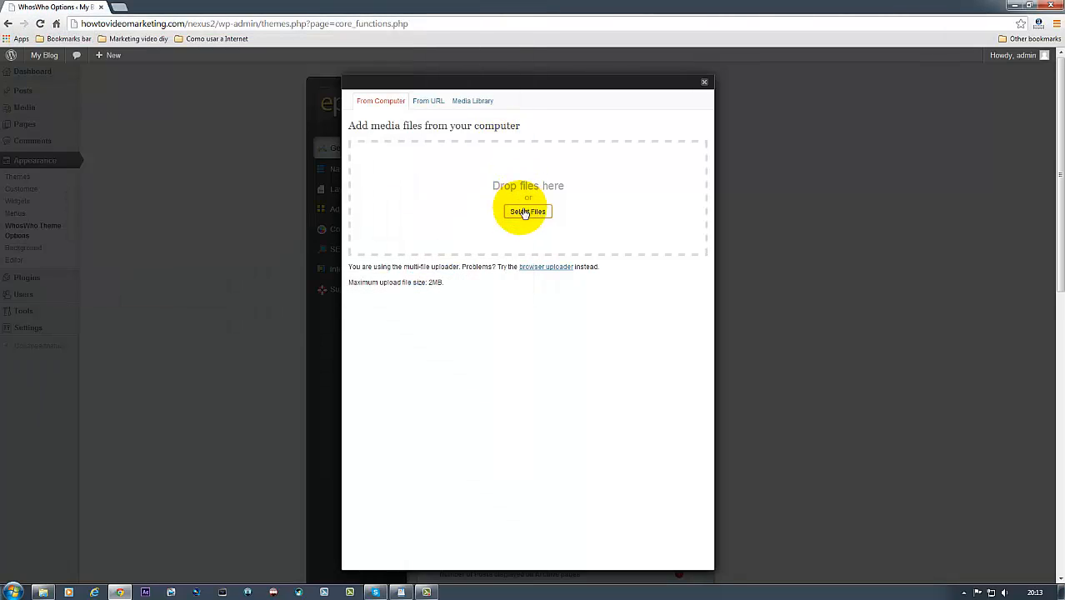
mouse_move(873, 82)
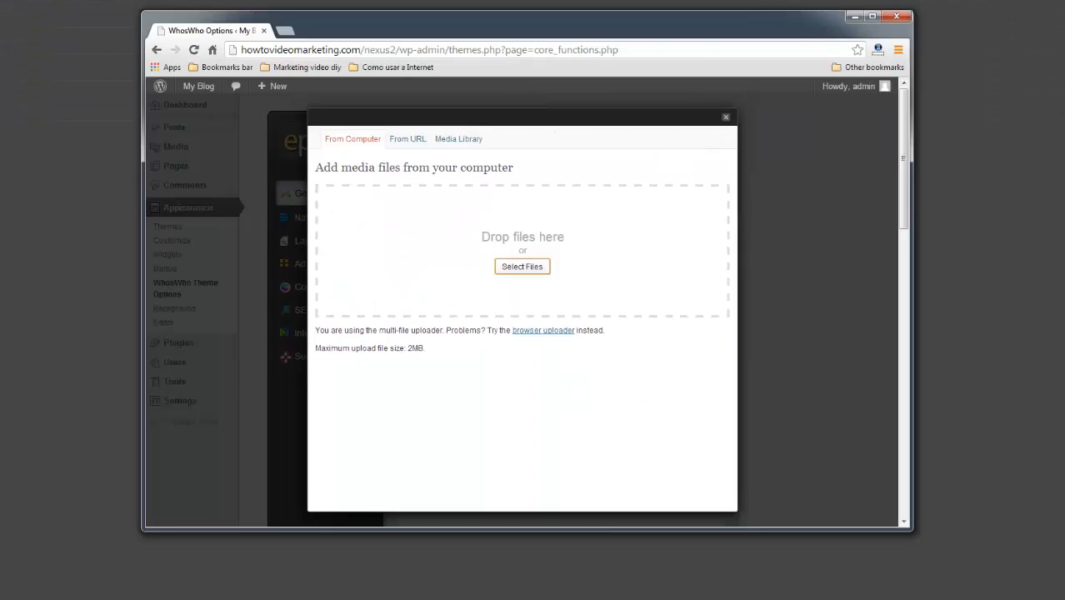
click(522, 266)
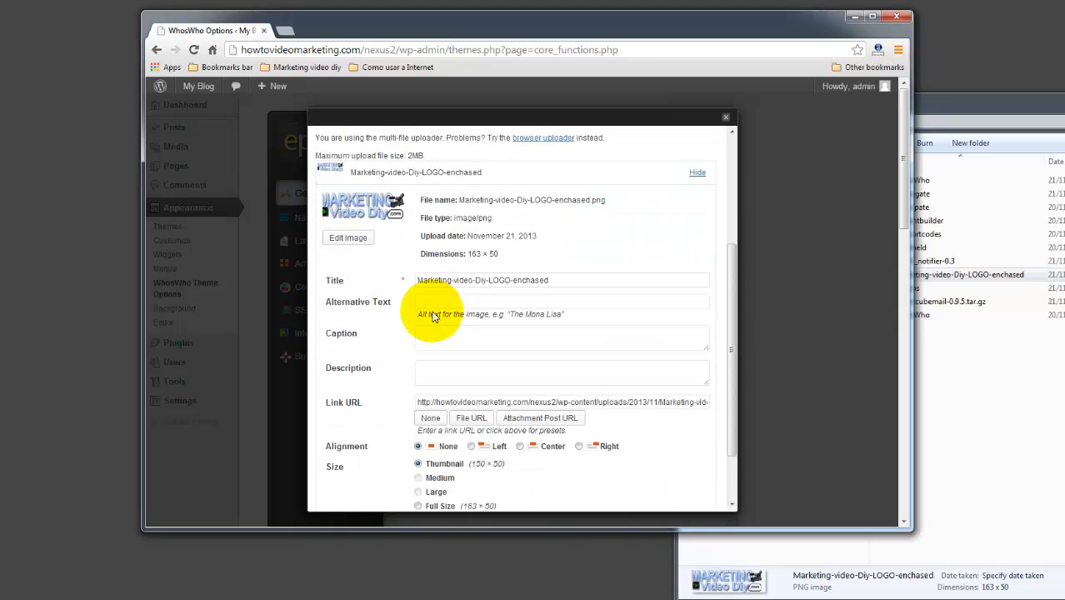
Use the uploaded image for the Logo so its uploads URL fills the field.
scroll(down, 3)
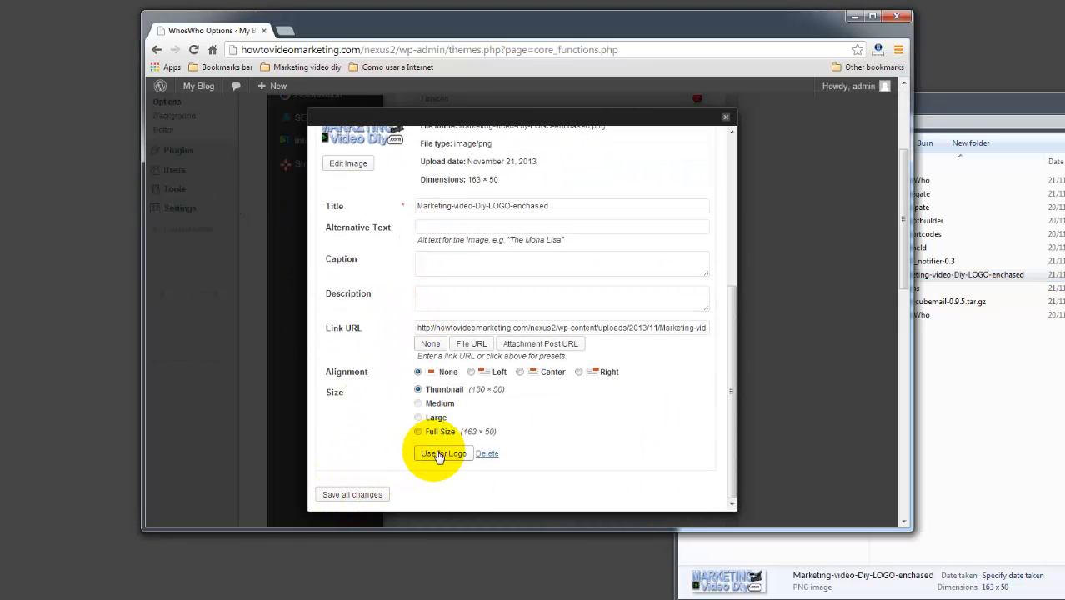
click(444, 454)
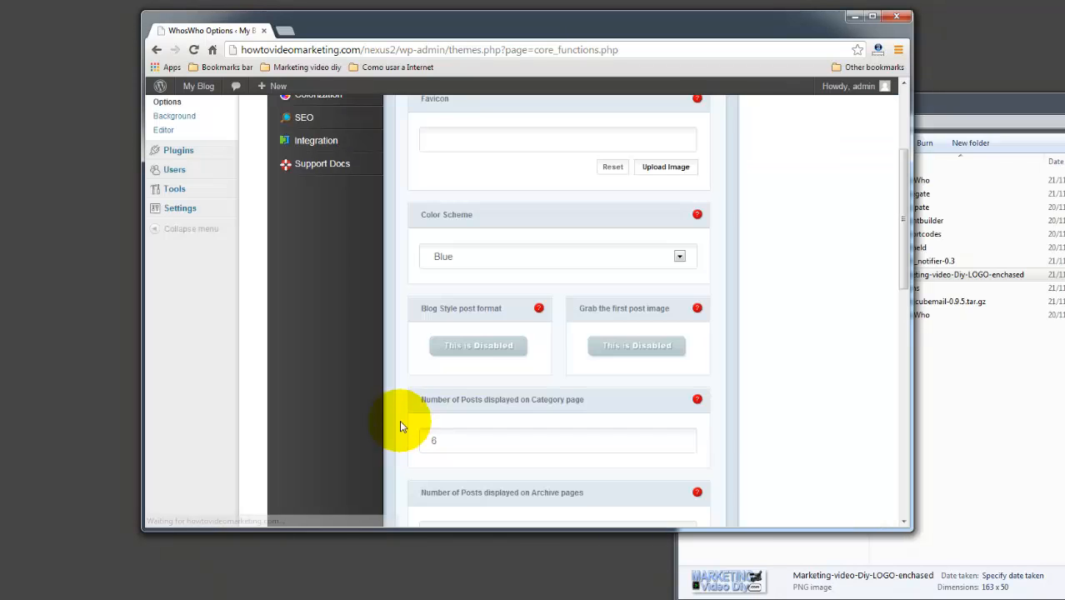
scroll(up, 3)
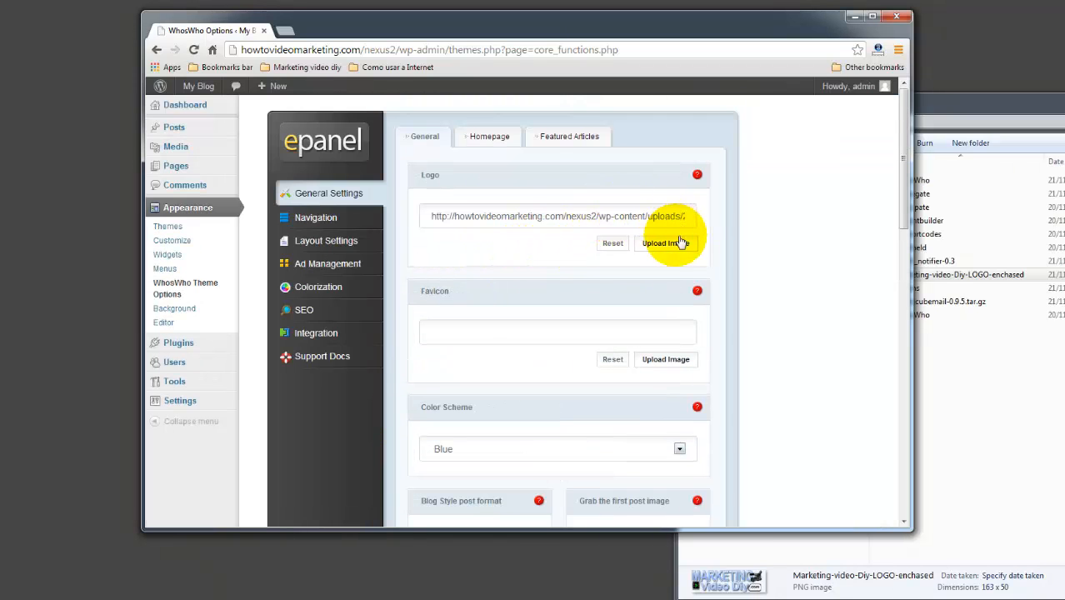
scroll(down, 3)
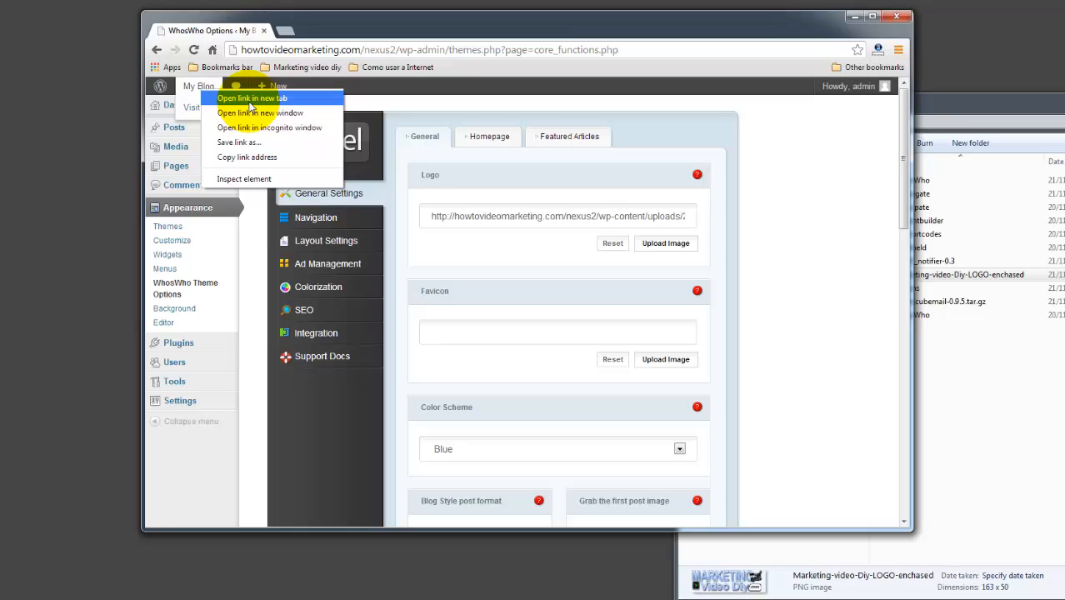
Open My Blog in a new tab and view the Marketing Video Diy header logo.
click(252, 97)
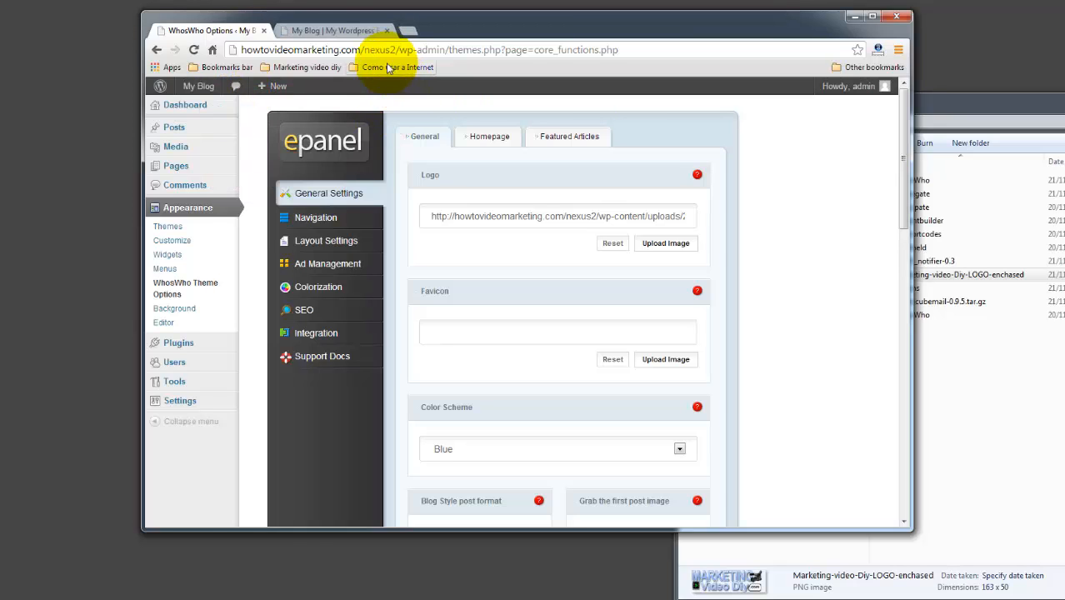
click(333, 31)
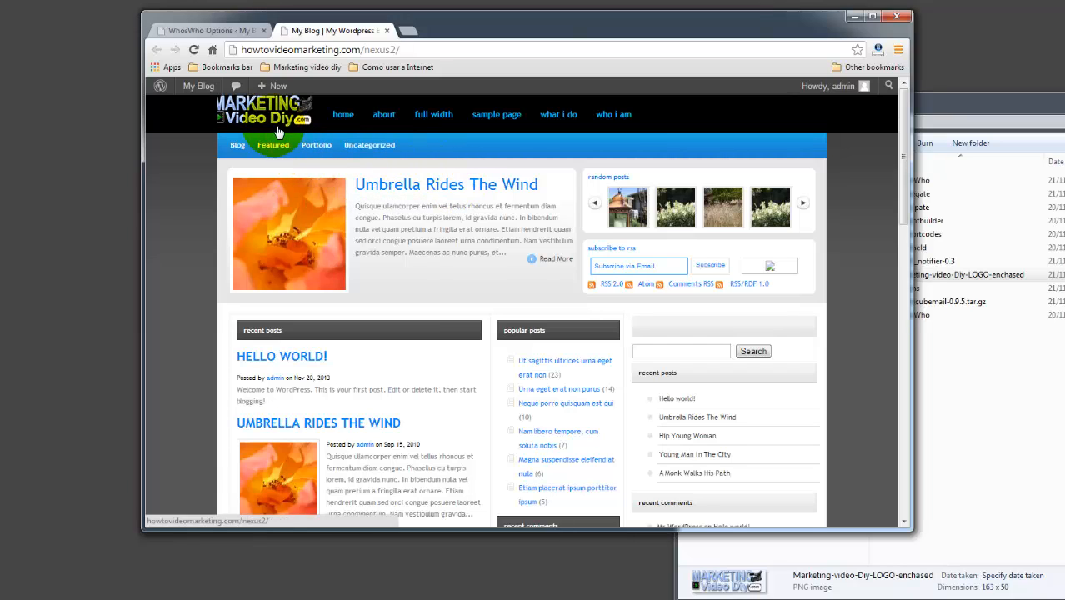
mouse_move(274, 124)
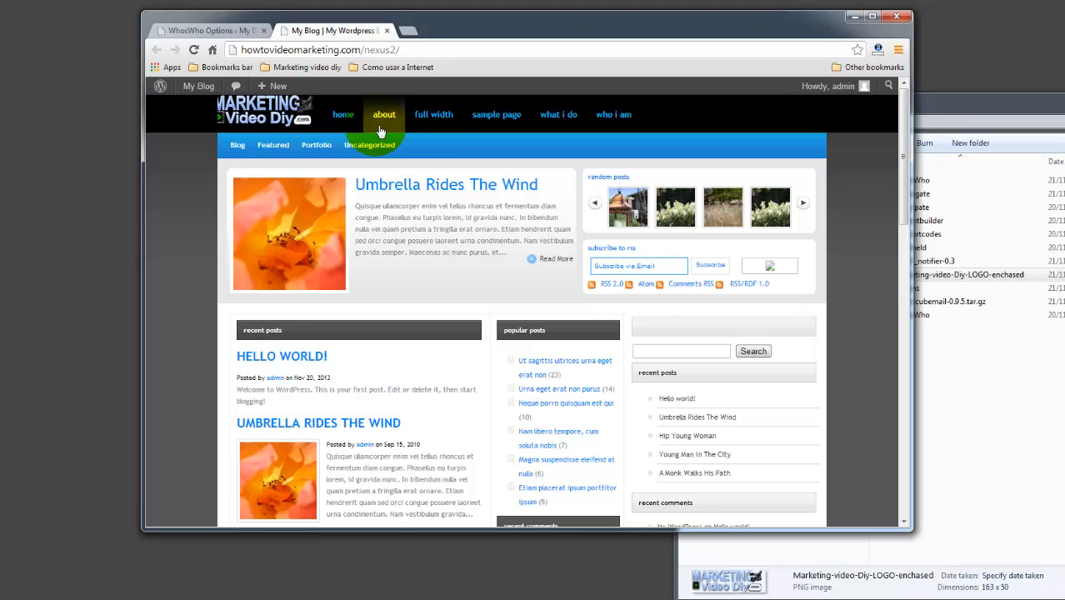
mouse_move(236, 36)
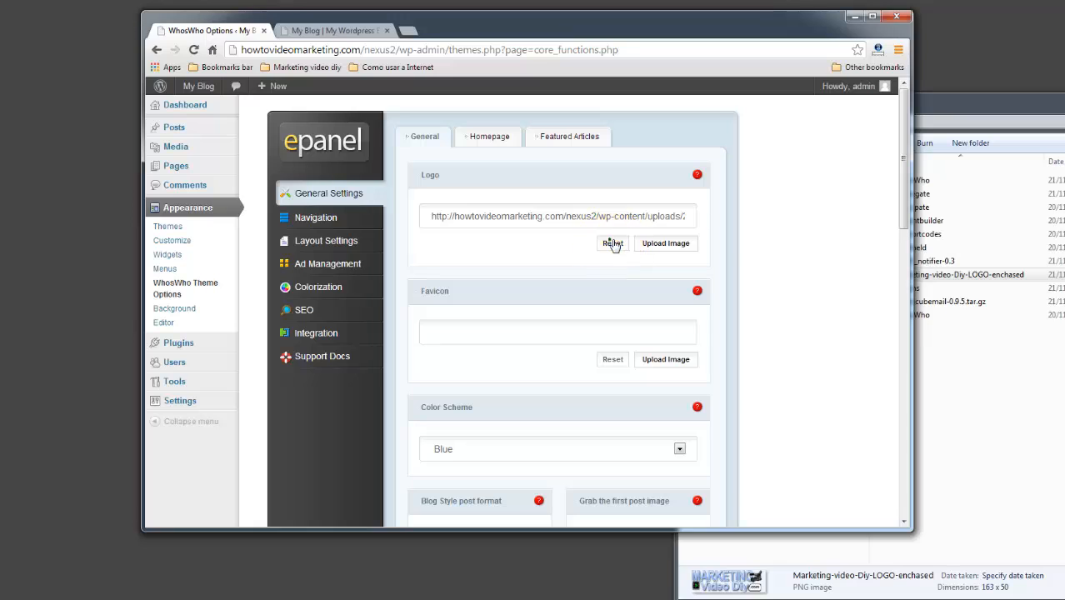
Reopen the logo picker and inspect the enchased logo image in the media library.
click(666, 242)
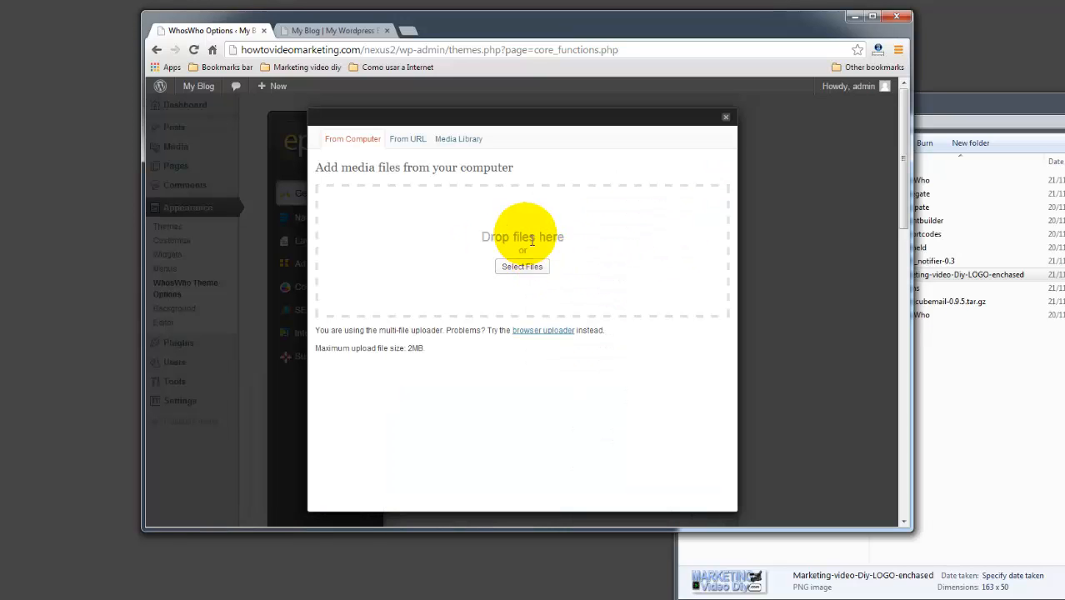
click(458, 139)
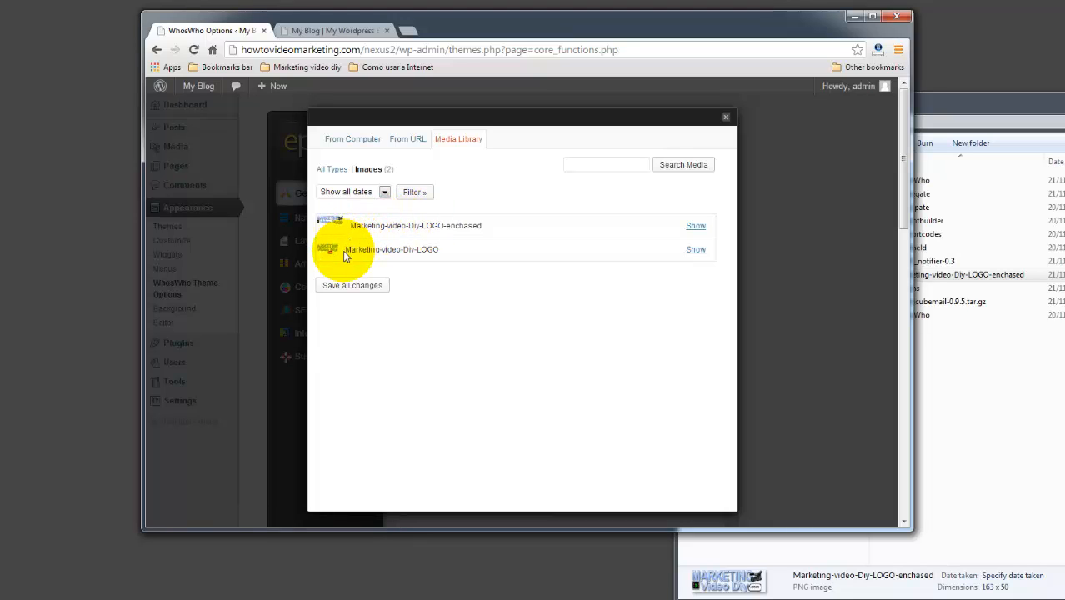
click(696, 225)
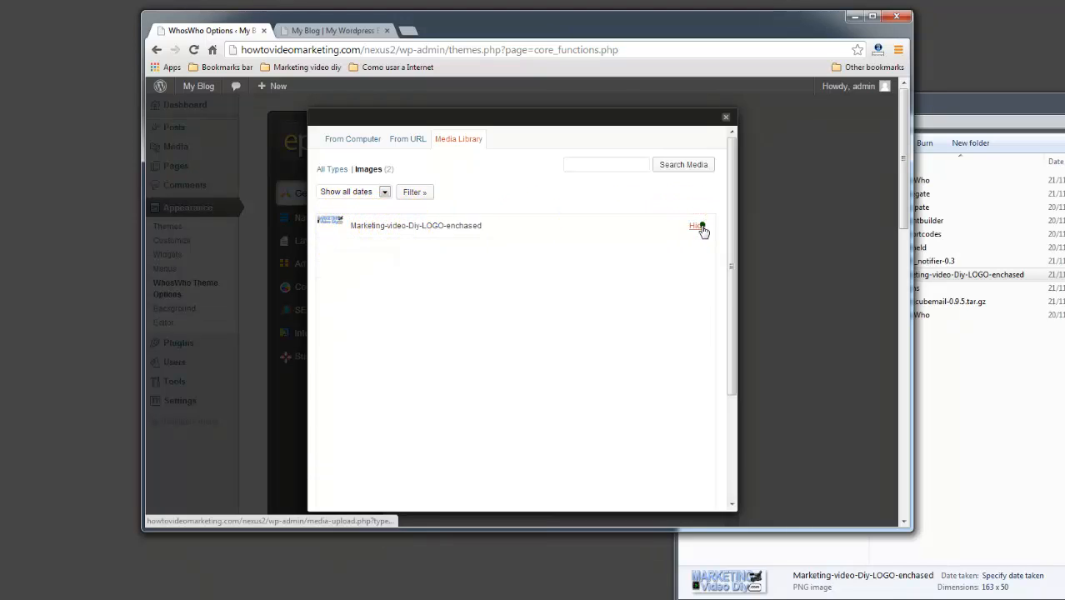
click(696, 226)
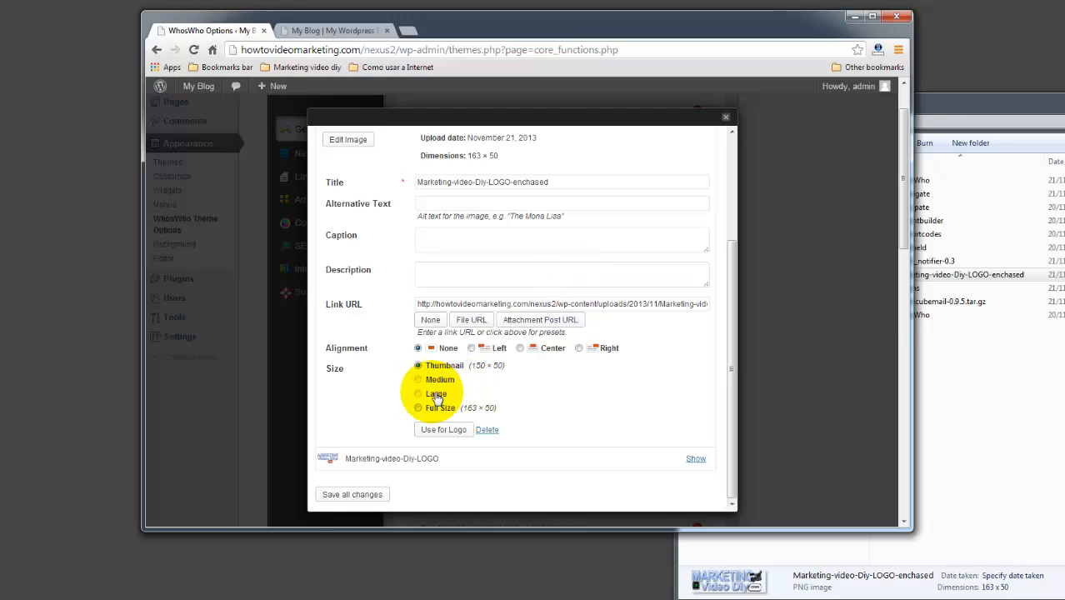
click(419, 380)
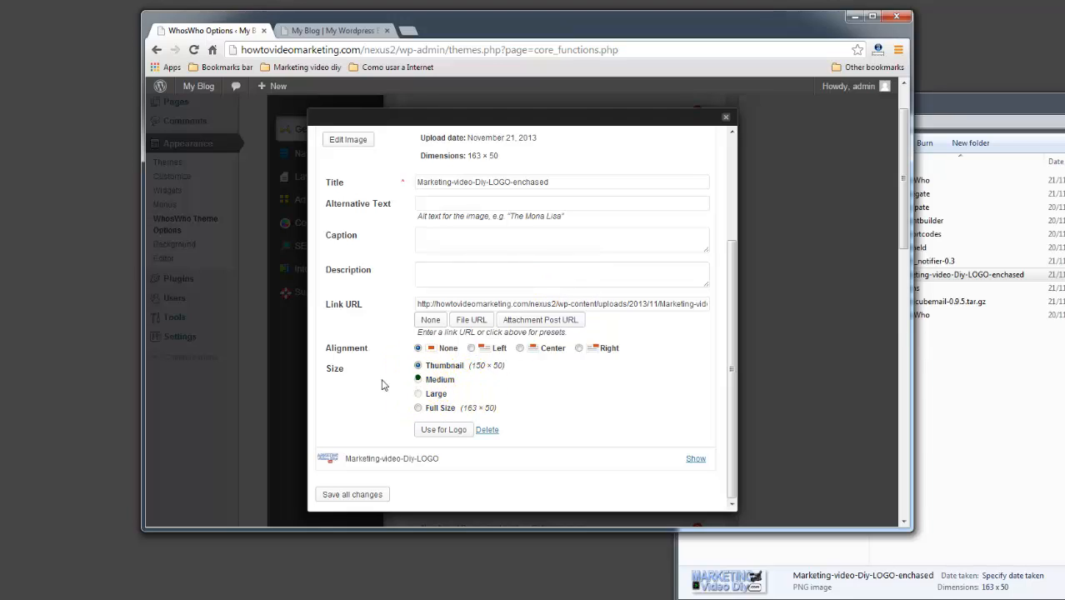
mouse_move(418, 382)
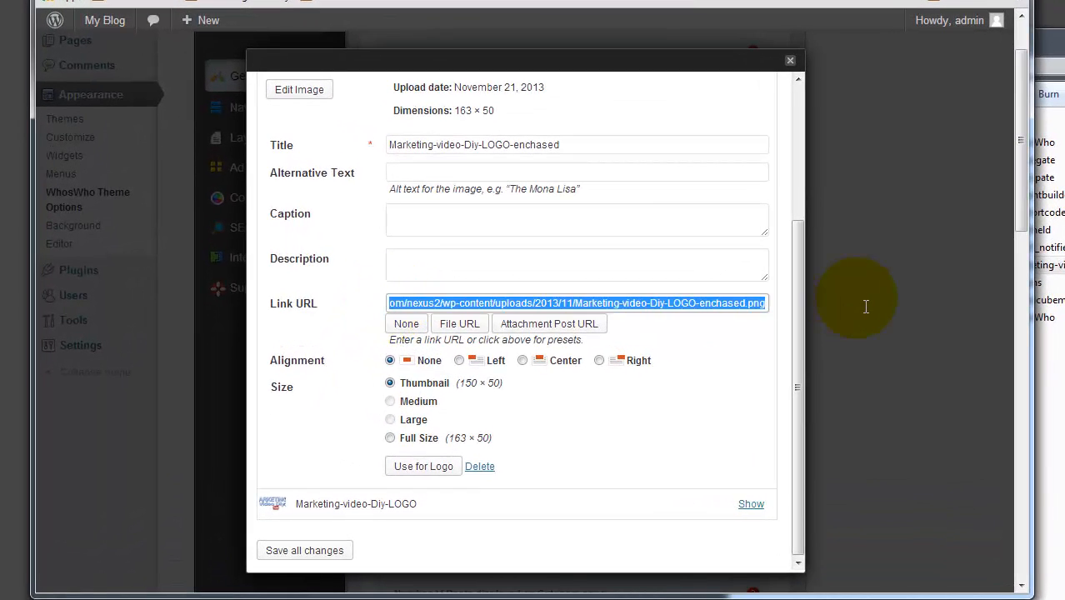
Set the full-size version of the enchased logo as the theme logo.
right_click(578, 303)
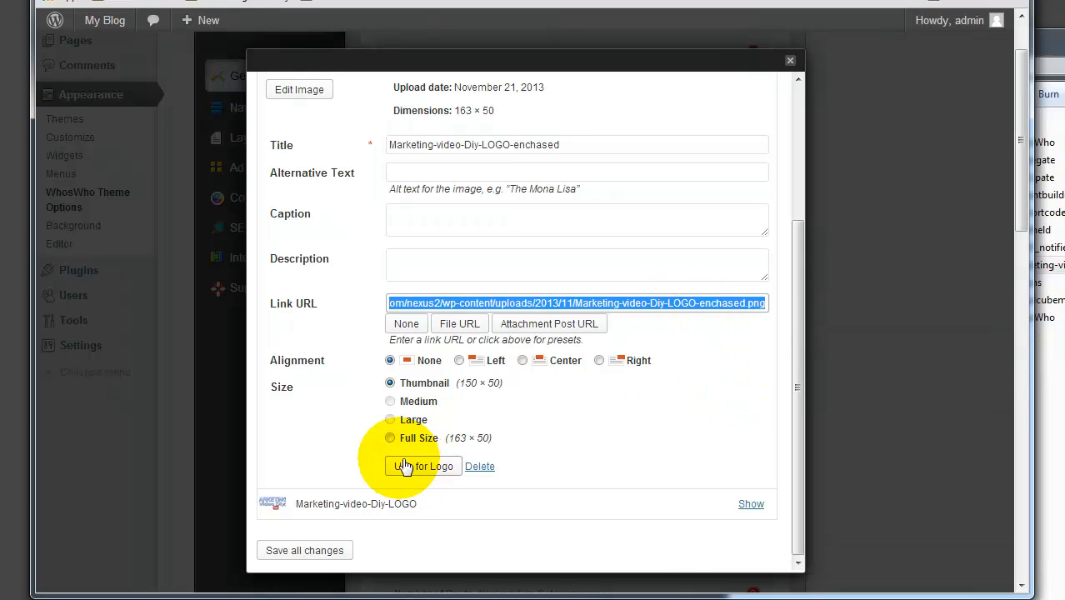
mouse_move(406, 457)
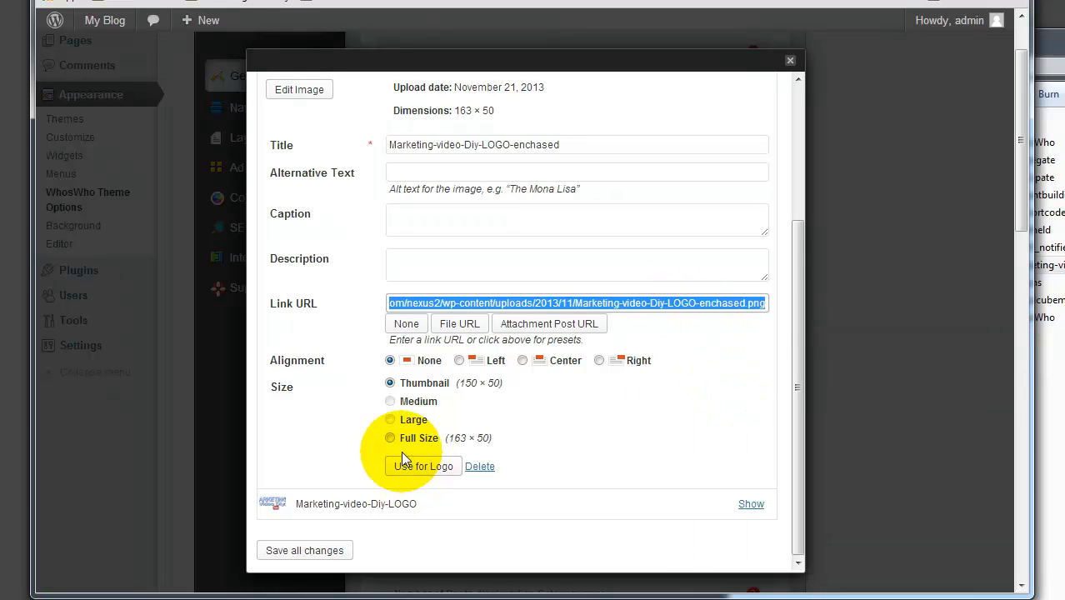
click(390, 437)
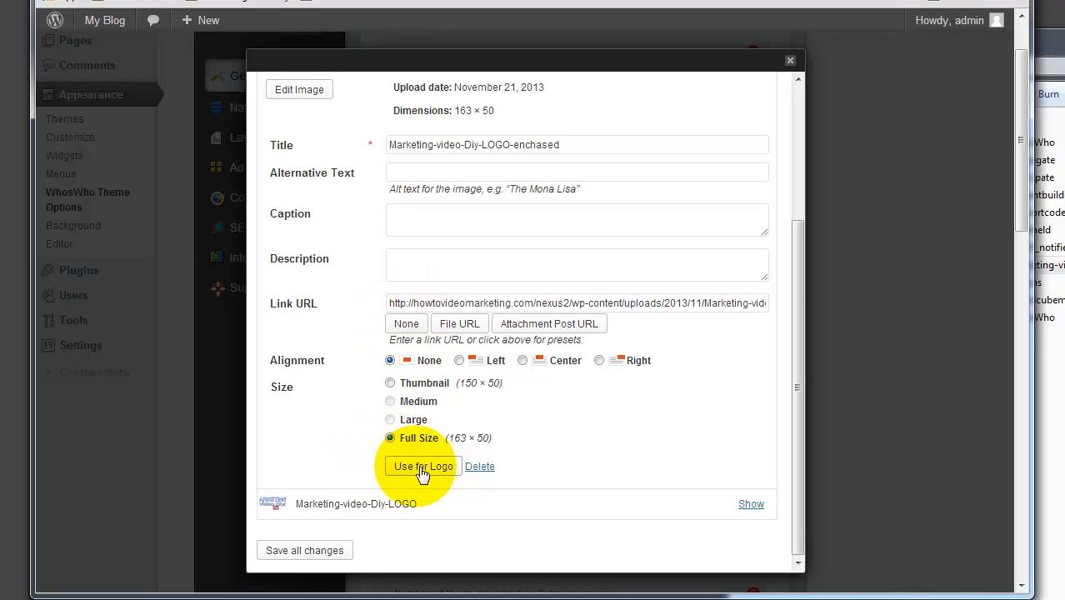
click(423, 466)
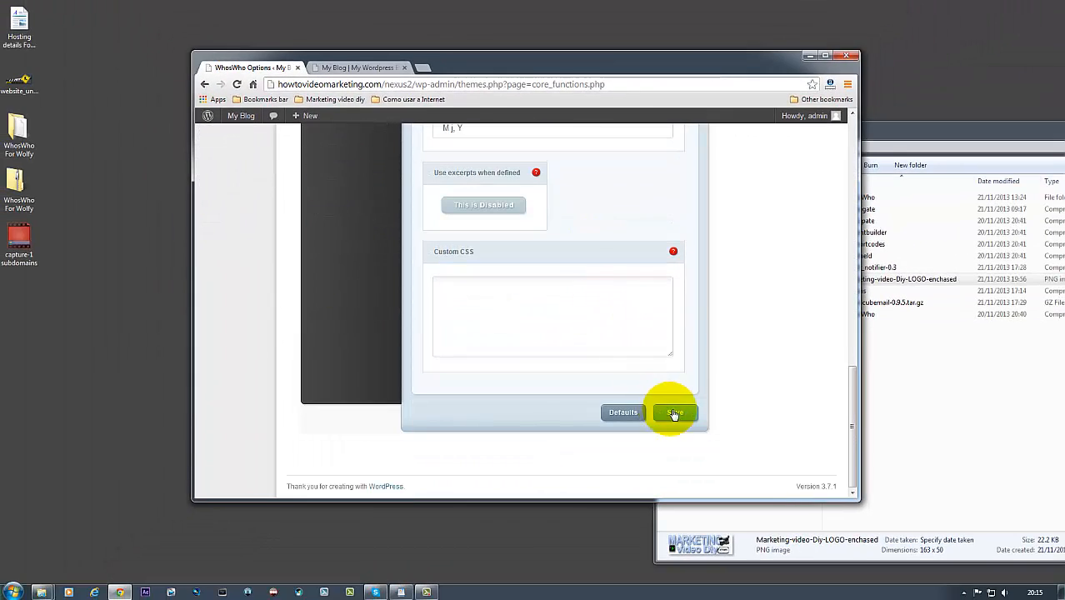
mouse_move(537, 339)
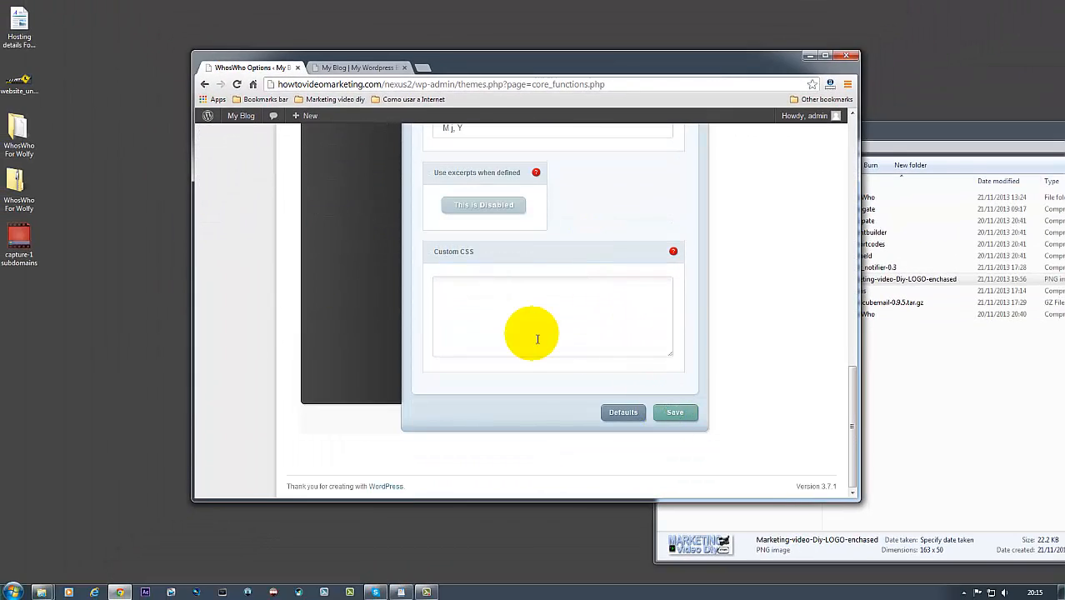
scroll(up, 3)
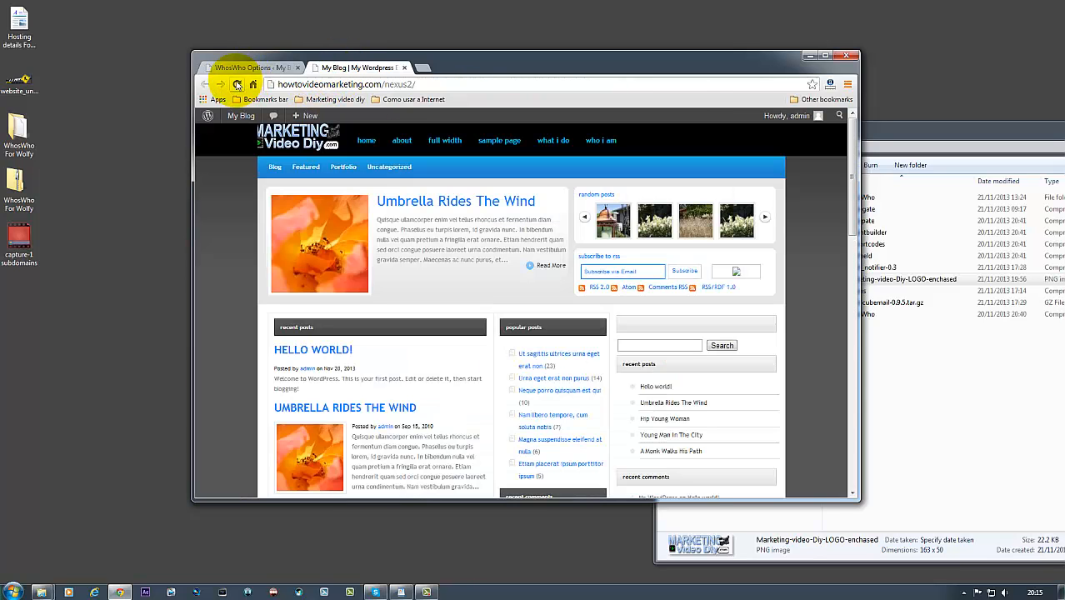
Reload the blog front page, maximize the browser, and scroll down the homepage.
click(236, 84)
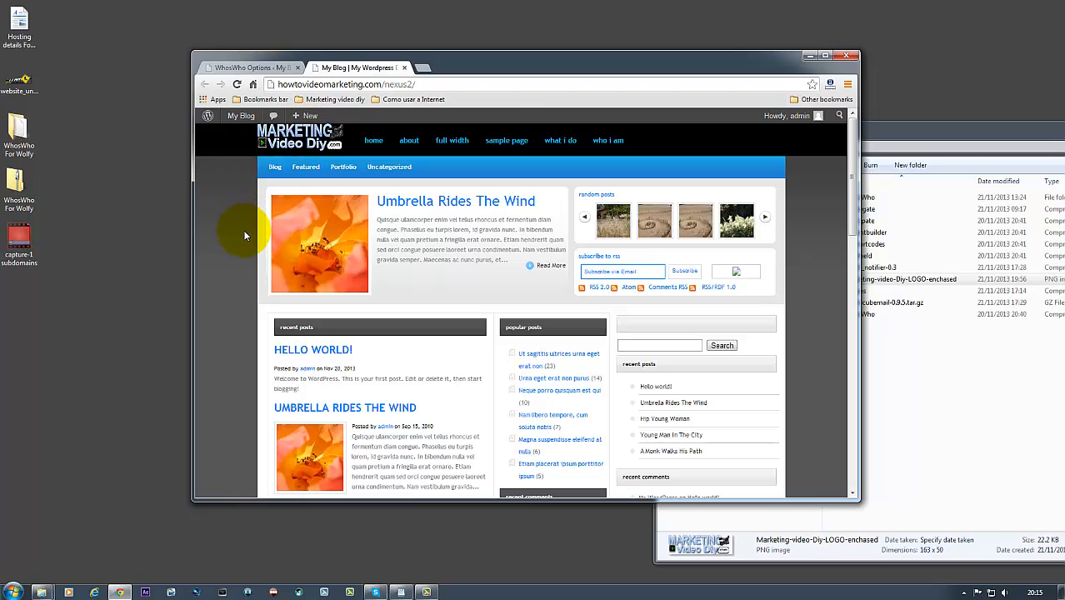
mouse_move(265, 232)
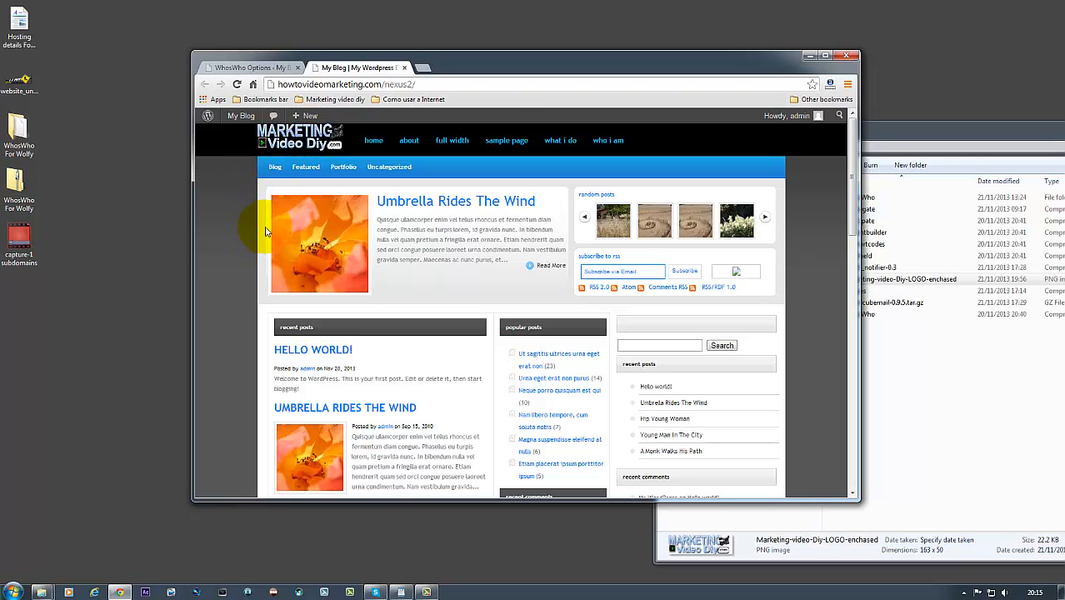
mouse_move(465, 248)
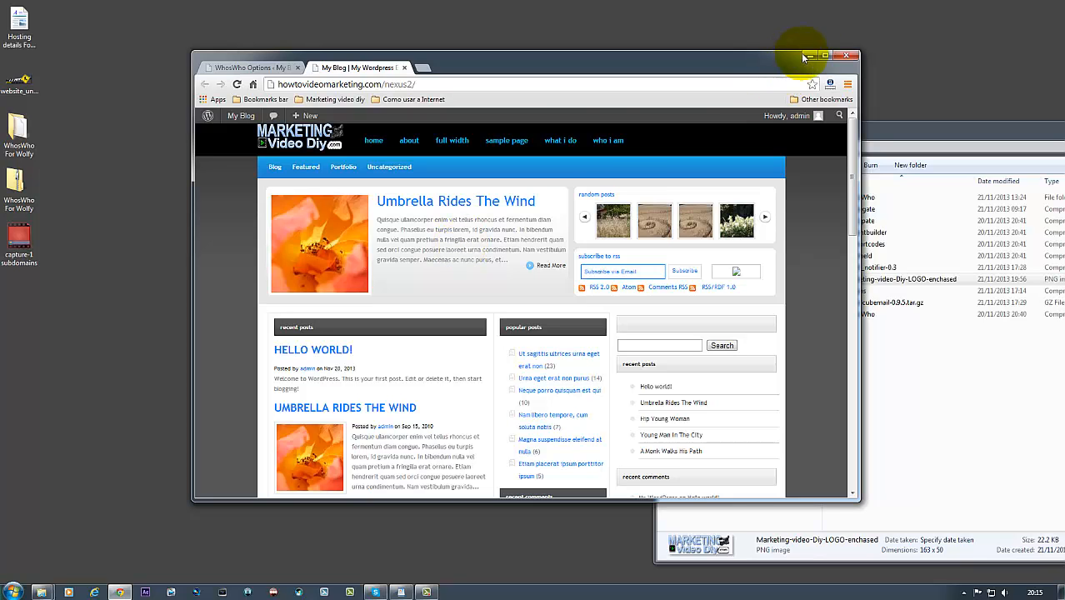
click(826, 56)
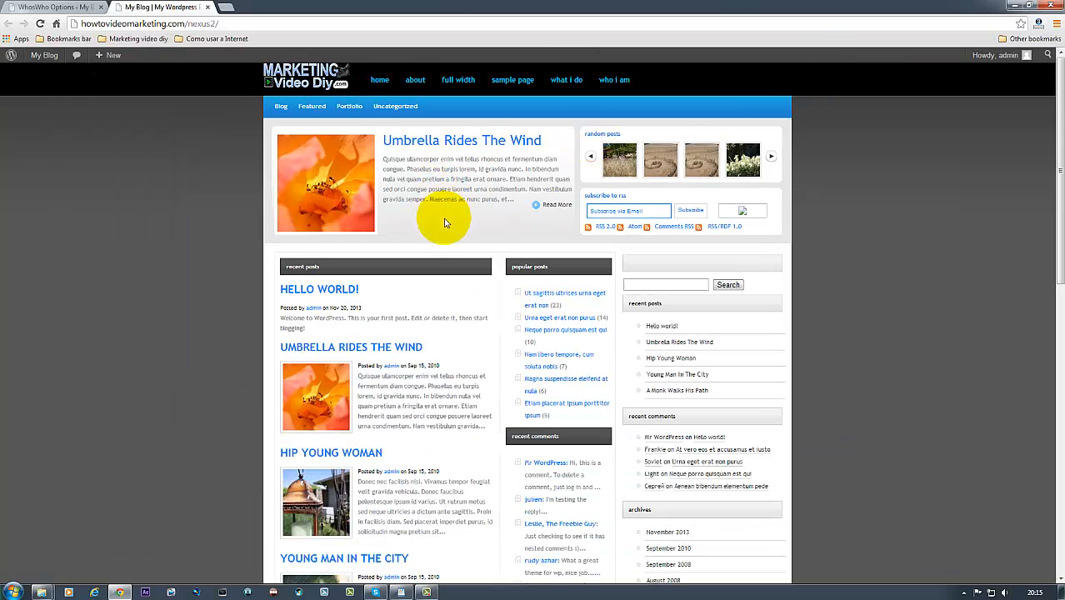
scroll(down, 3)
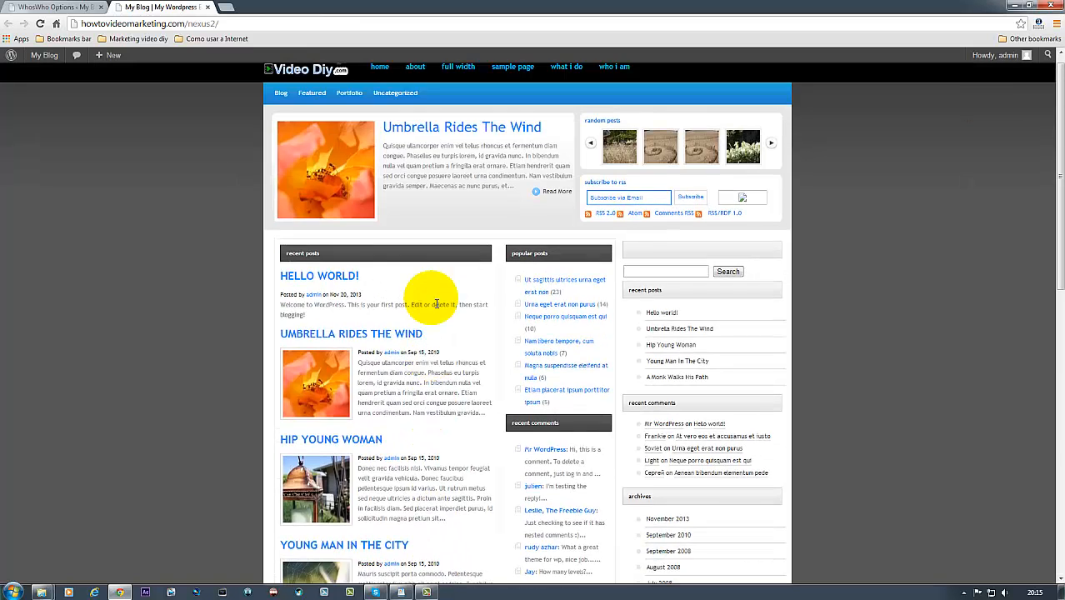
scroll(down, 3)
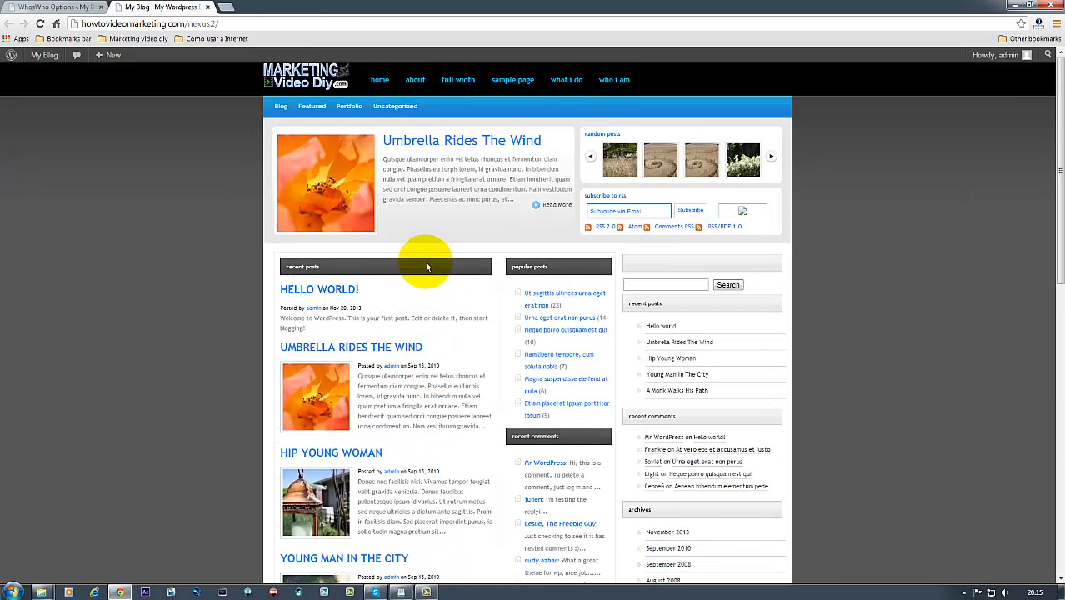
mouse_move(467, 196)
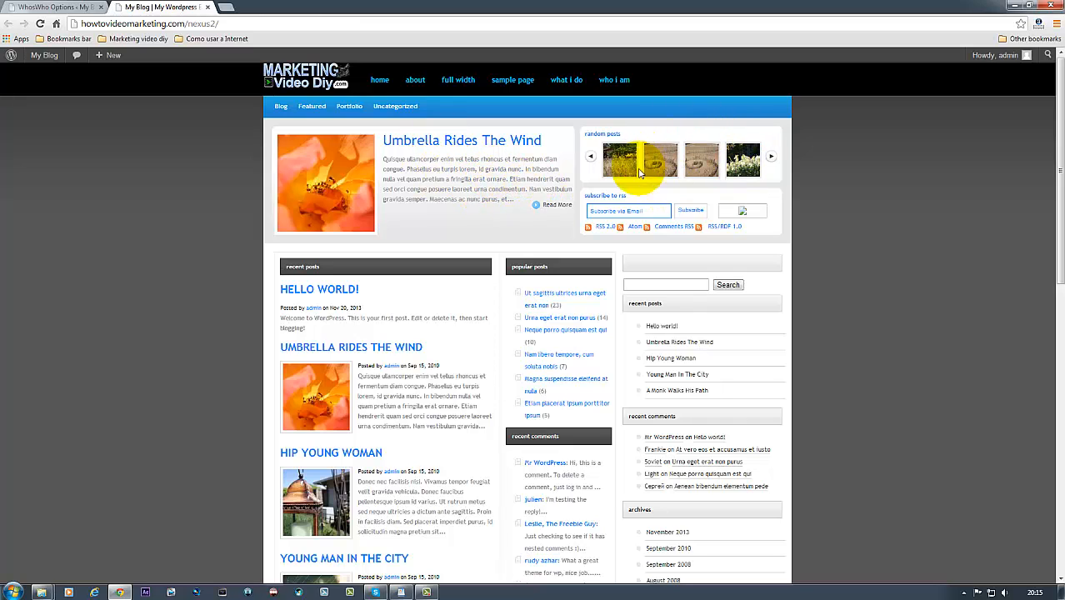
Browse back and forward through the random posts slider images.
click(592, 157)
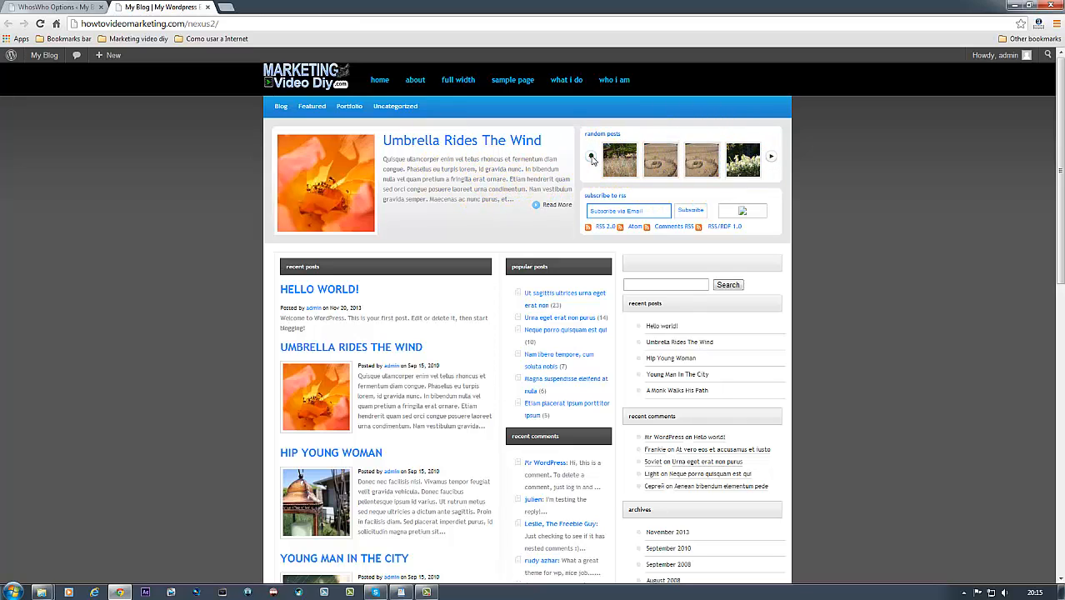
click(770, 156)
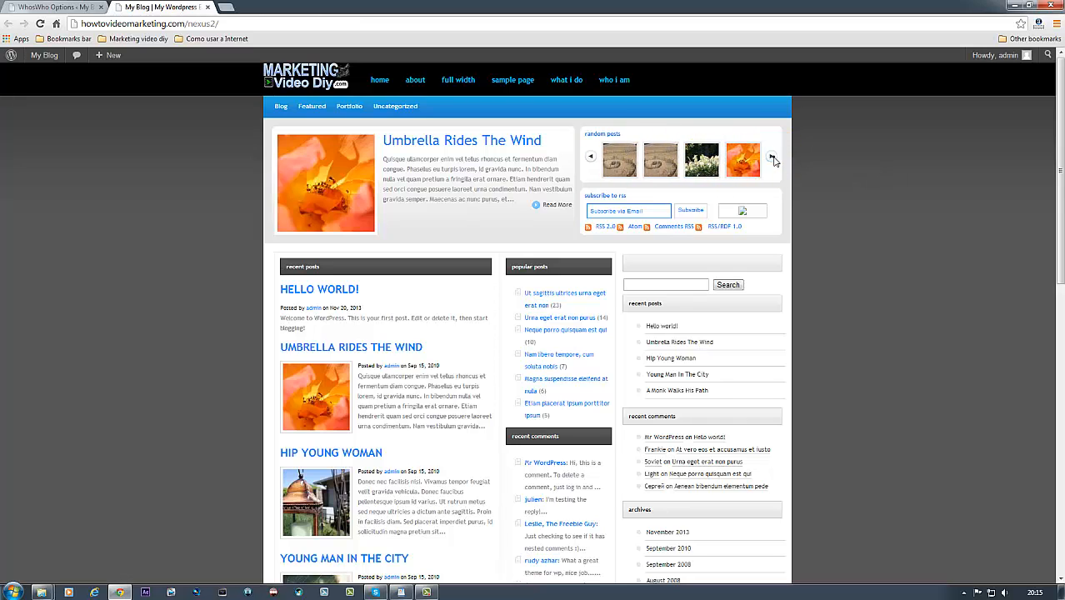
click(771, 155)
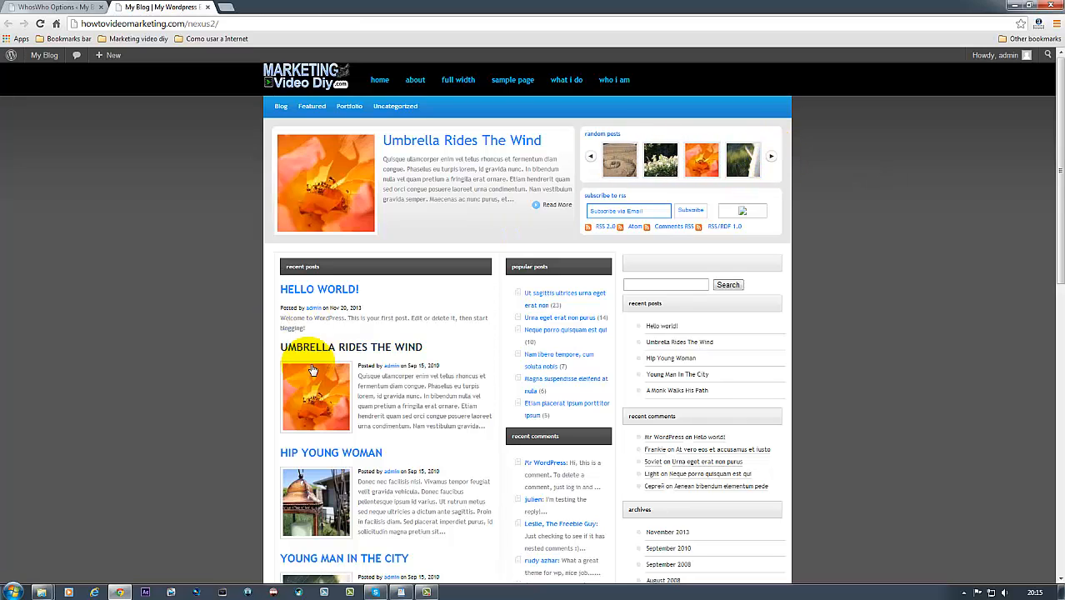
click(771, 158)
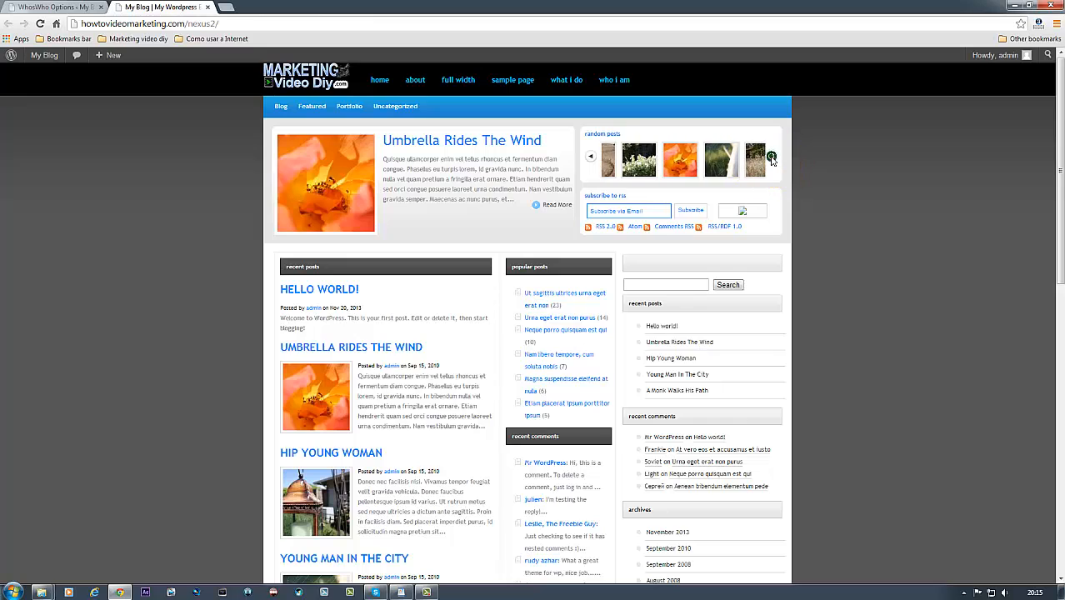
click(771, 156)
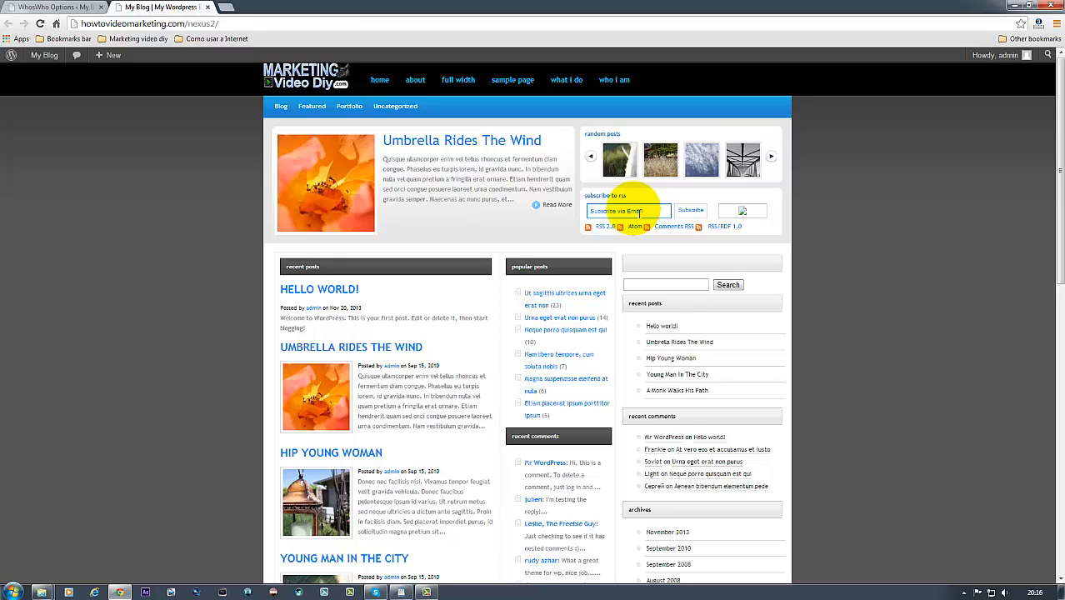
mouse_move(513, 200)
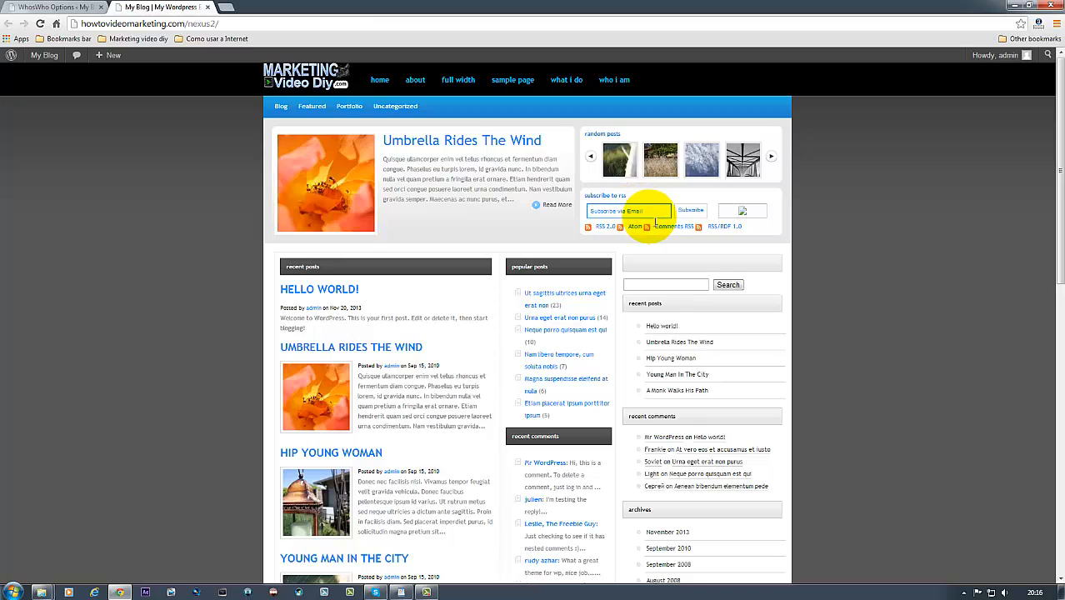
mouse_move(486, 230)
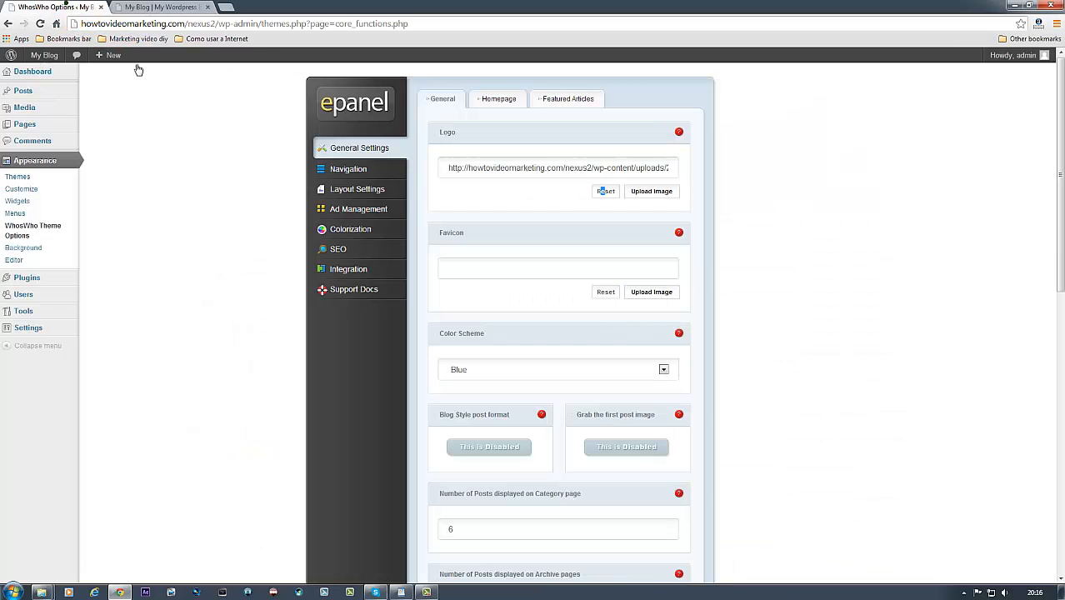
mouse_move(513, 167)
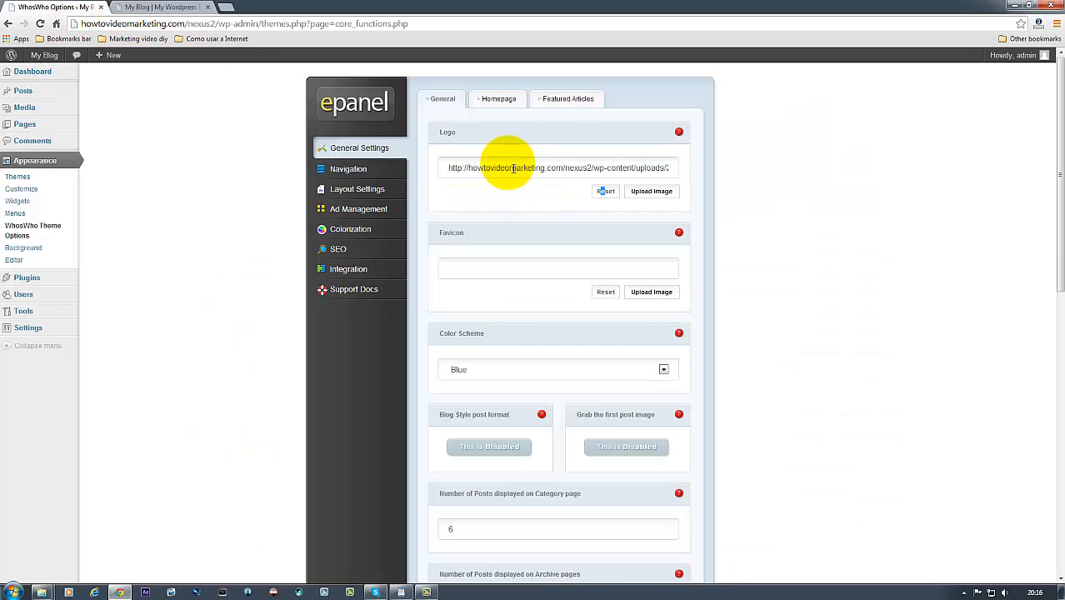
Scroll General Settings down to Custom CSS and back up to Color Scheme.
scroll(down, 3)
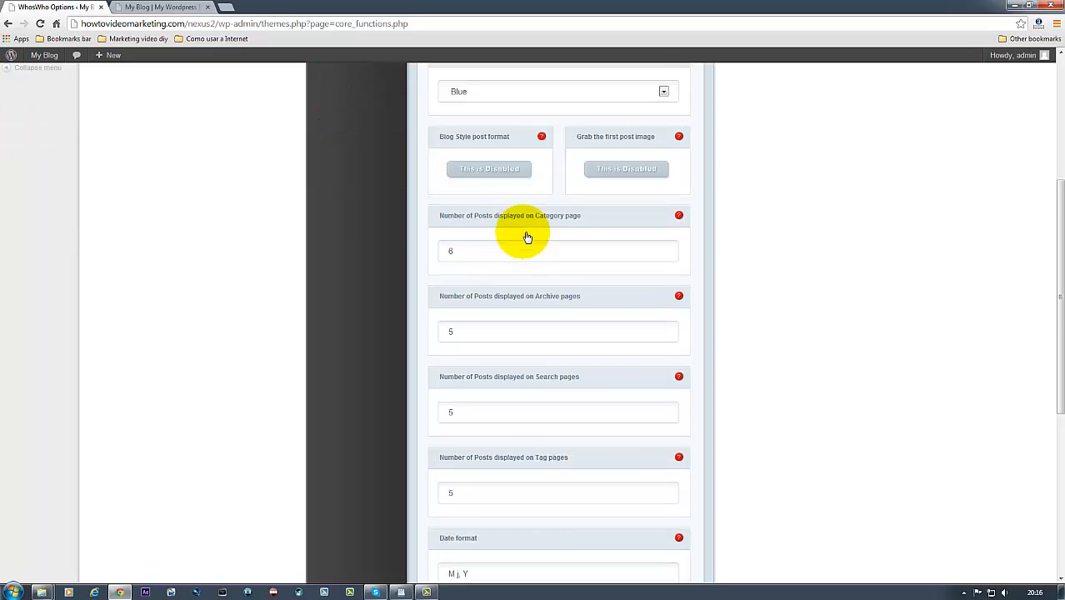
scroll(down, 3)
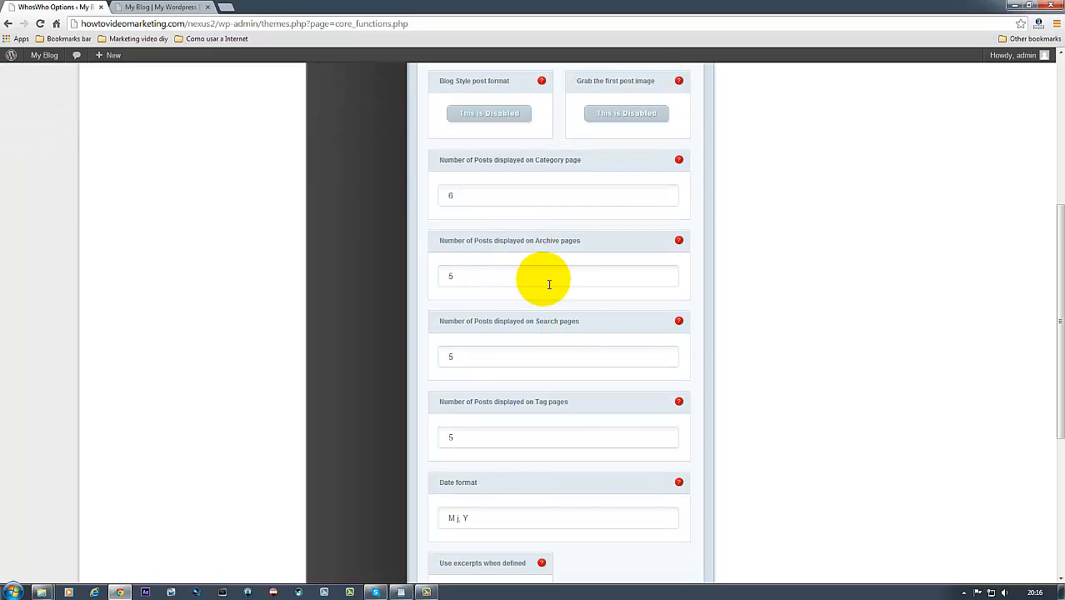
scroll(down, 3)
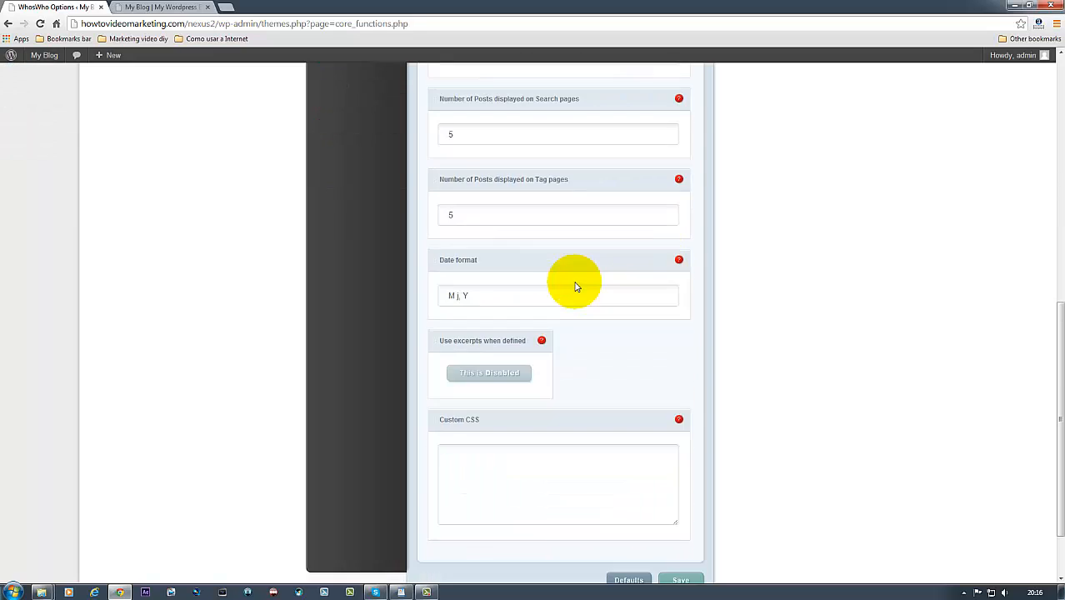
scroll(down, 3)
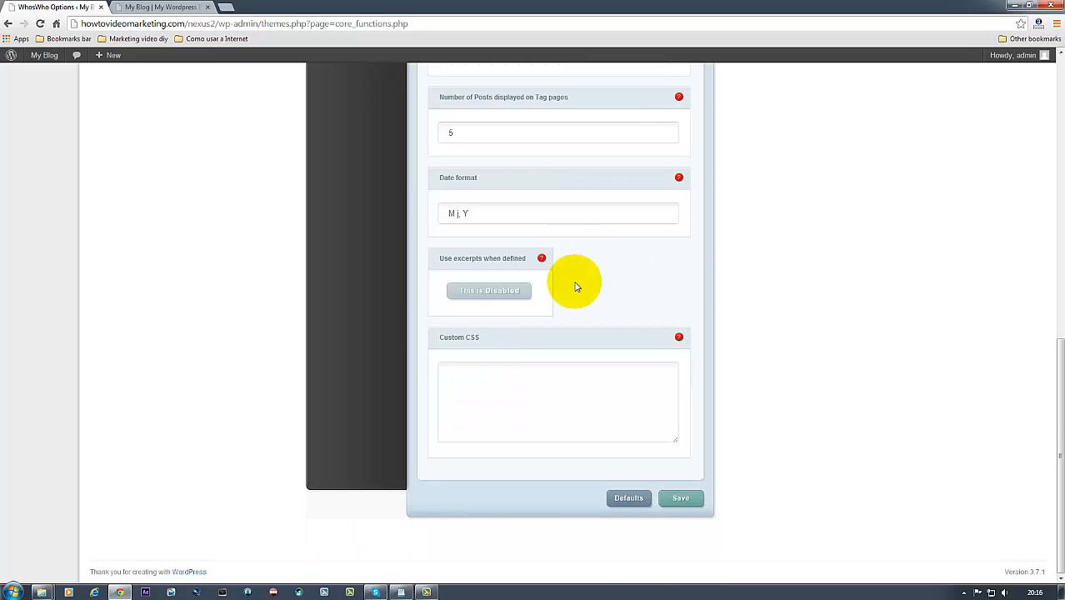
mouse_move(484, 298)
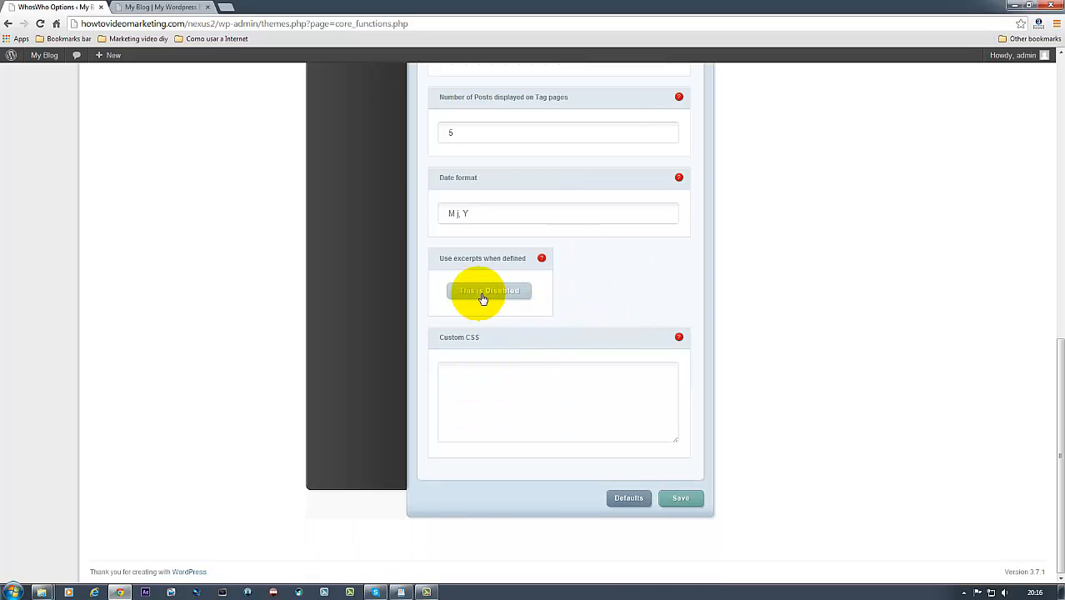
mouse_move(529, 280)
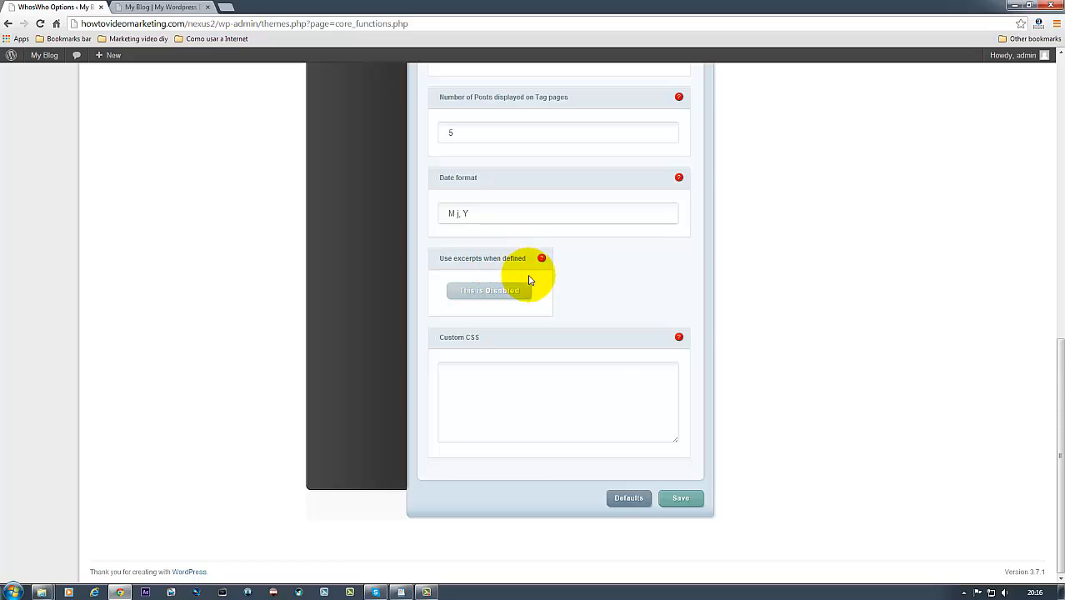
mouse_move(502, 302)
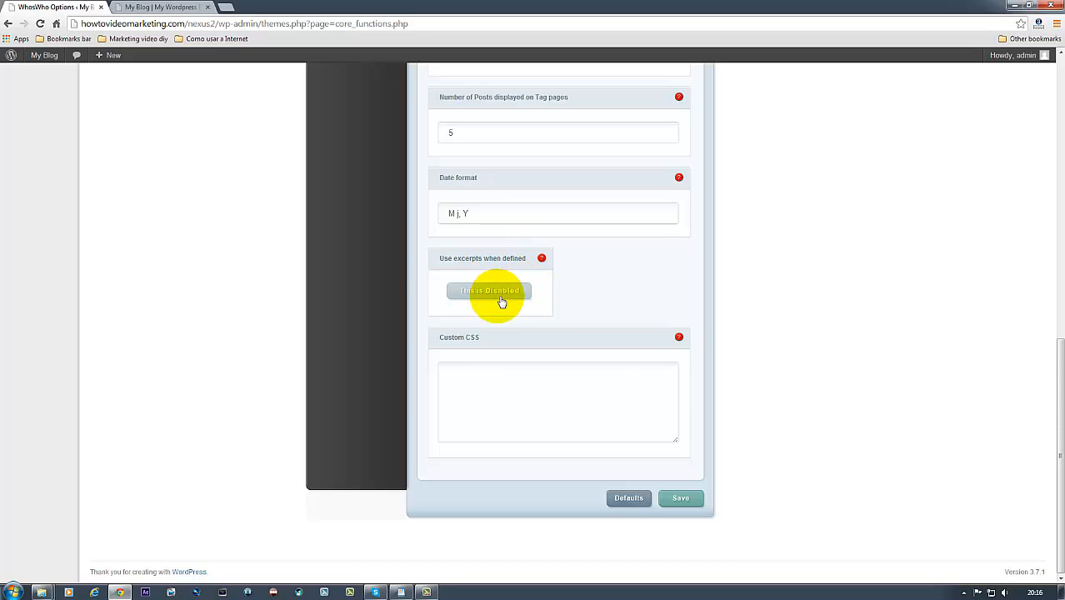
mouse_move(494, 293)
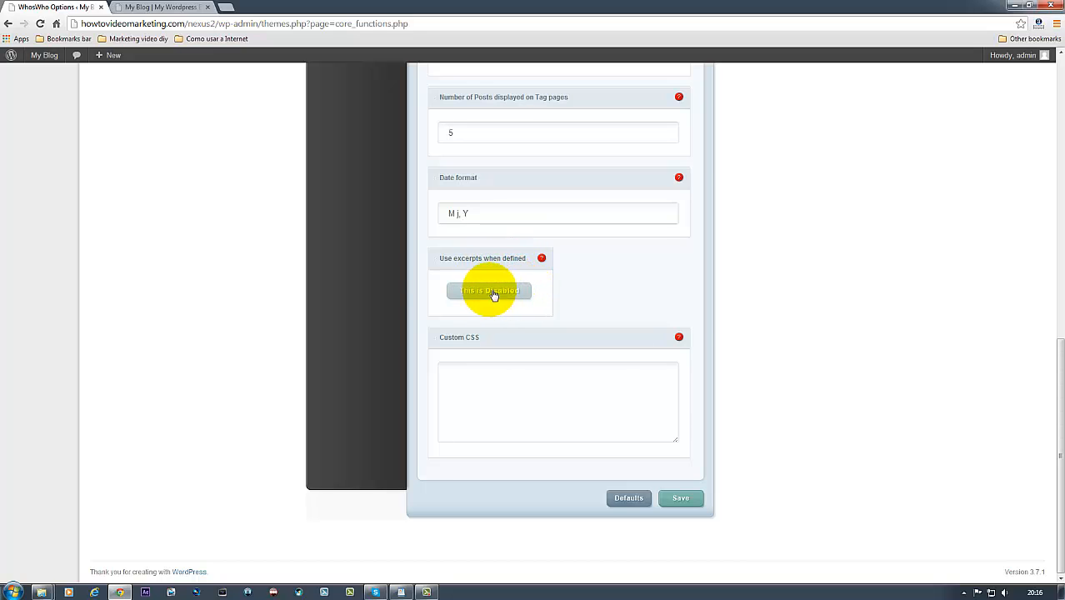
scroll(up, 3)
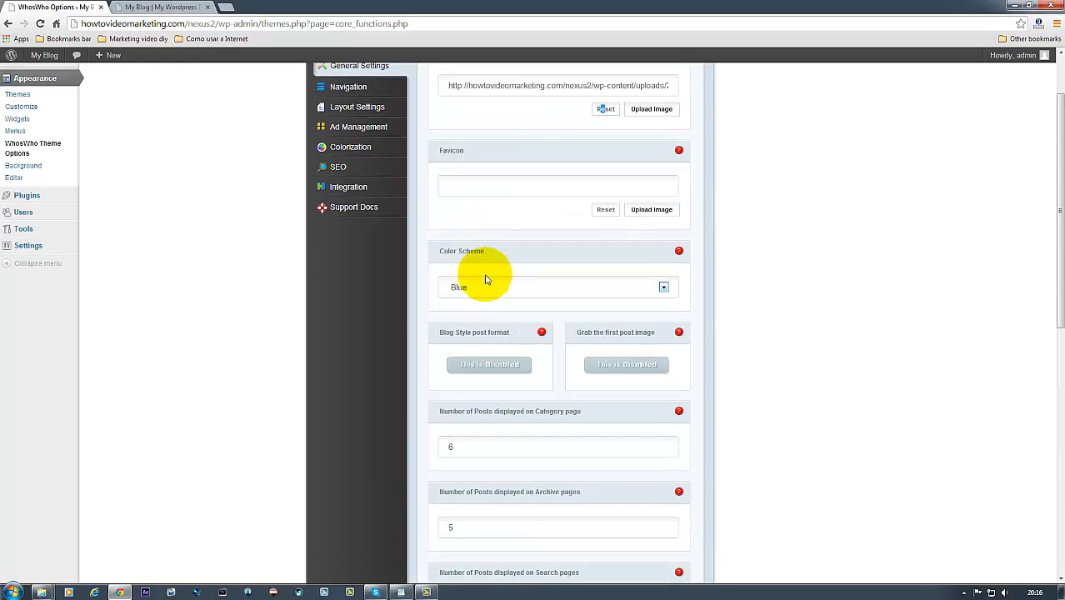
Scroll through the blog post's comments and reply form, then return home.
click(159, 7)
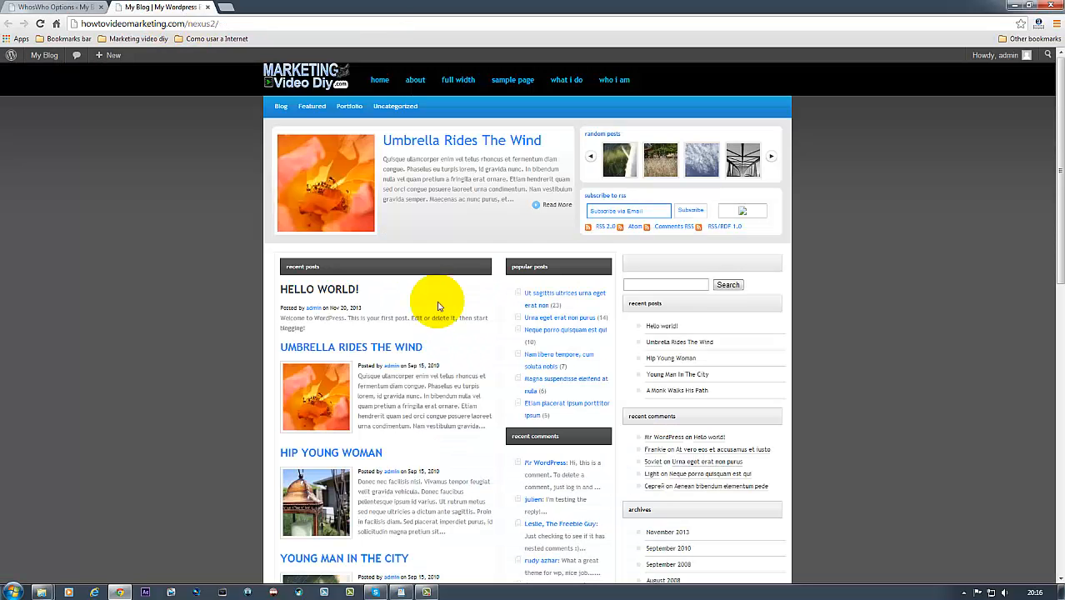
mouse_move(421, 308)
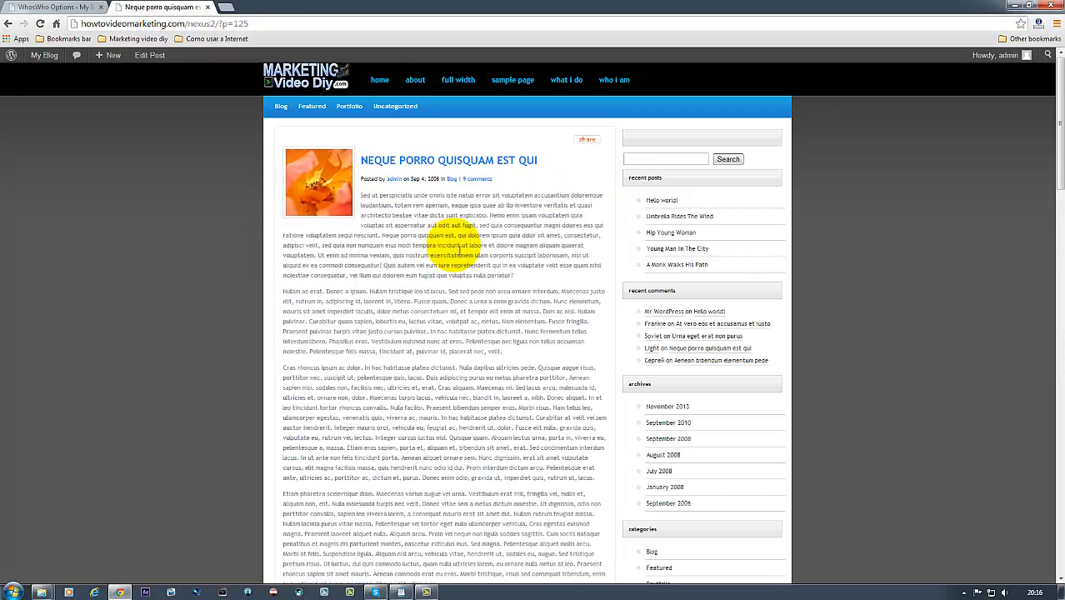
scroll(down, 3)
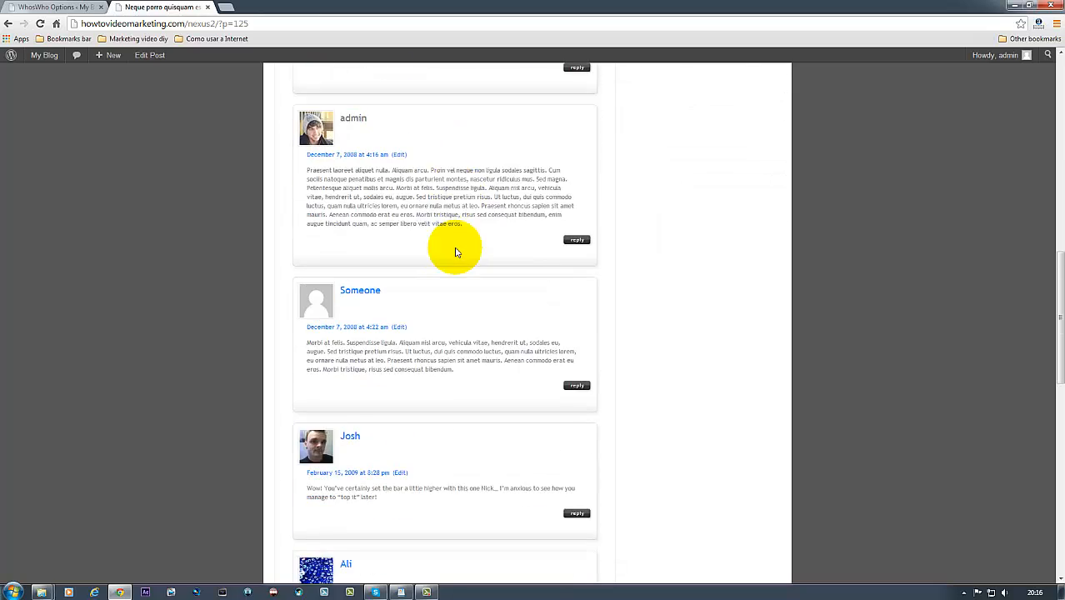
scroll(down, 3)
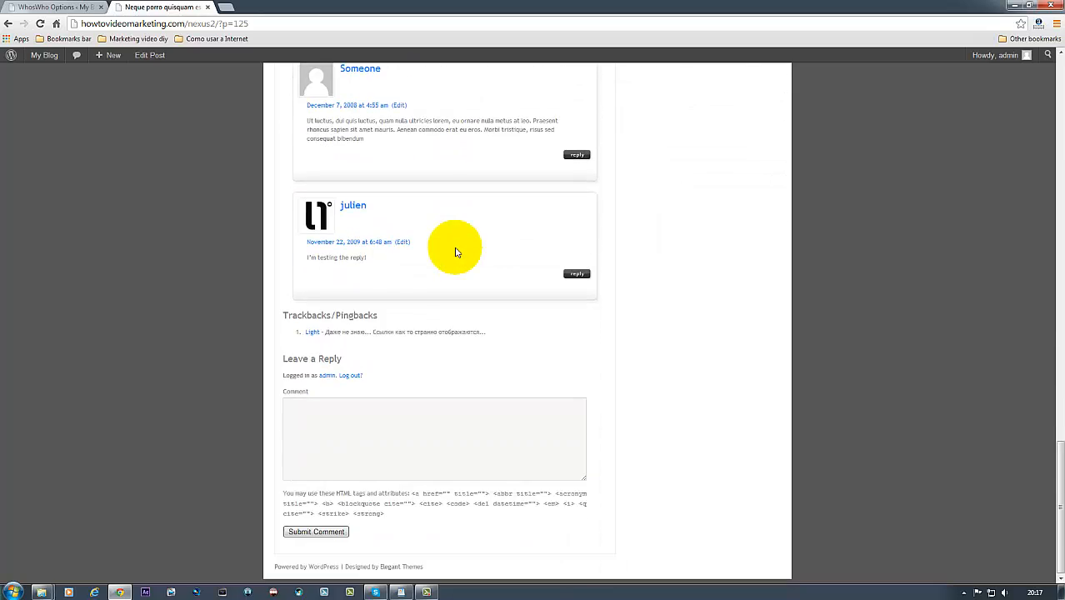
scroll(up, 3)
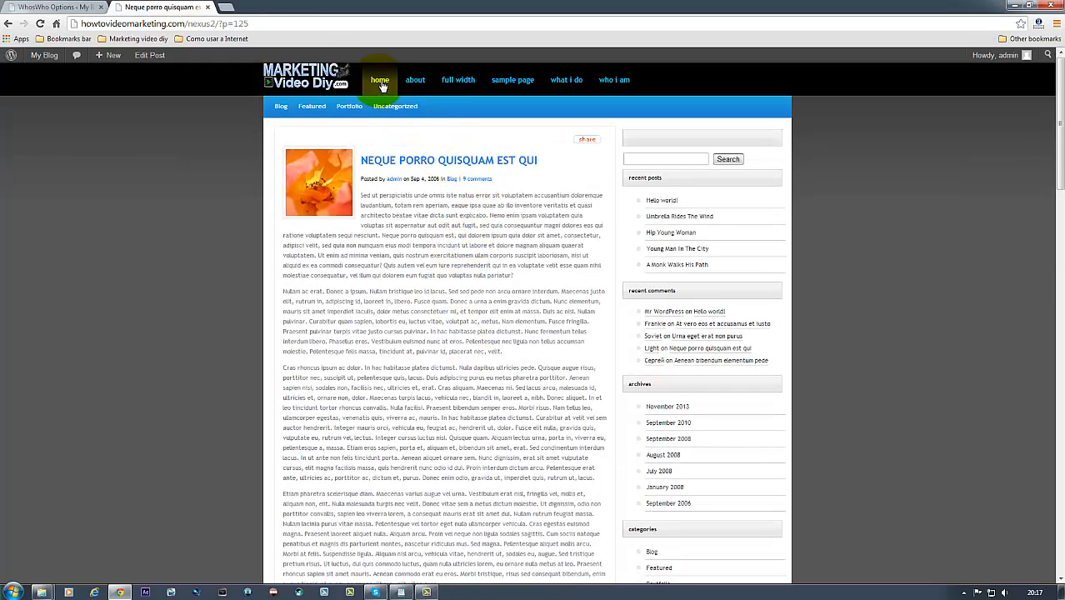
click(379, 80)
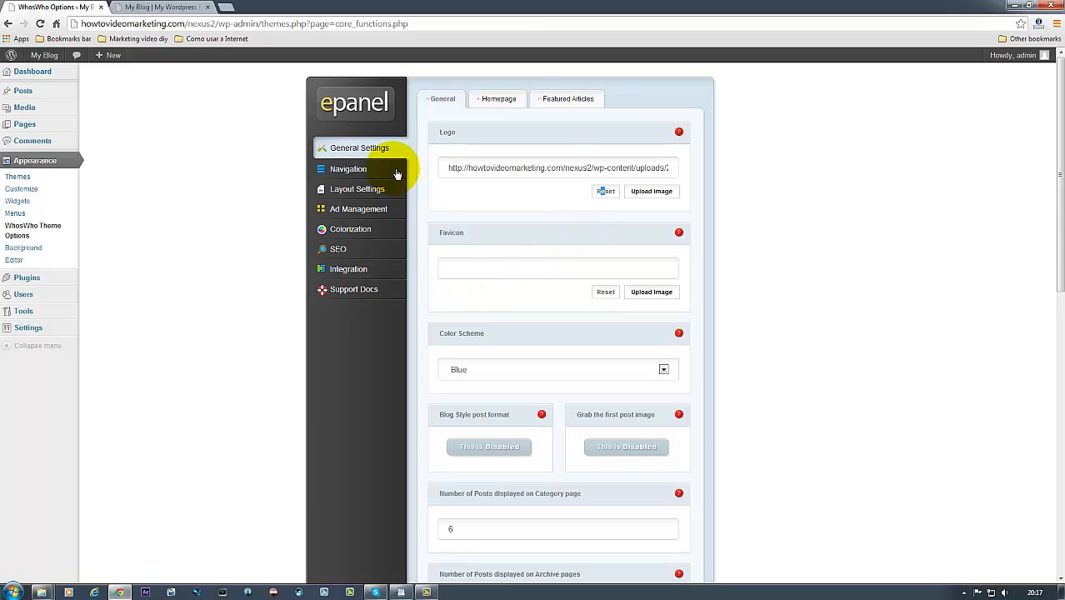
Show ePanel's Navigation section with its category exclusion and dropdown settings.
click(348, 168)
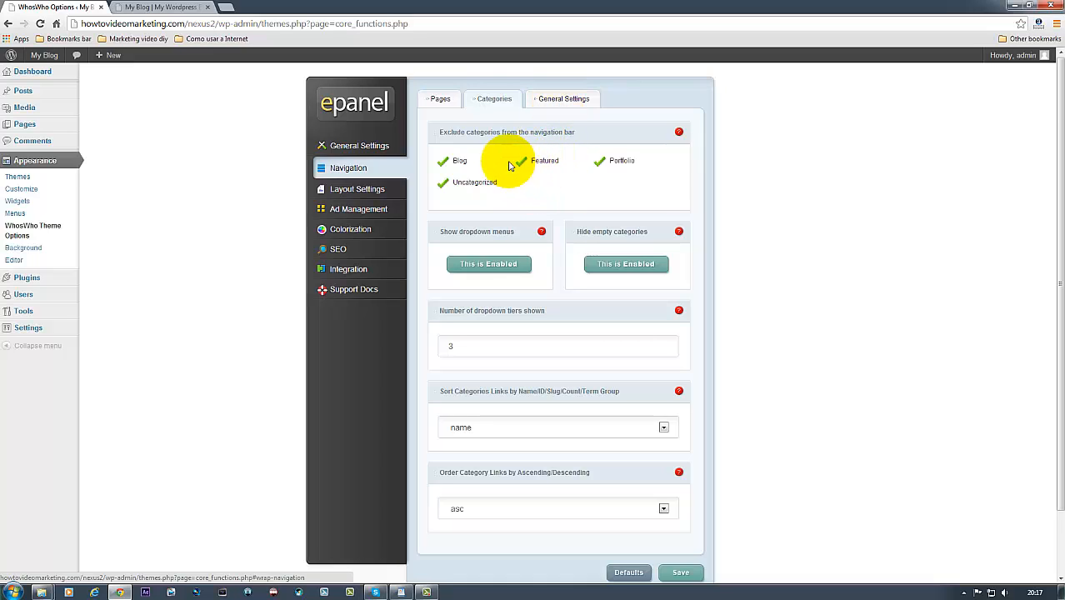
mouse_move(557, 143)
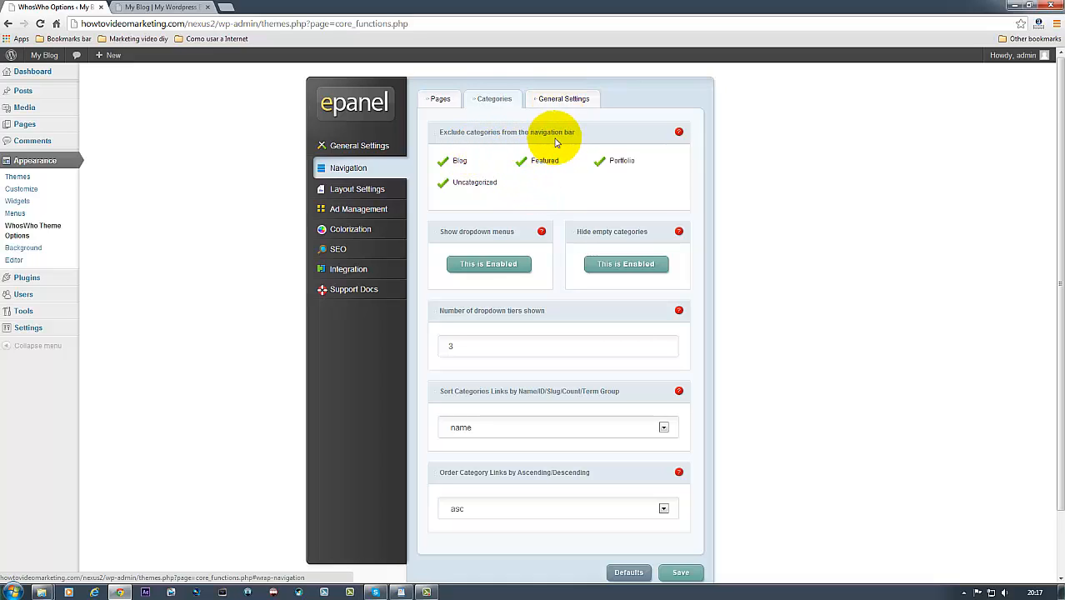
mouse_move(546, 174)
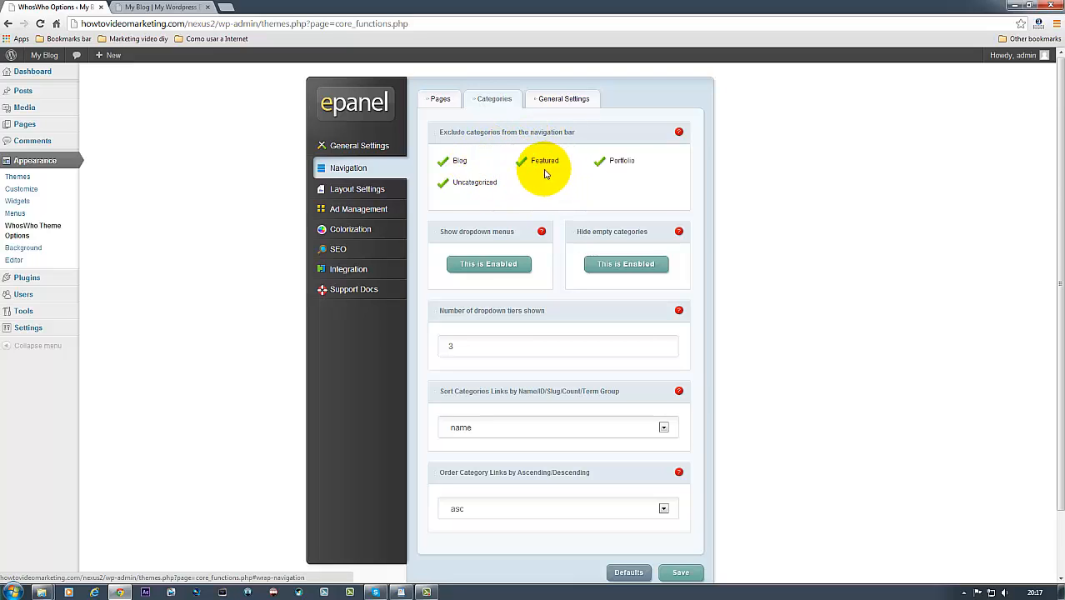
mouse_move(163, 8)
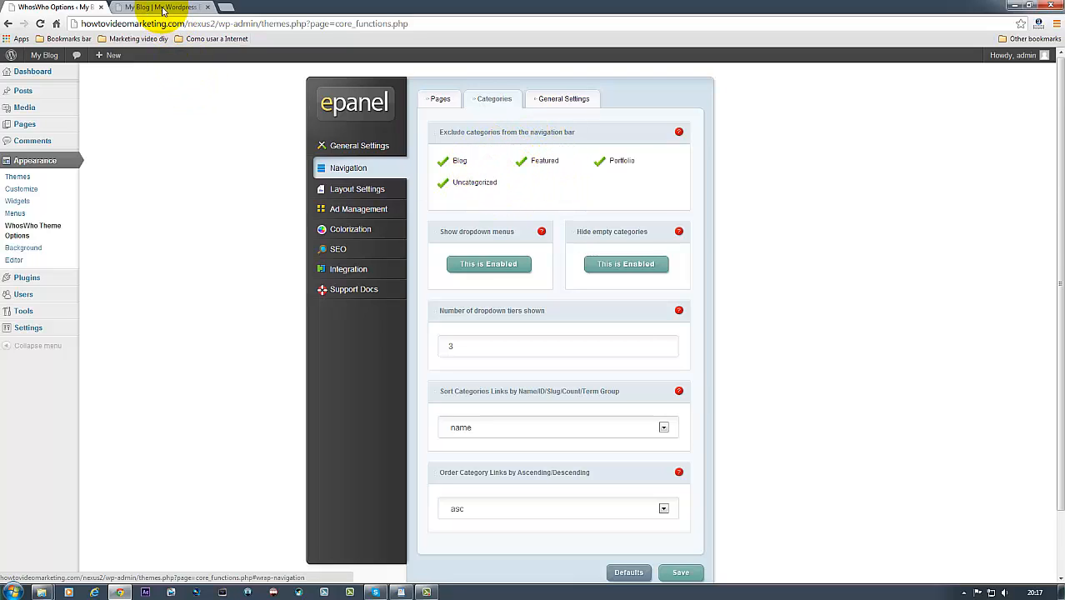
mouse_move(163, 7)
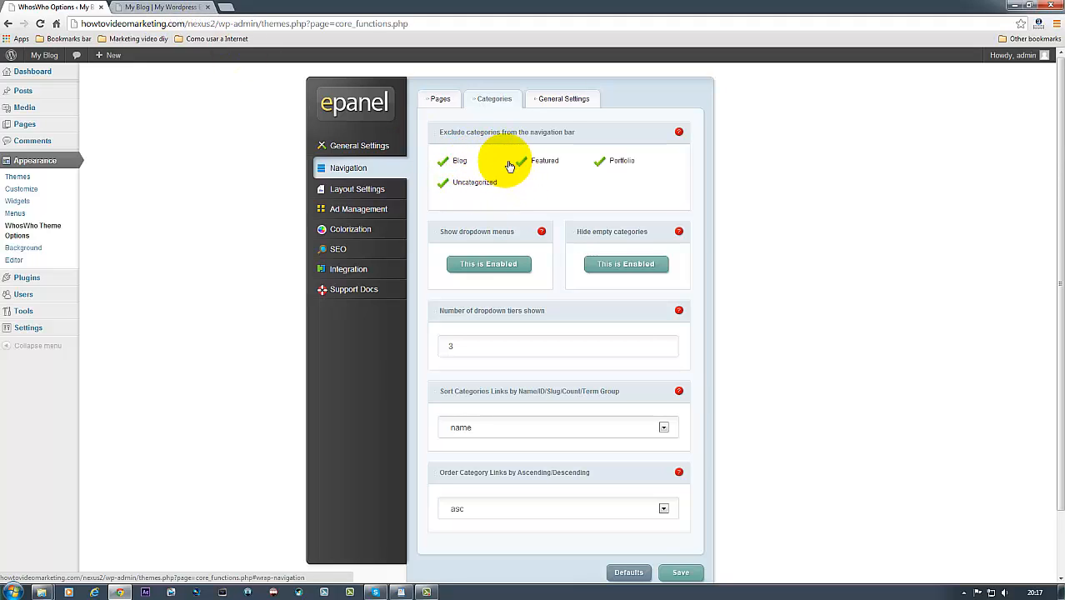
mouse_move(533, 150)
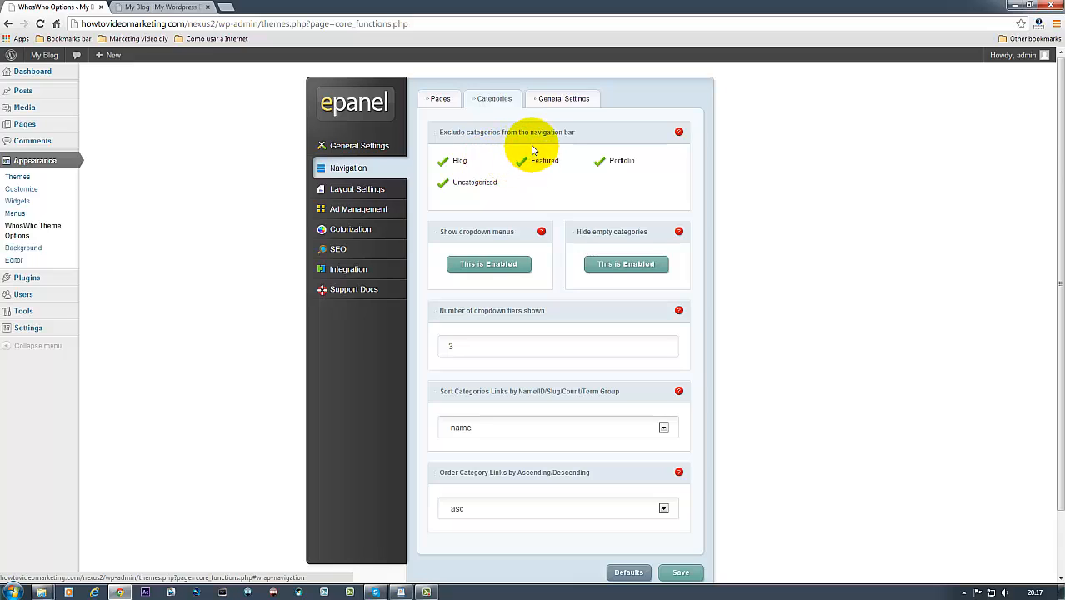
mouse_move(515, 164)
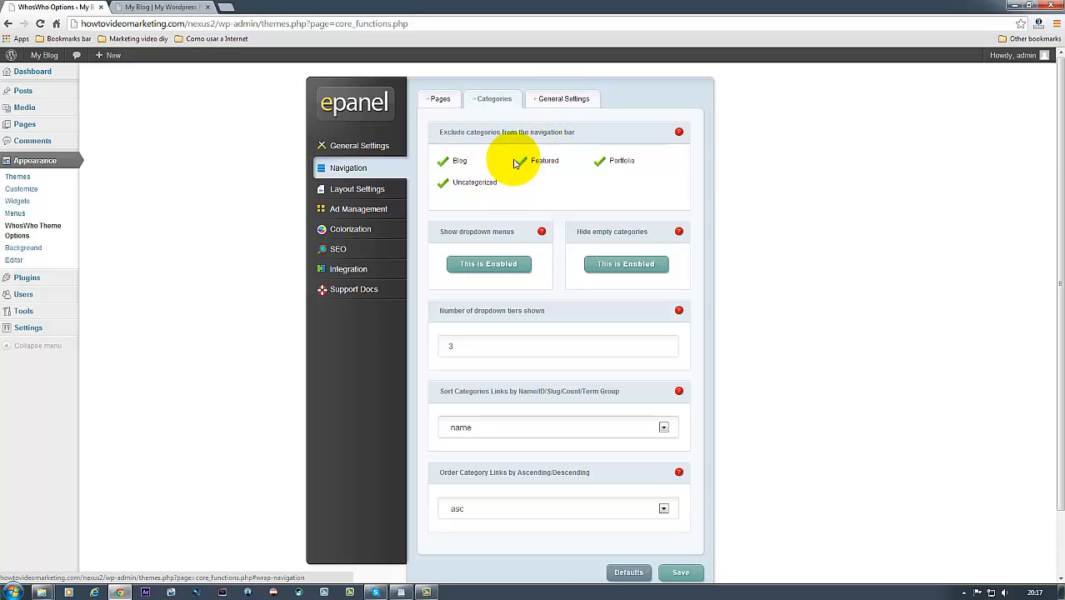
mouse_move(459, 160)
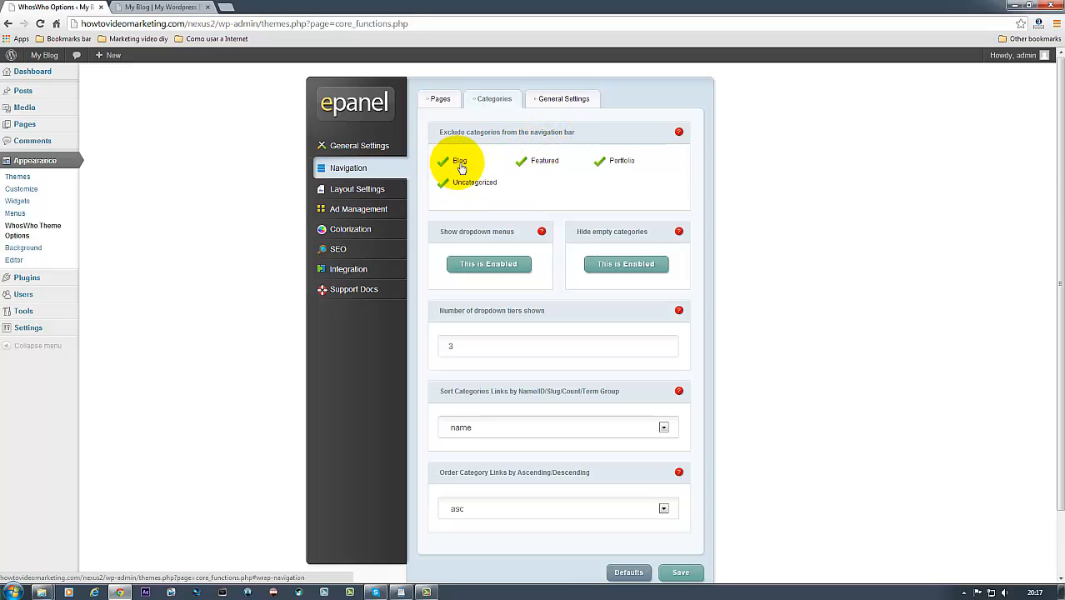
Preview the Featured and Portfolio category pages, then open ePanel's SEO section.
click(158, 7)
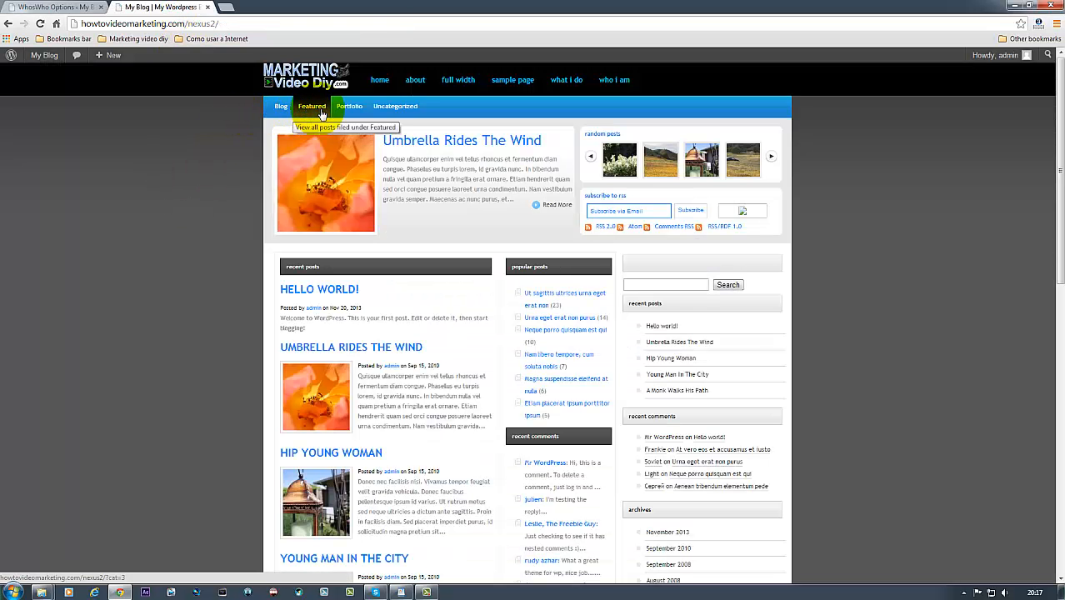
click(349, 106)
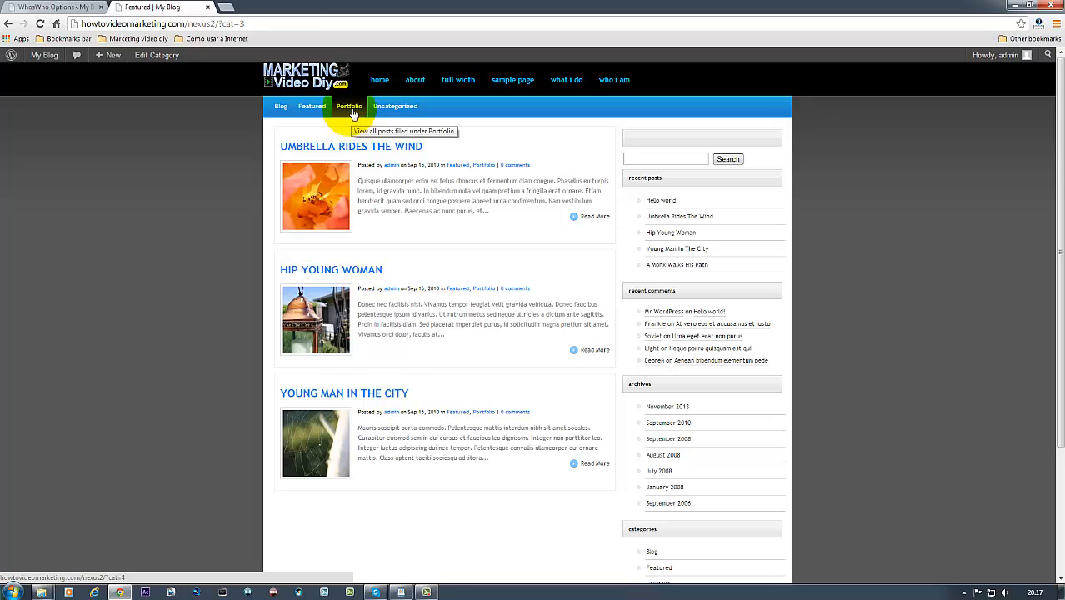
click(395, 106)
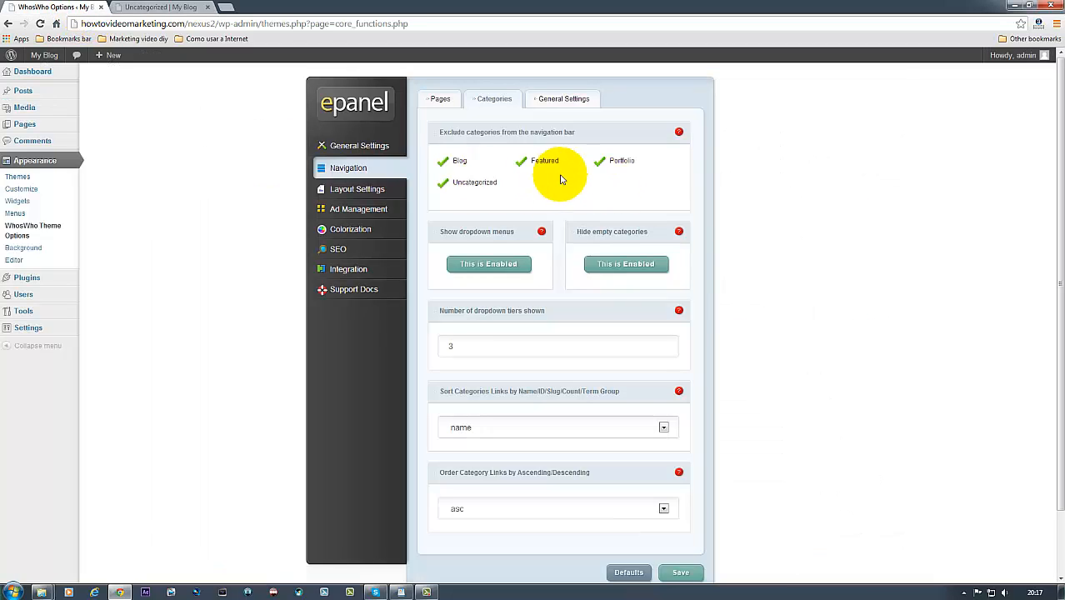
mouse_move(571, 184)
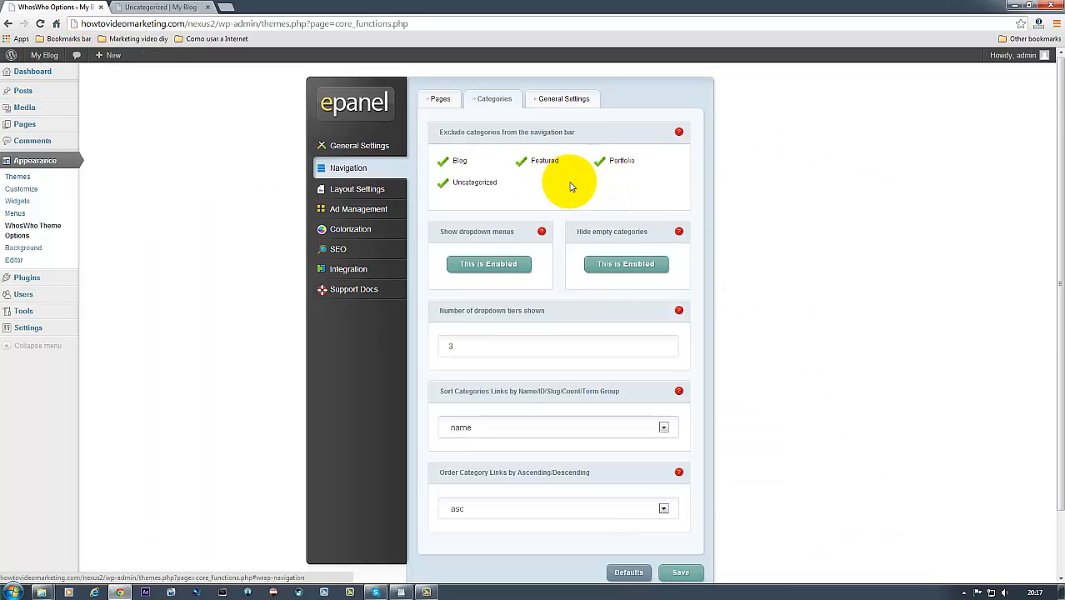
mouse_move(494, 411)
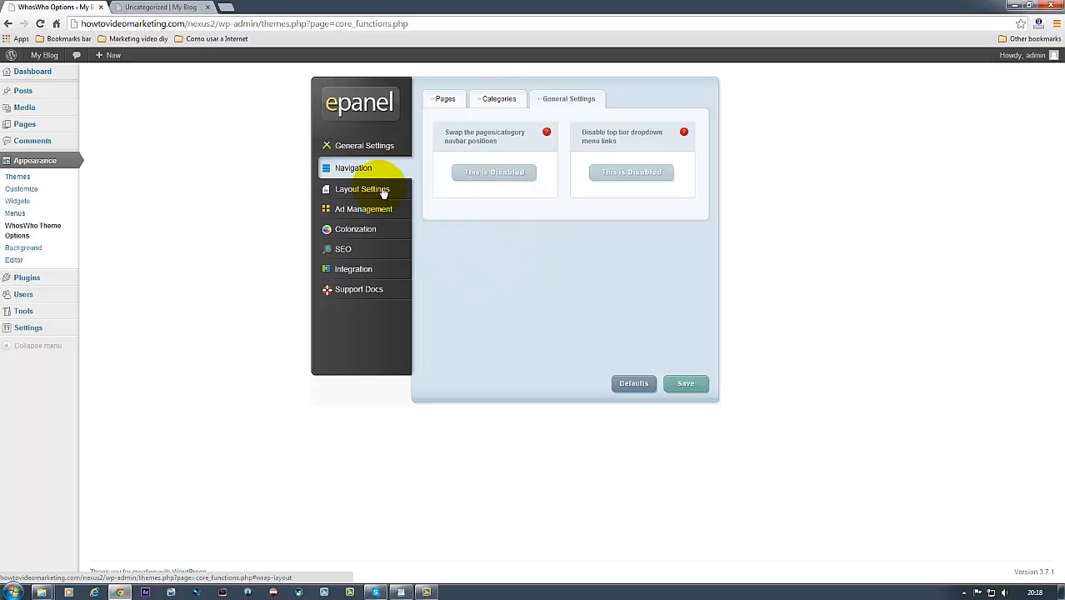
mouse_move(356, 241)
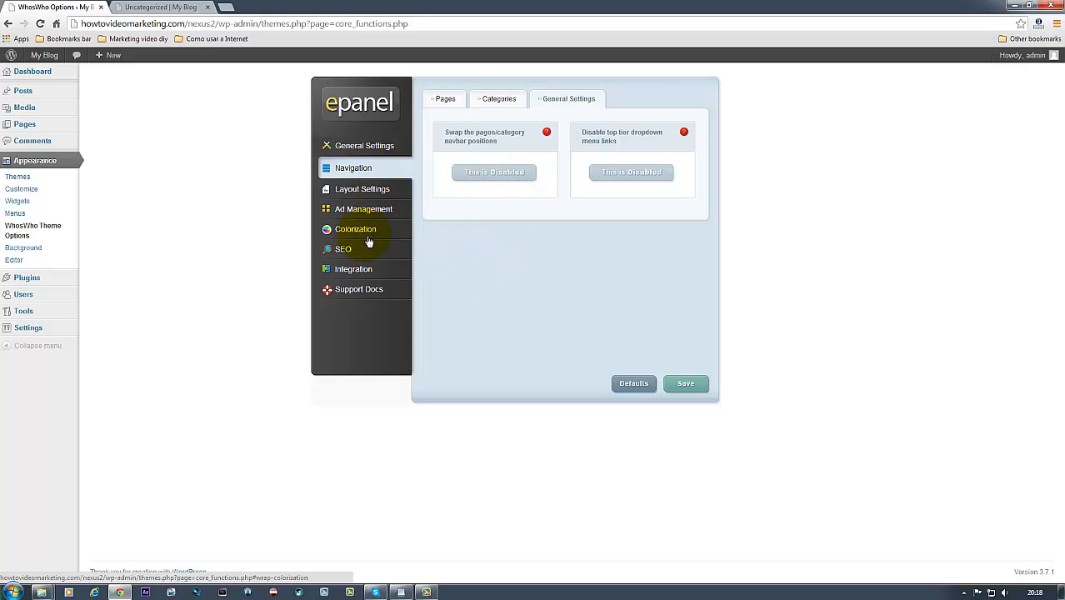
mouse_move(343, 249)
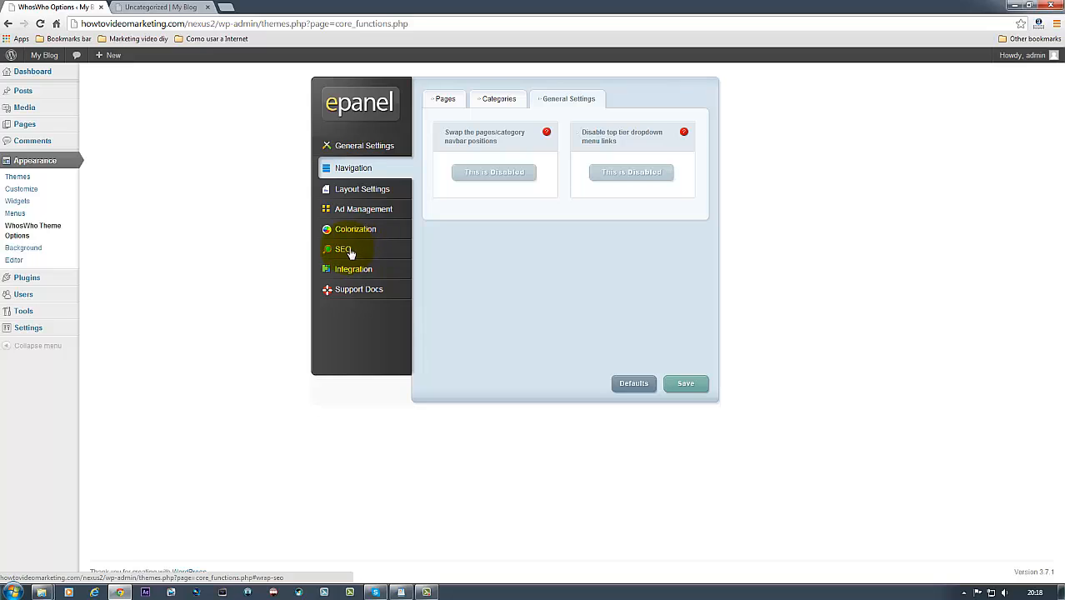
click(342, 248)
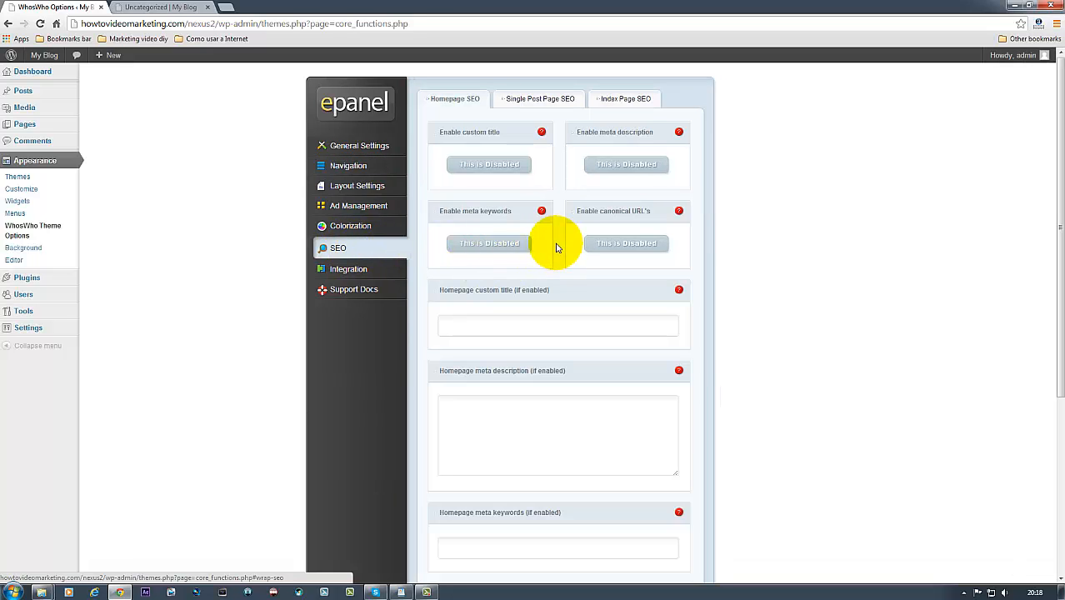
scroll(down, 3)
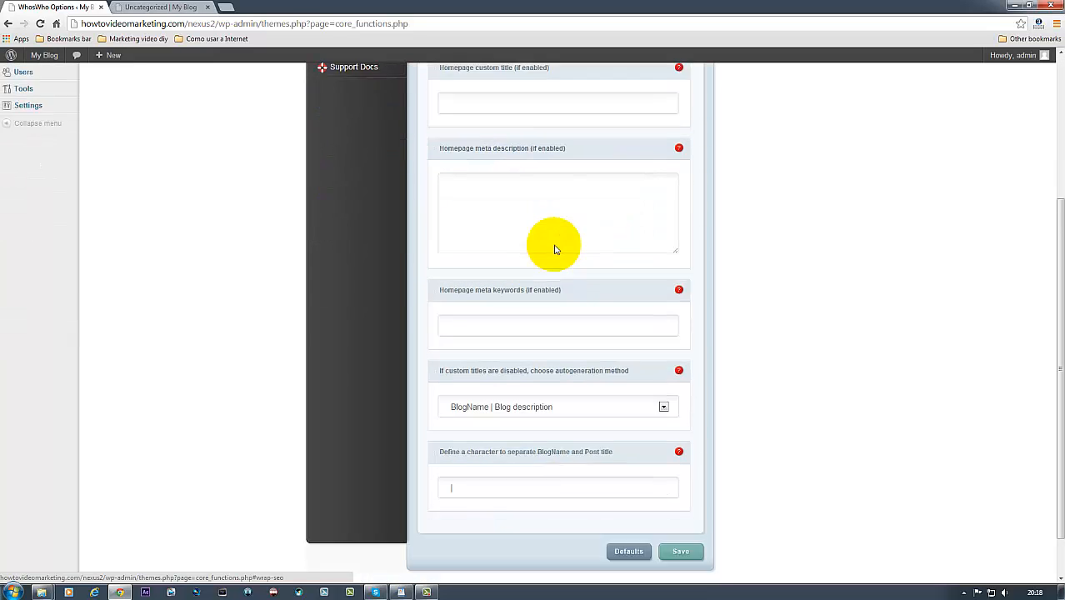
scroll(up, 3)
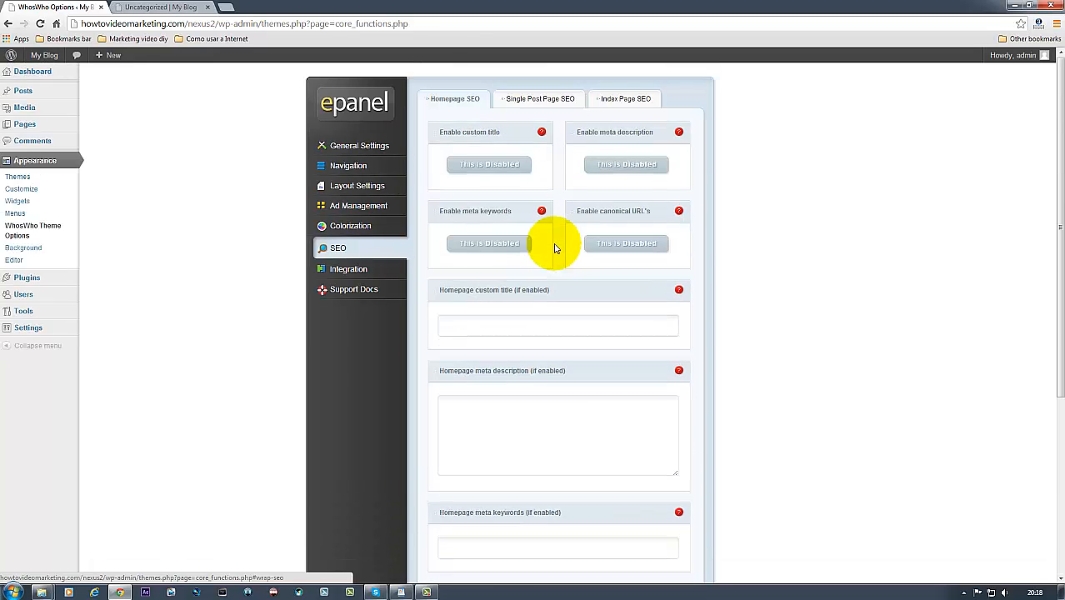
scroll(down, 3)
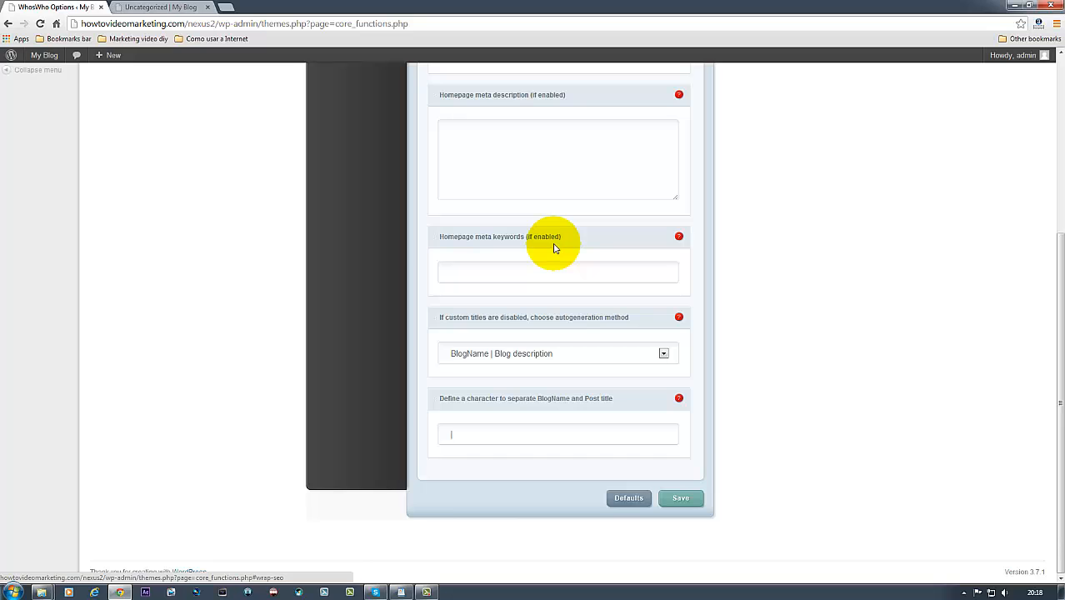
scroll(up, 3)
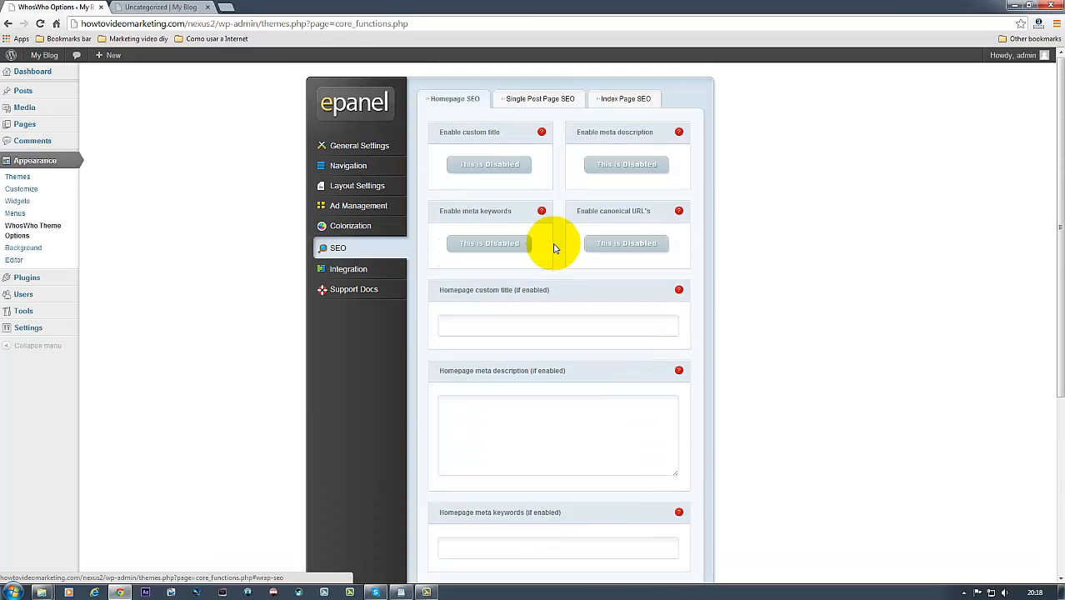
click(540, 99)
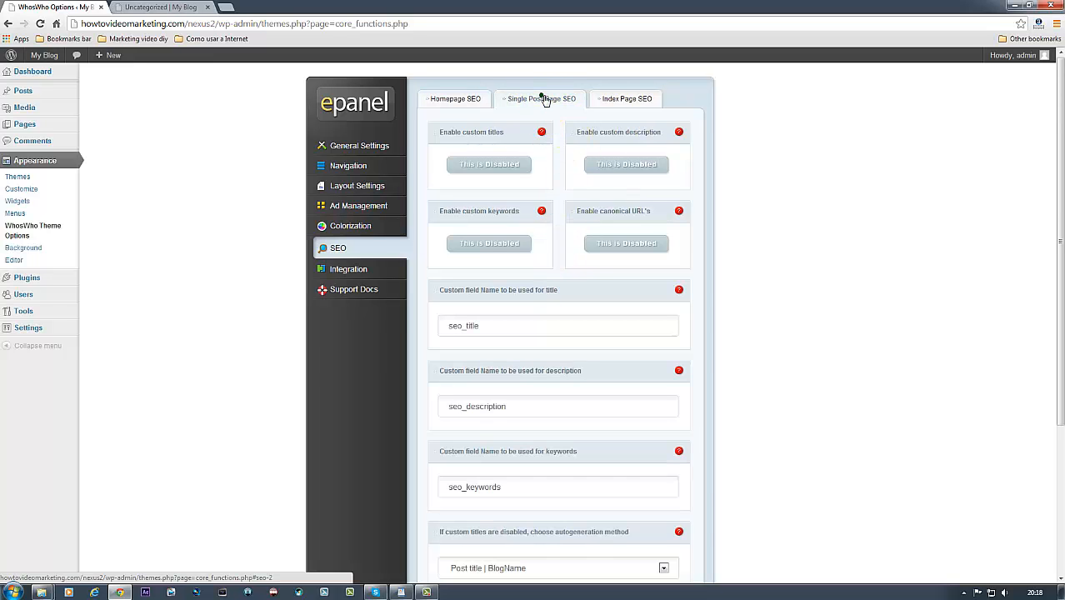
scroll(down, 3)
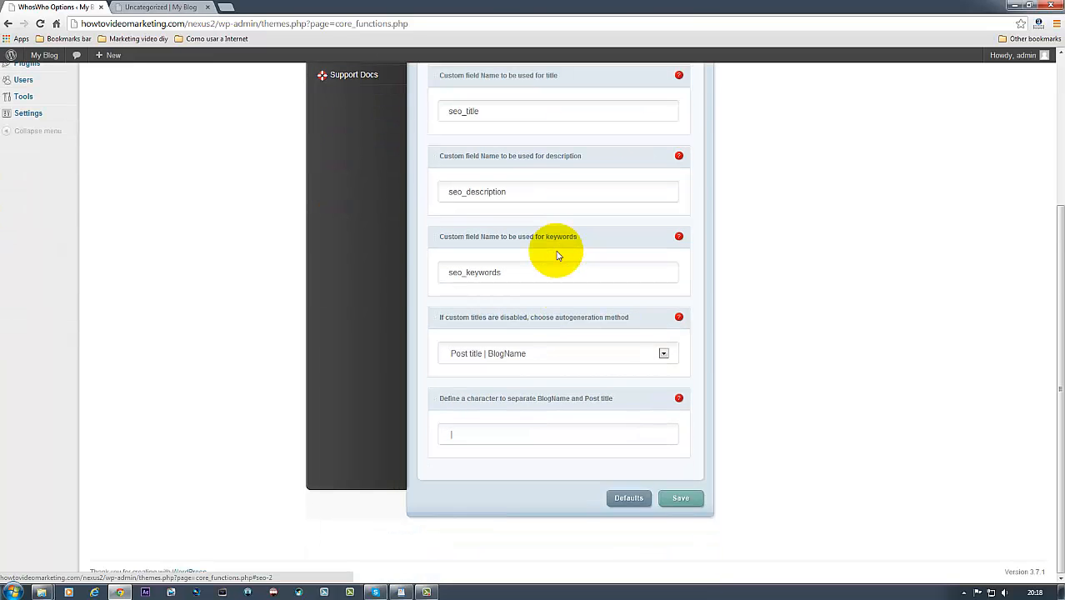
click(627, 98)
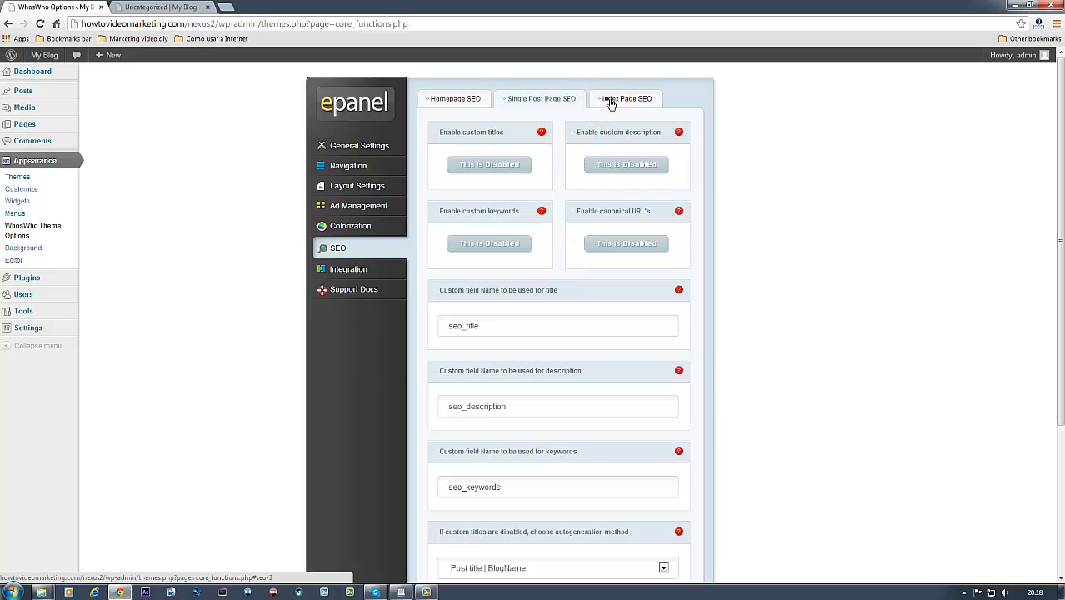
click(627, 98)
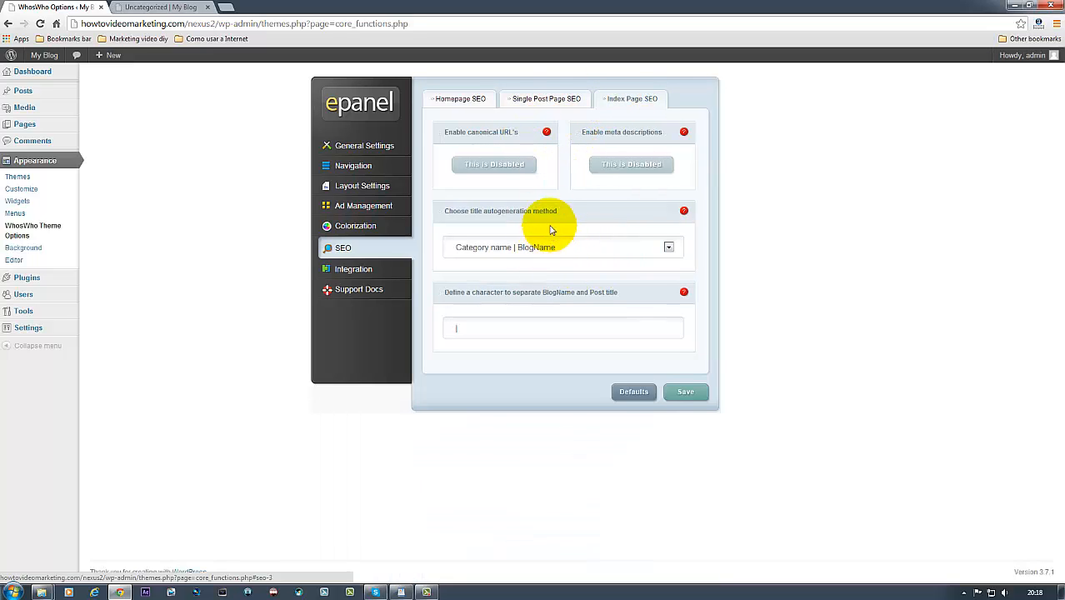
click(456, 98)
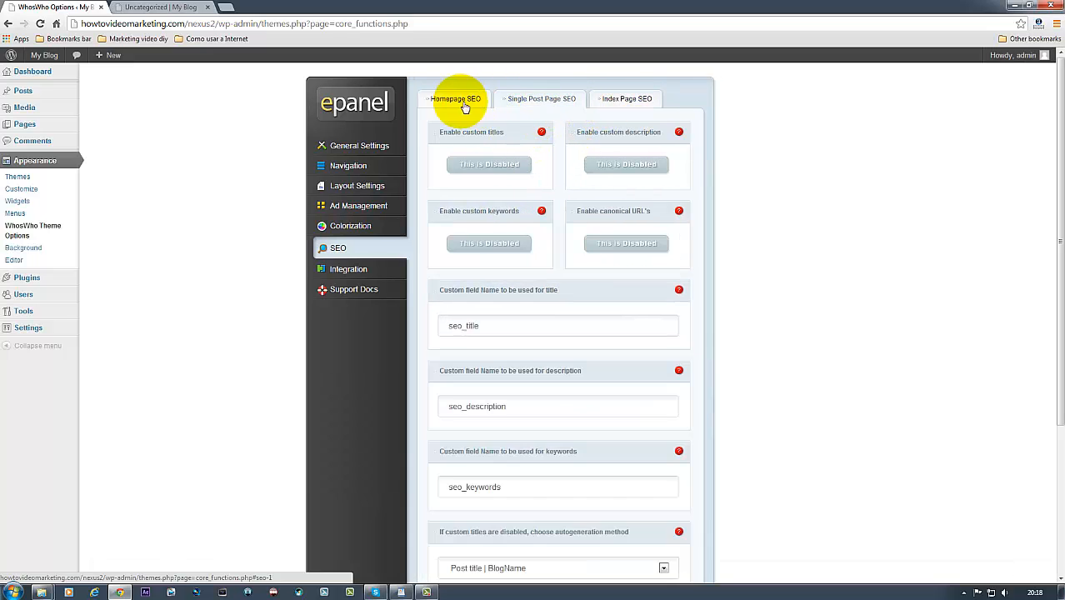
scroll(down, 3)
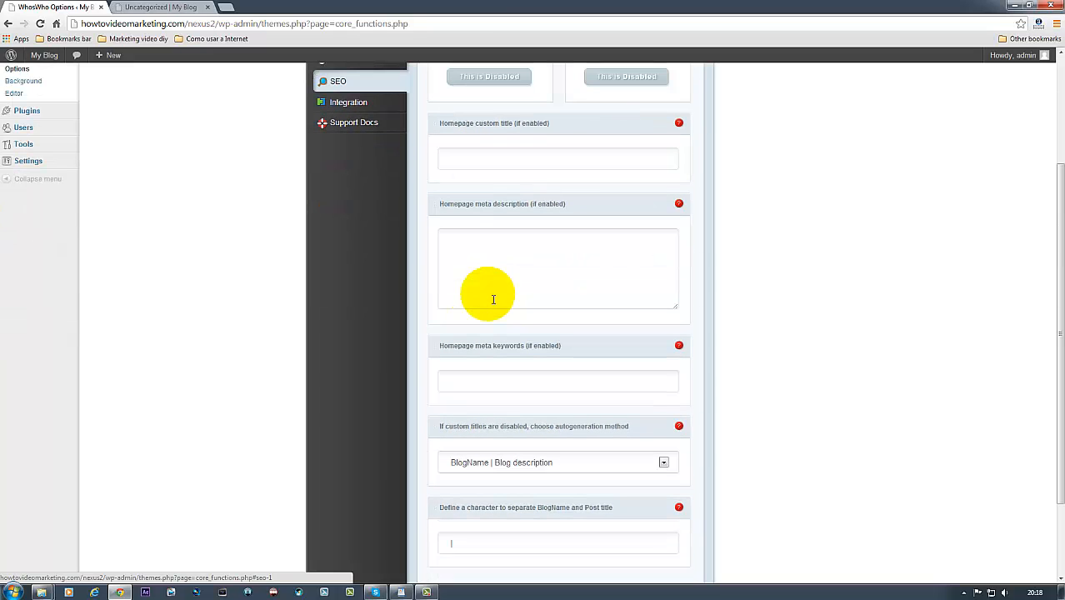
scroll(down, 3)
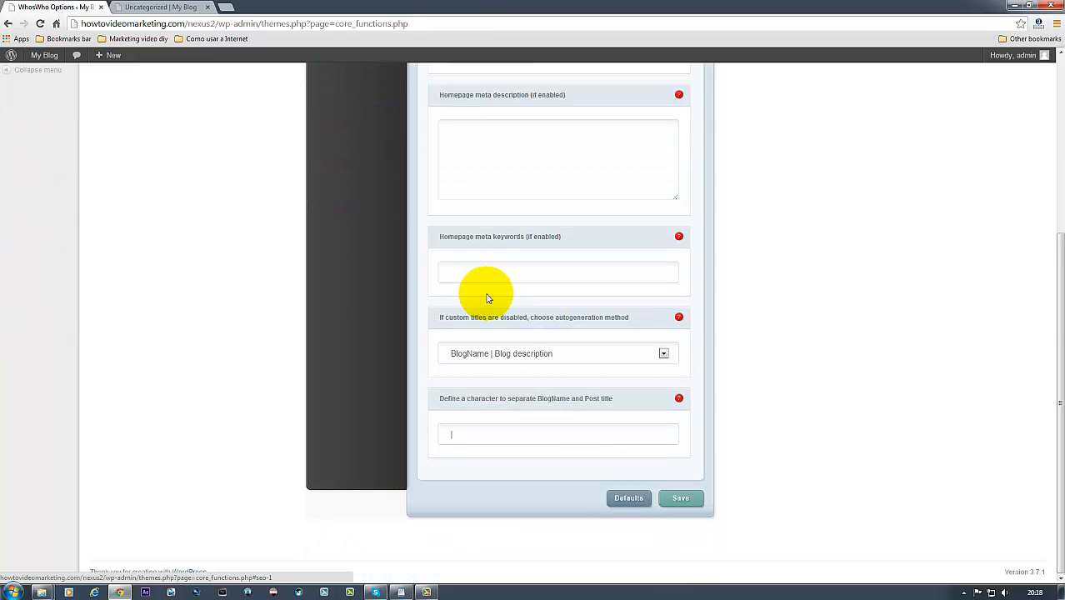
scroll(up, 3)
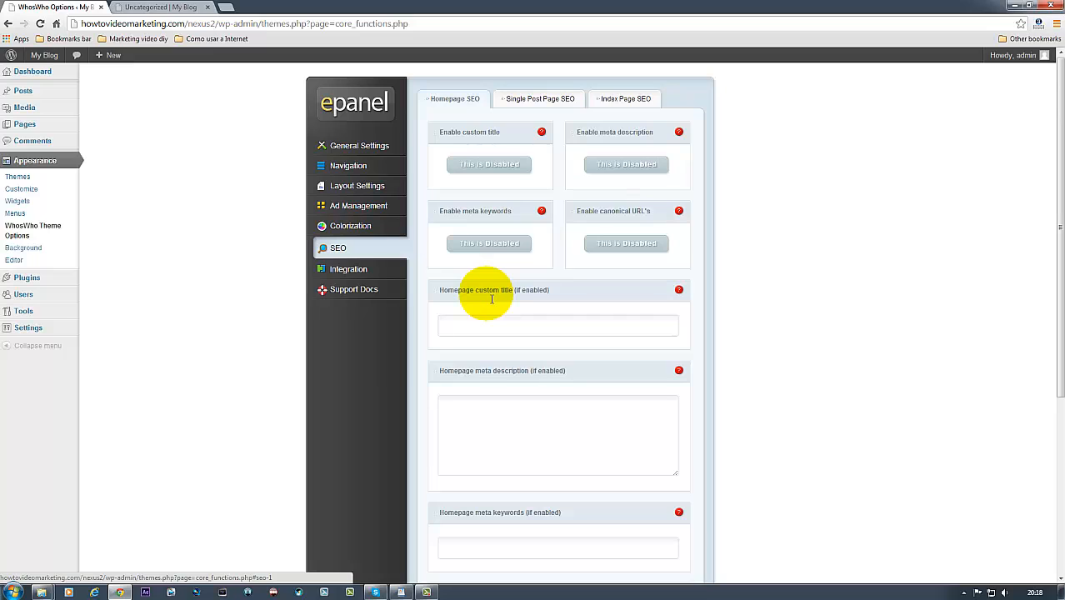
mouse_move(465, 288)
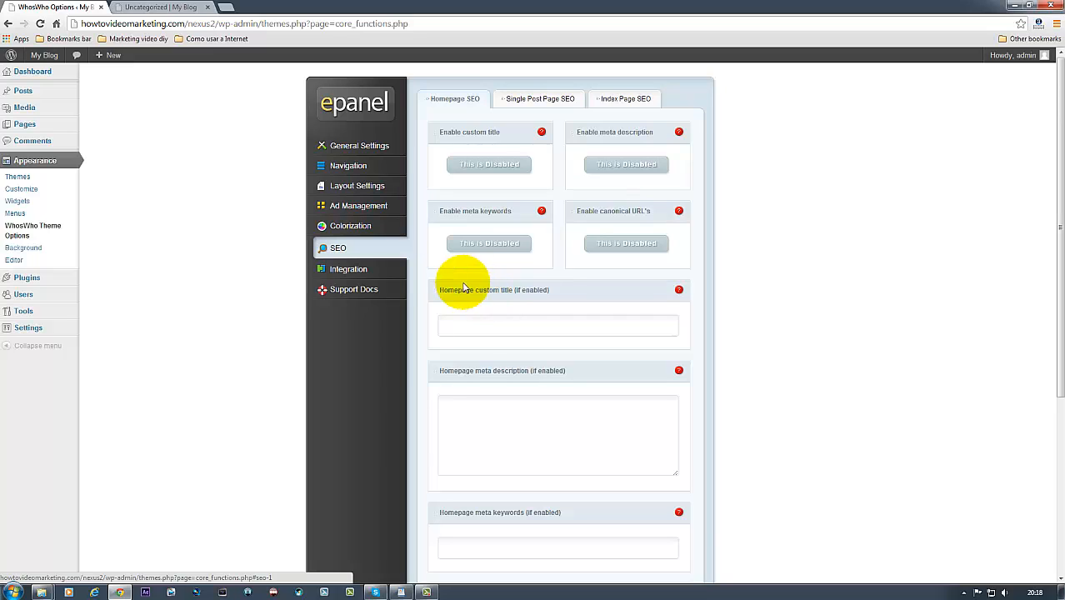
Open Integration, glance at the blog tab, and scroll the Code Integration fields.
click(348, 268)
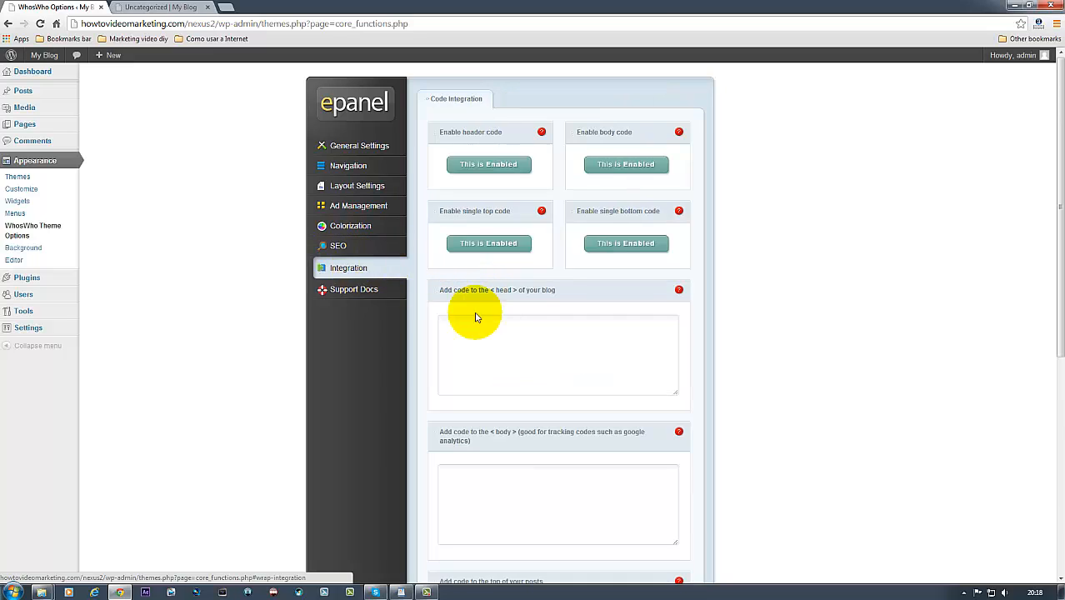
mouse_move(584, 307)
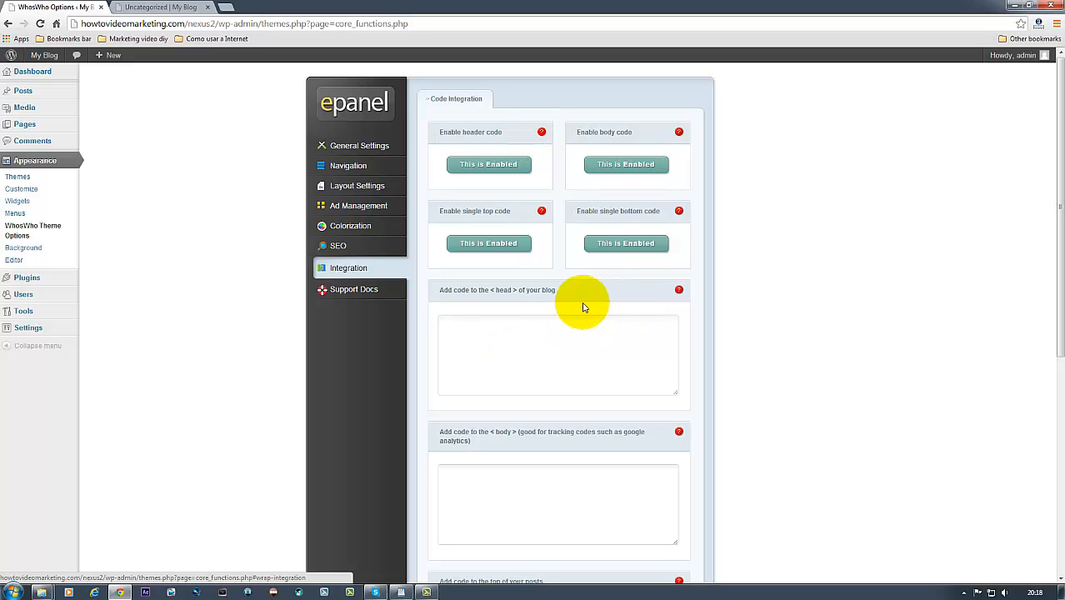
mouse_move(531, 326)
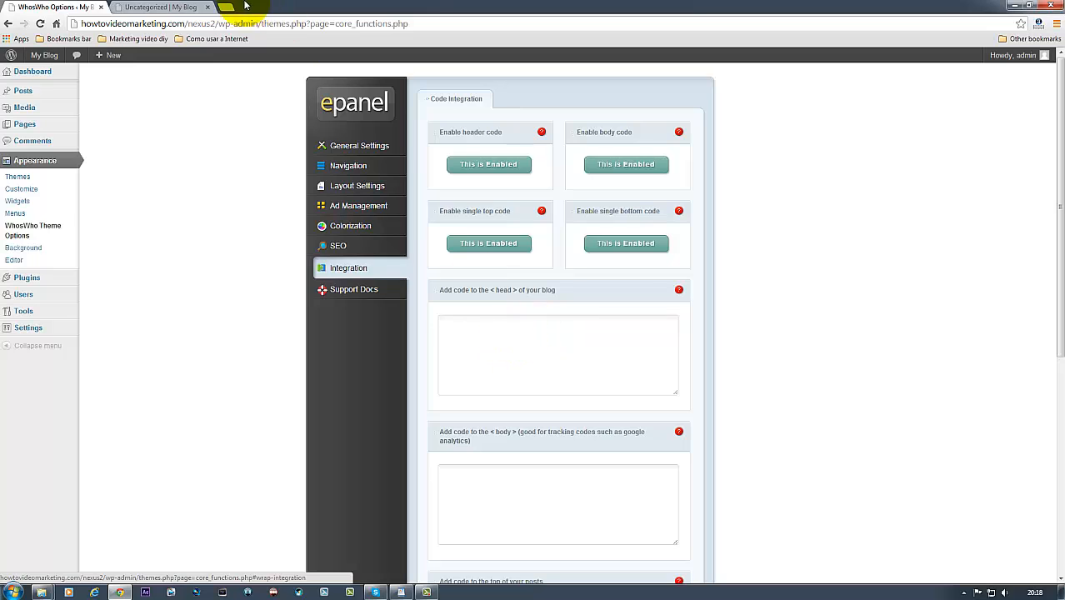
click(162, 7)
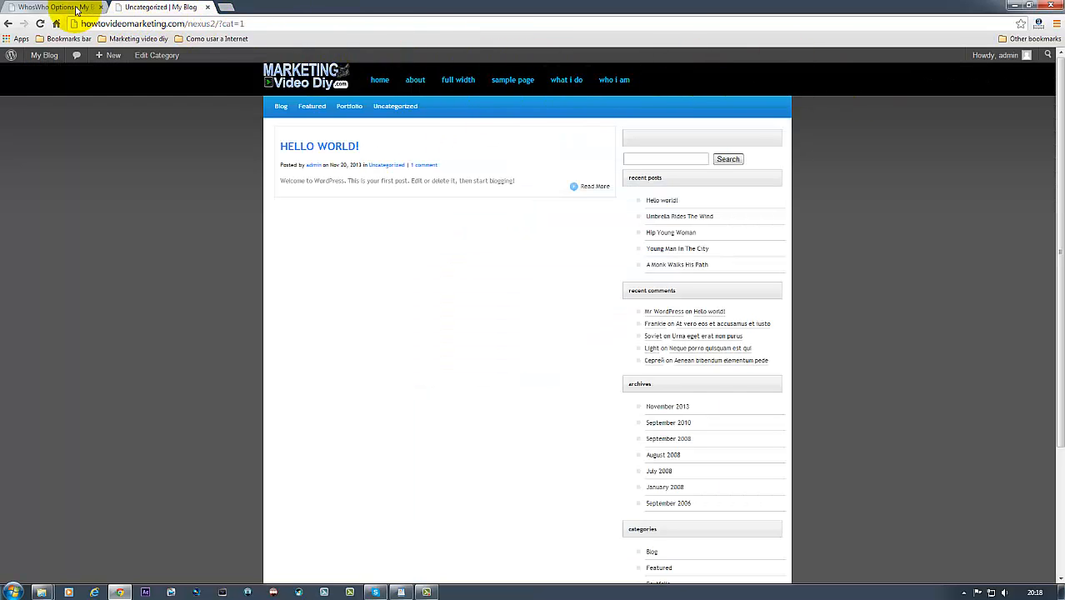
click(57, 6)
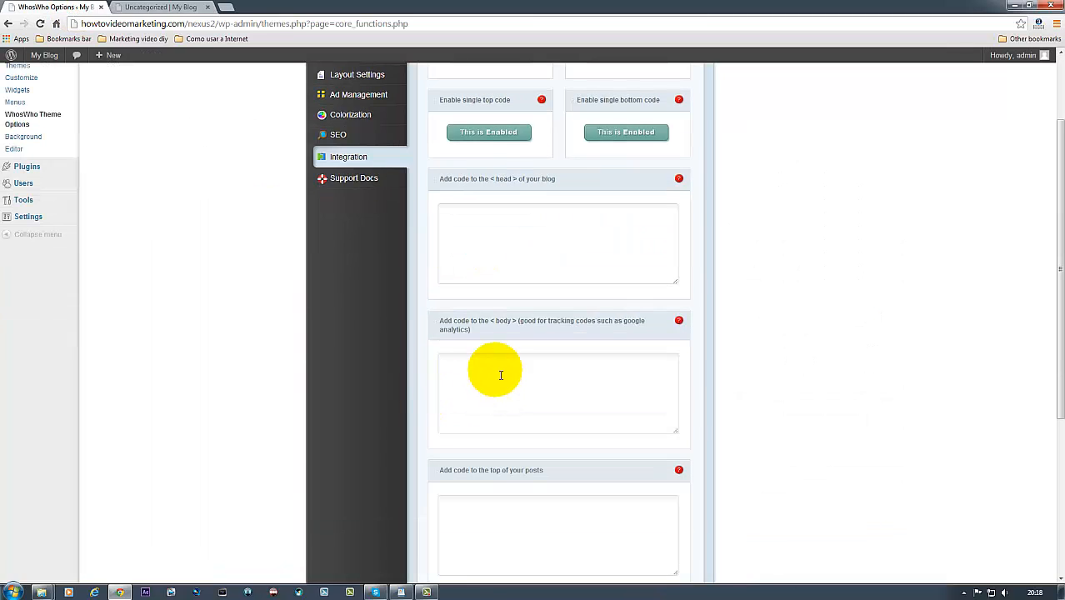
click(159, 7)
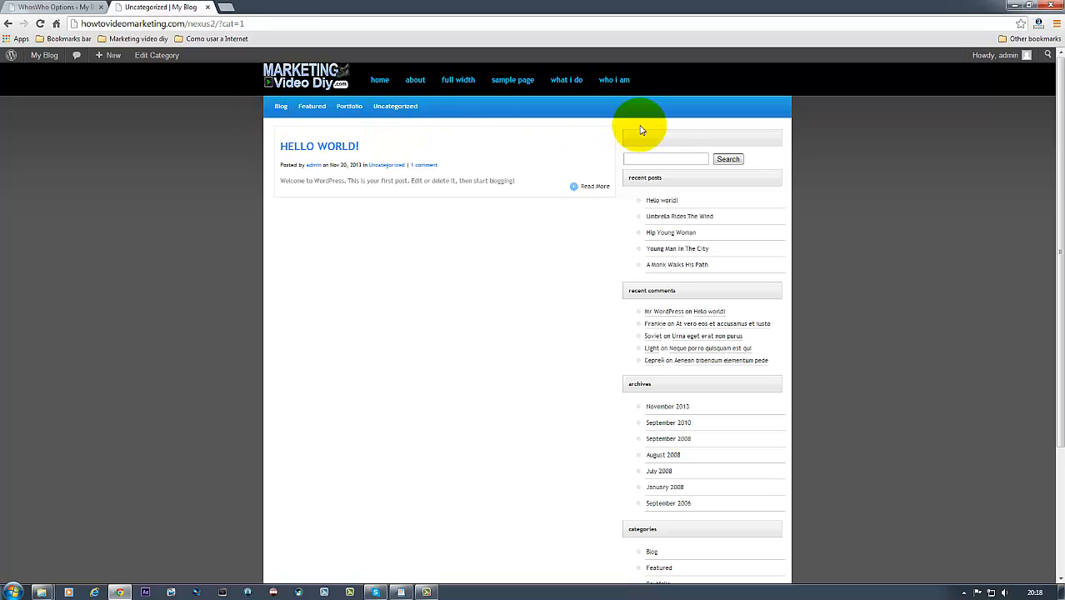
scroll(down, 3)
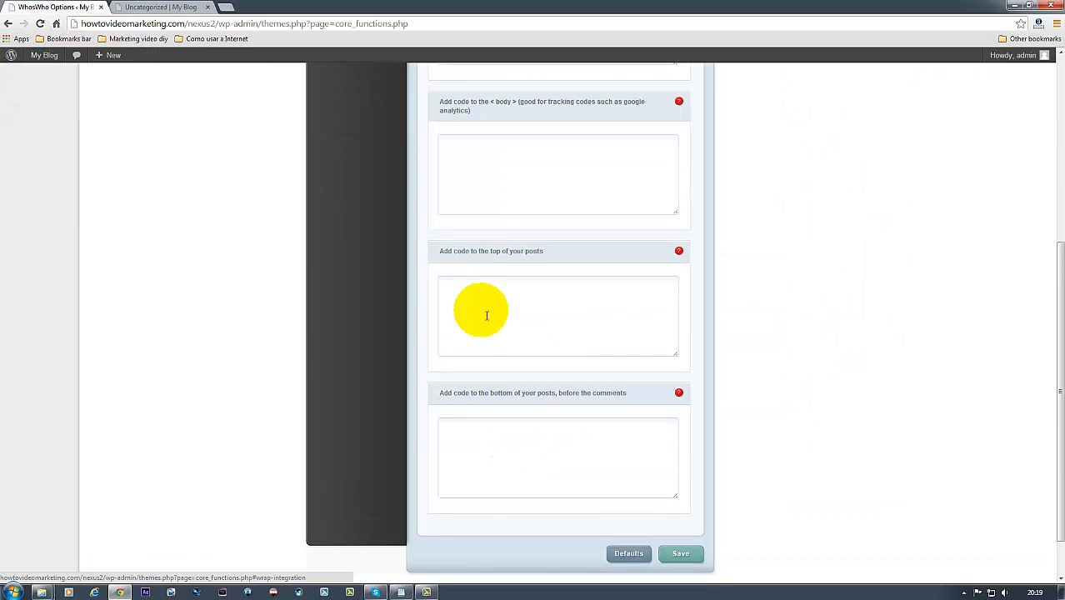
scroll(up, 3)
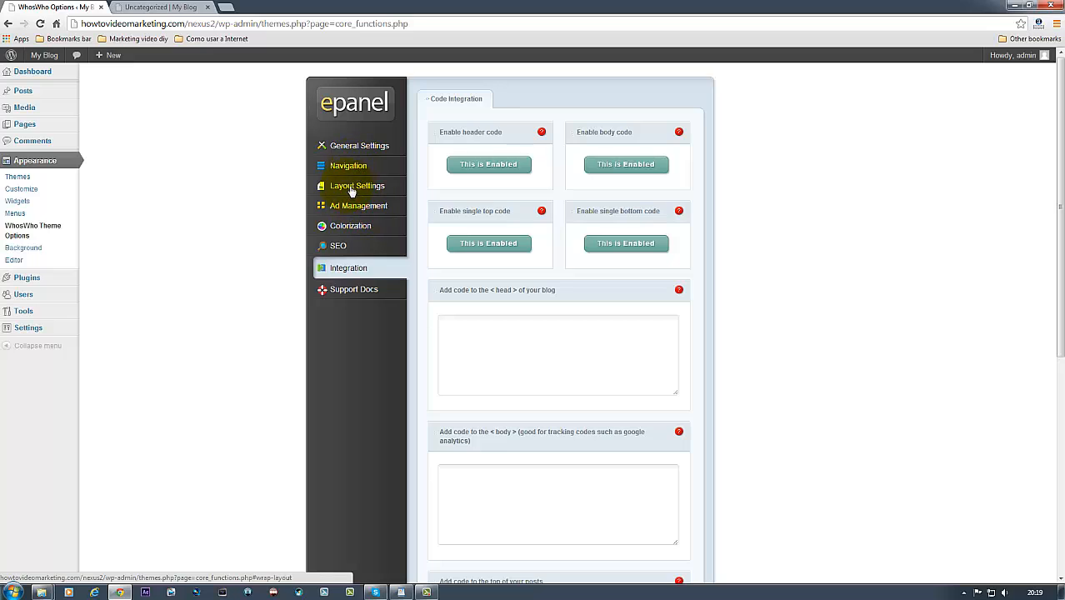
Show Ad Management's 468x60 single post banner fields: disabled, with empty image, URL and adsense.
click(358, 207)
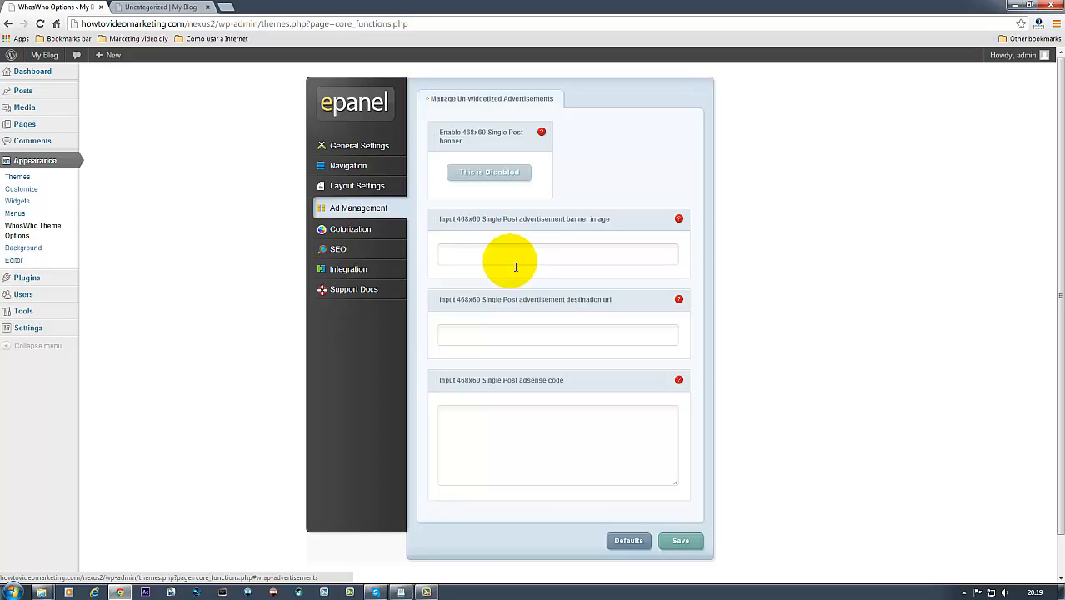
mouse_move(484, 260)
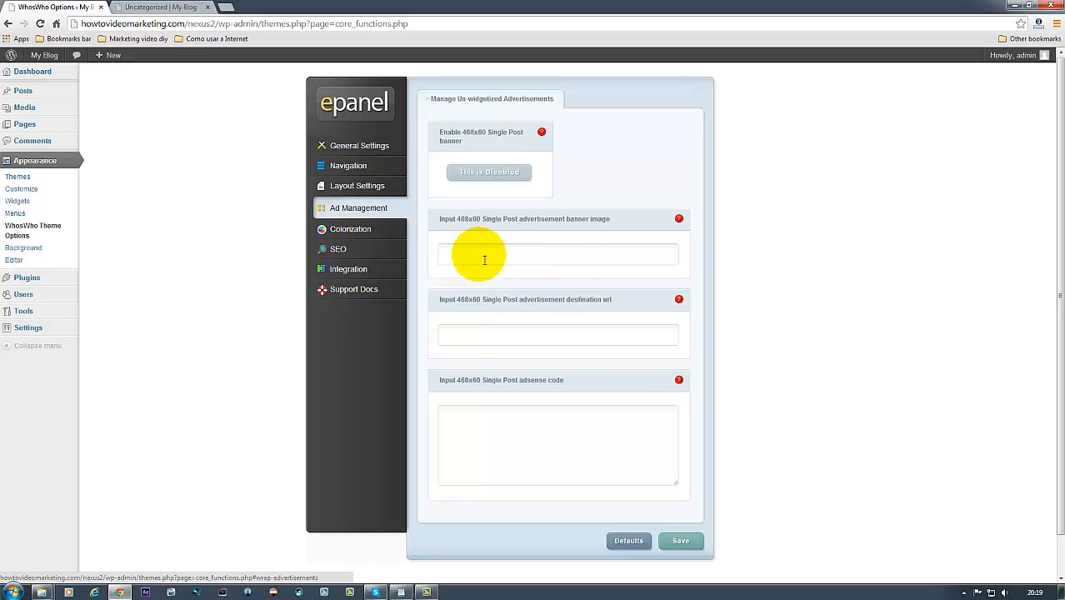
mouse_move(540, 260)
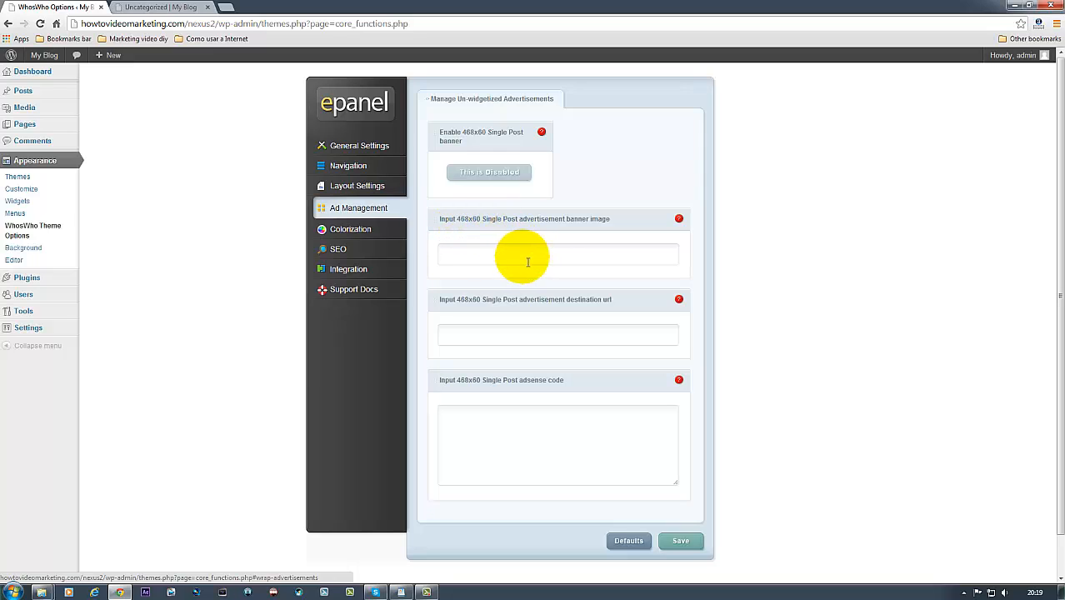
mouse_move(491, 397)
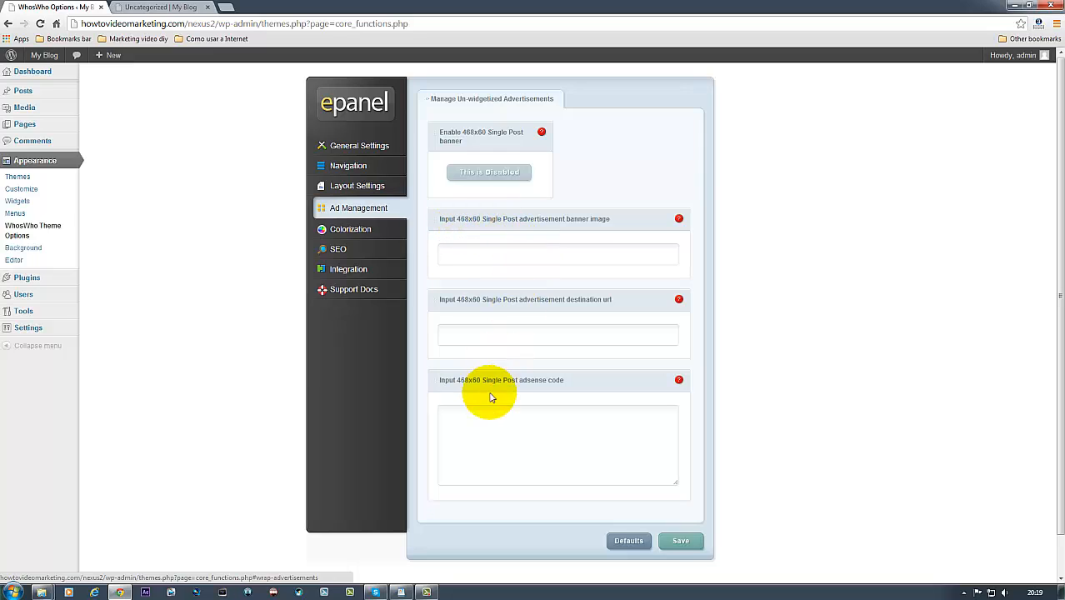
mouse_move(571, 388)
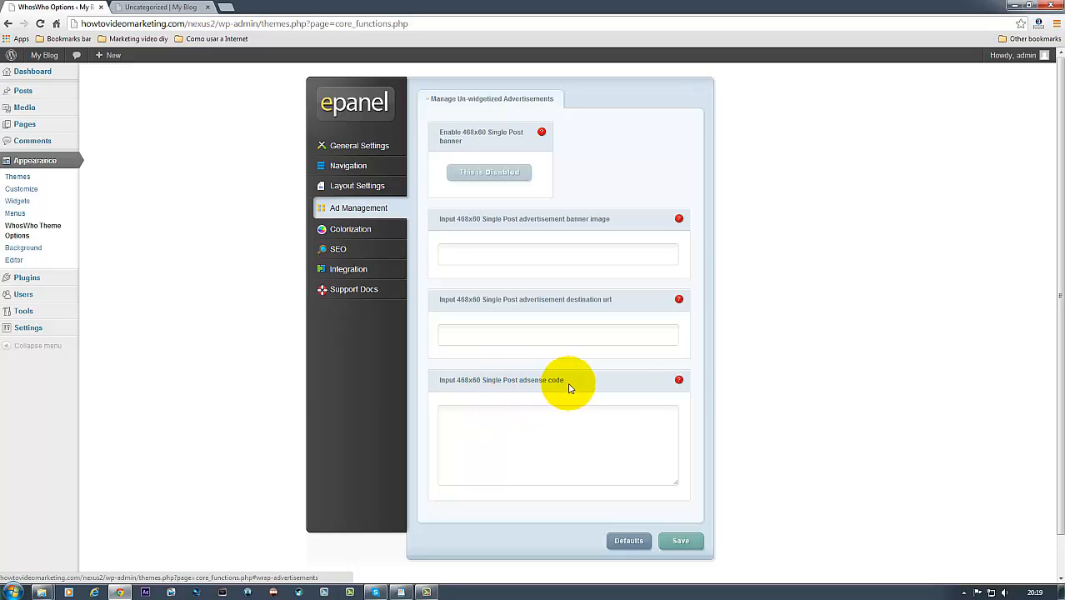
mouse_move(686, 395)
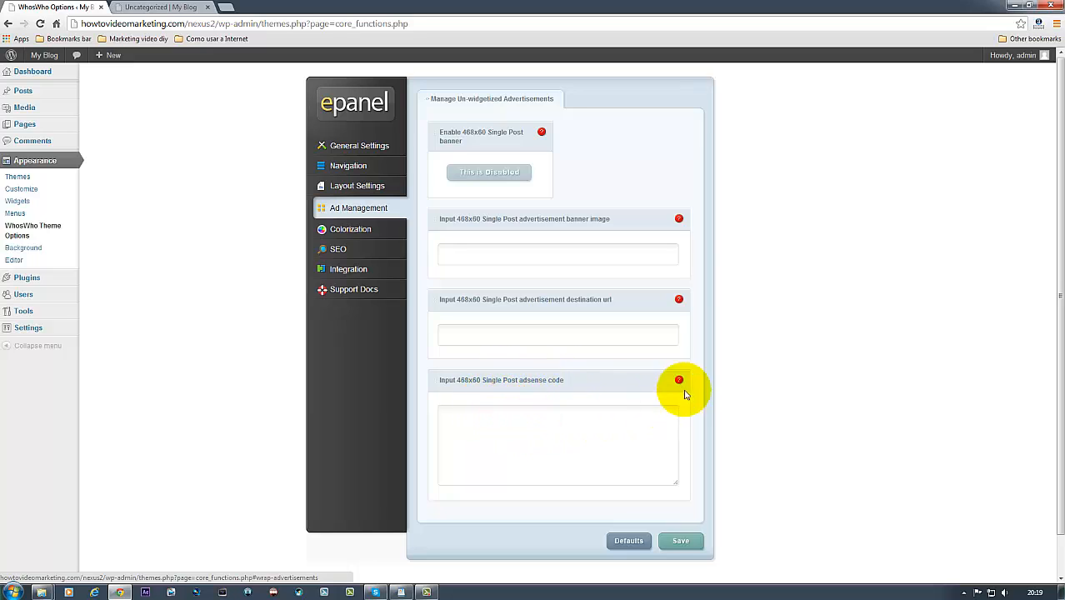
mouse_move(495, 429)
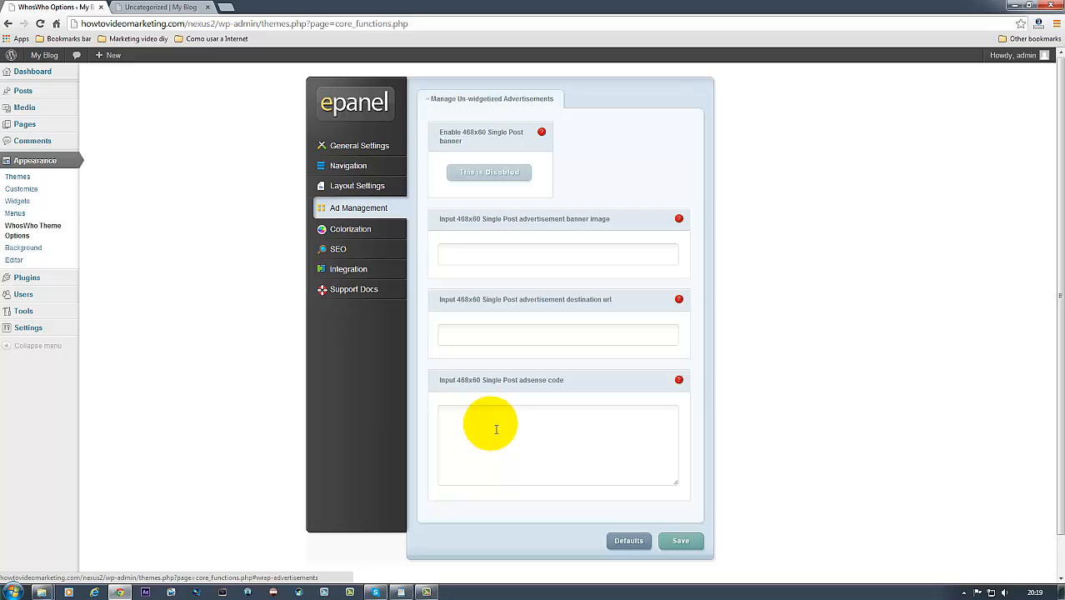
mouse_move(565, 489)
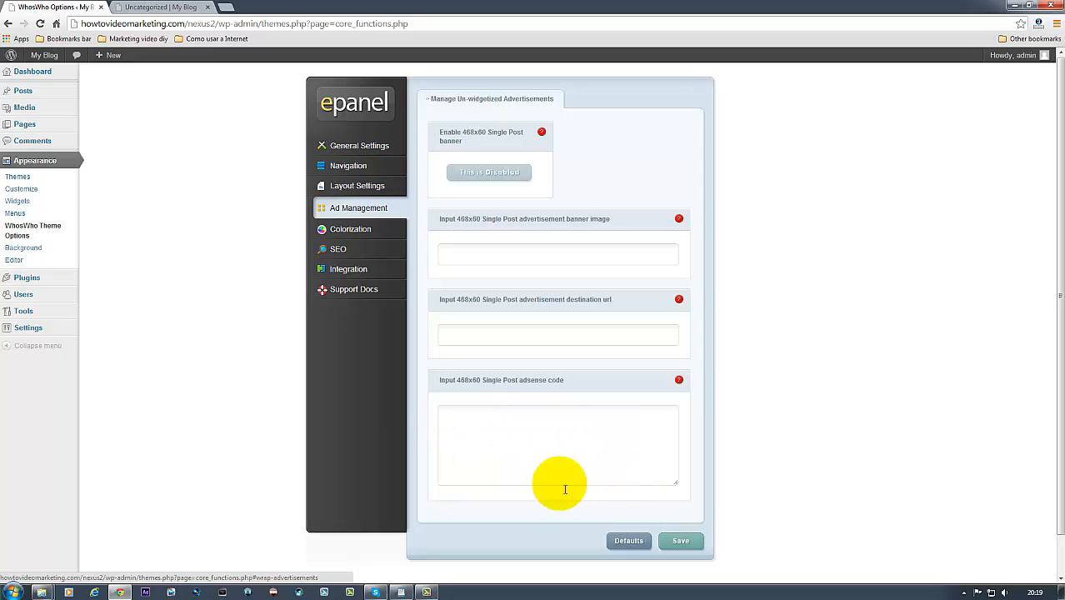
mouse_move(531, 446)
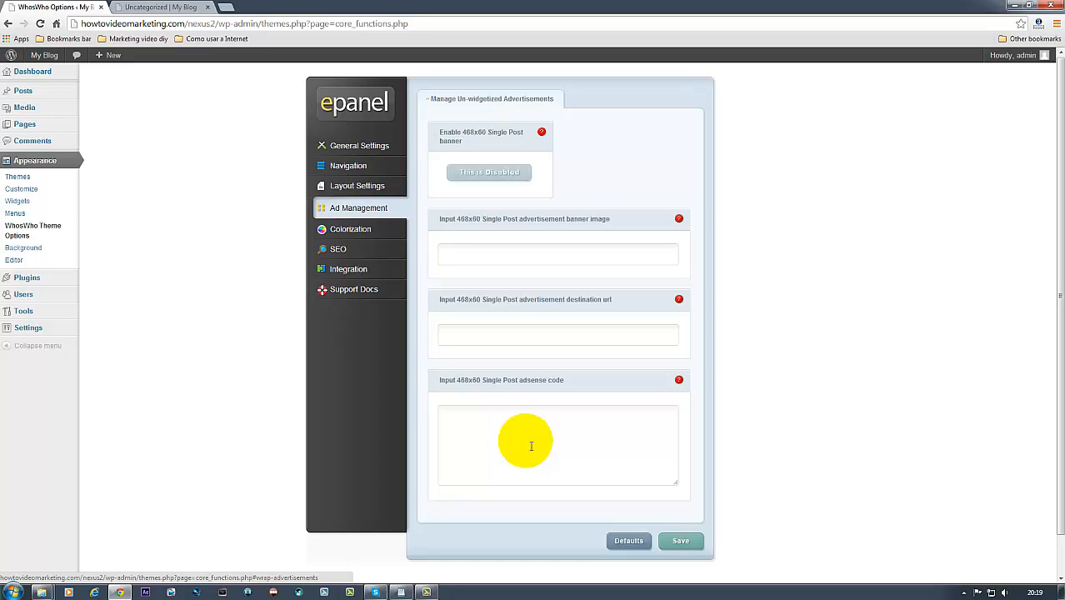
mouse_move(504, 423)
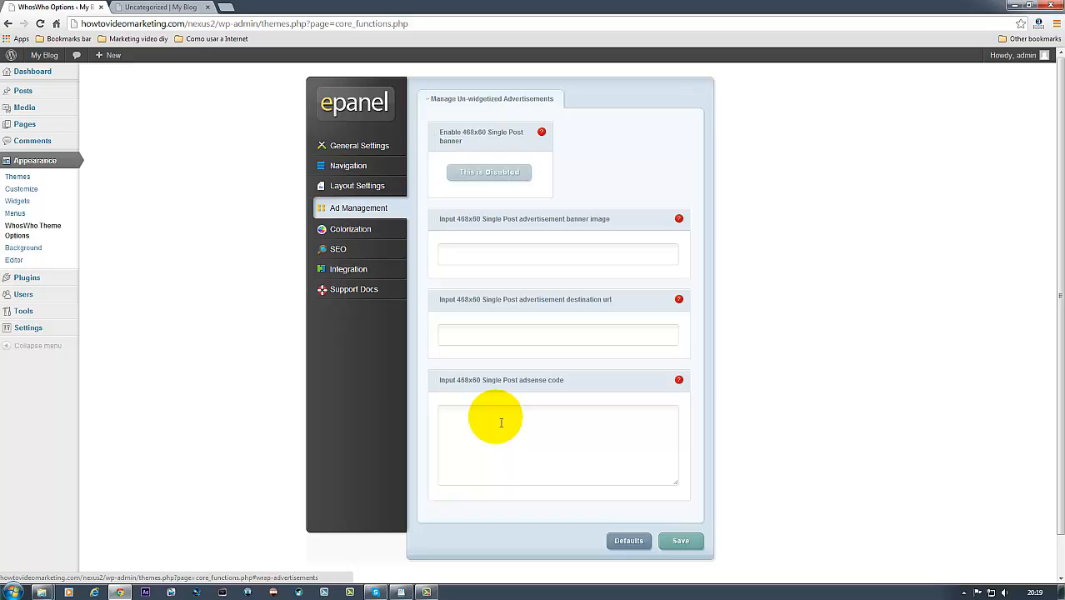
mouse_move(481, 255)
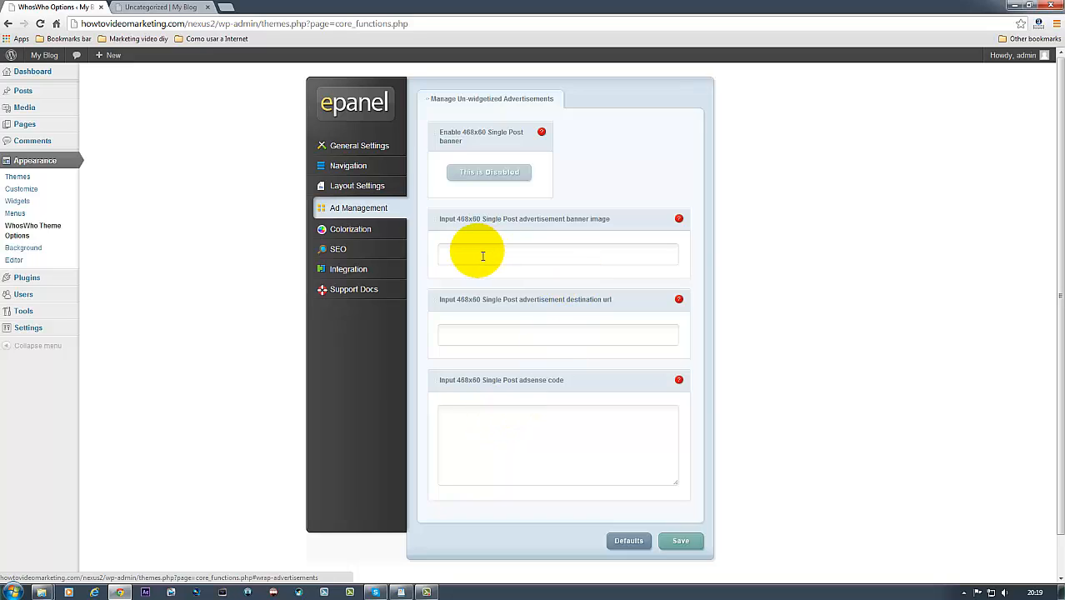
View the Colorization color picker, then return to General Settings with the logo.
click(351, 229)
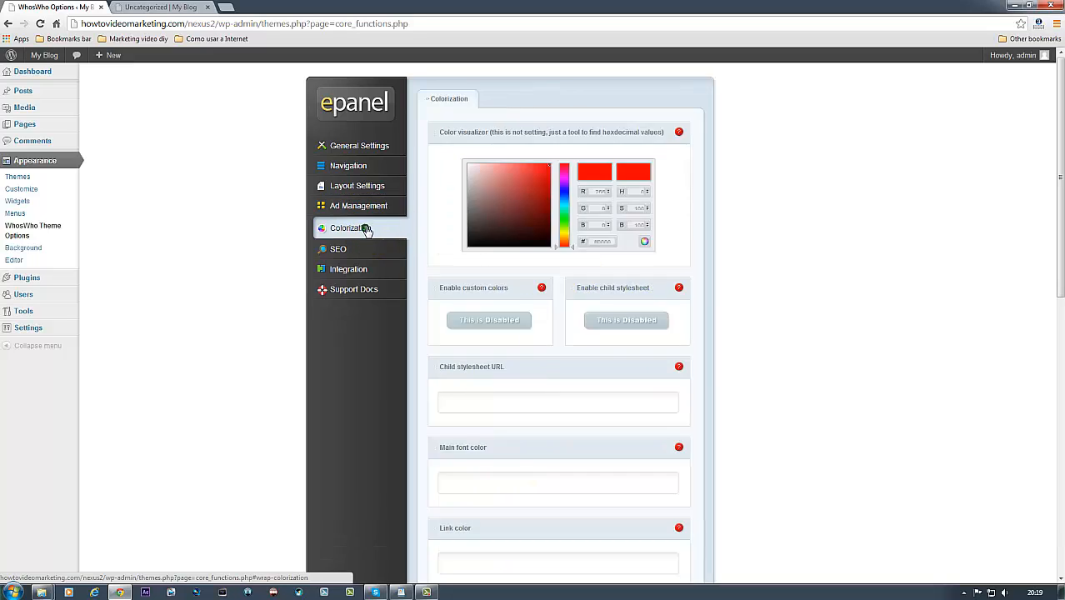
mouse_move(526, 350)
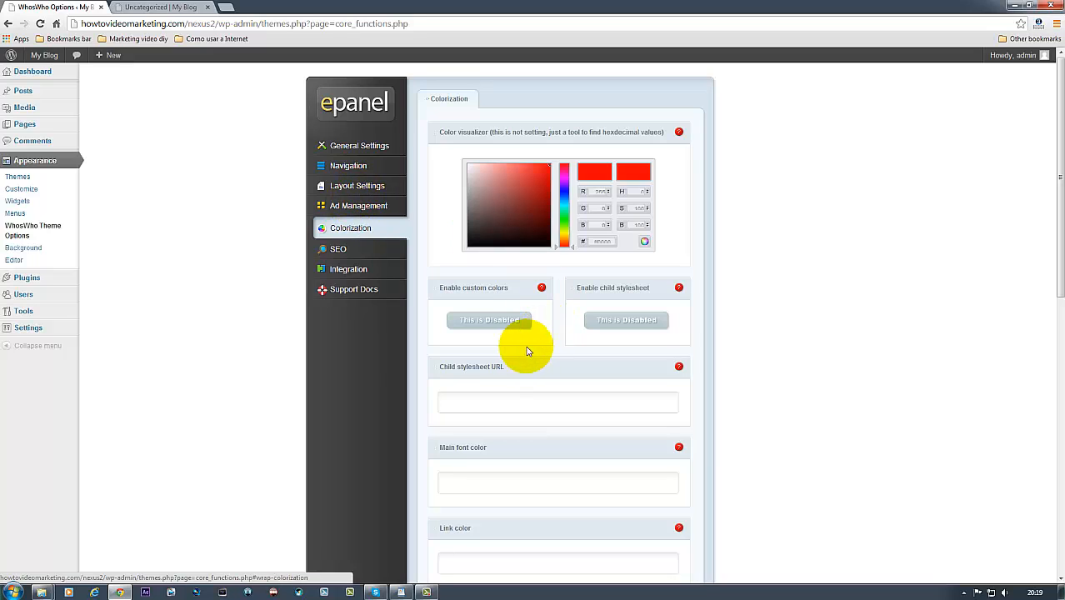
mouse_move(494, 244)
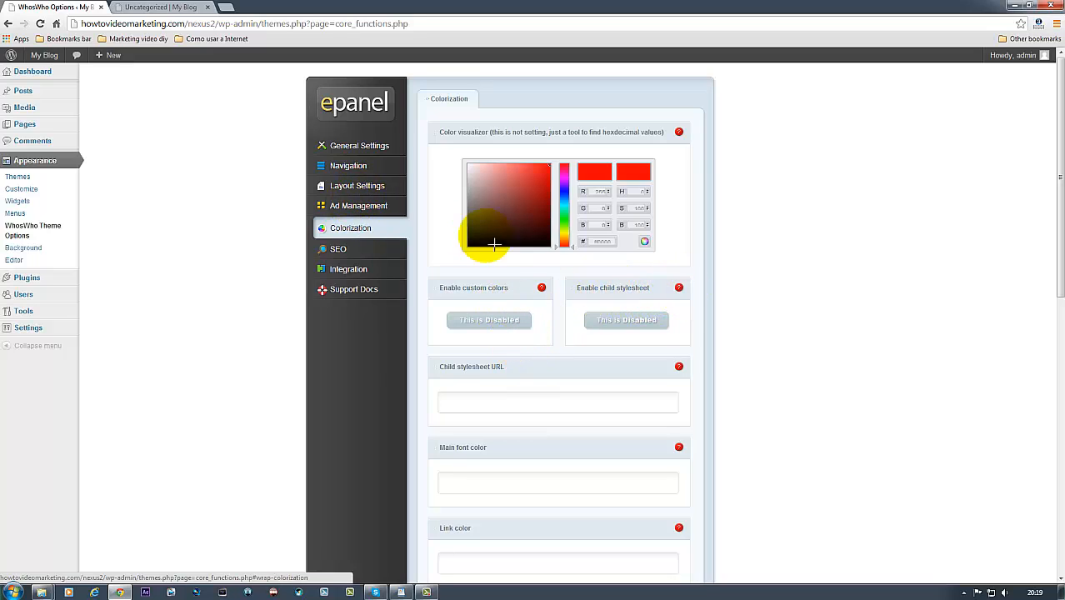
click(359, 148)
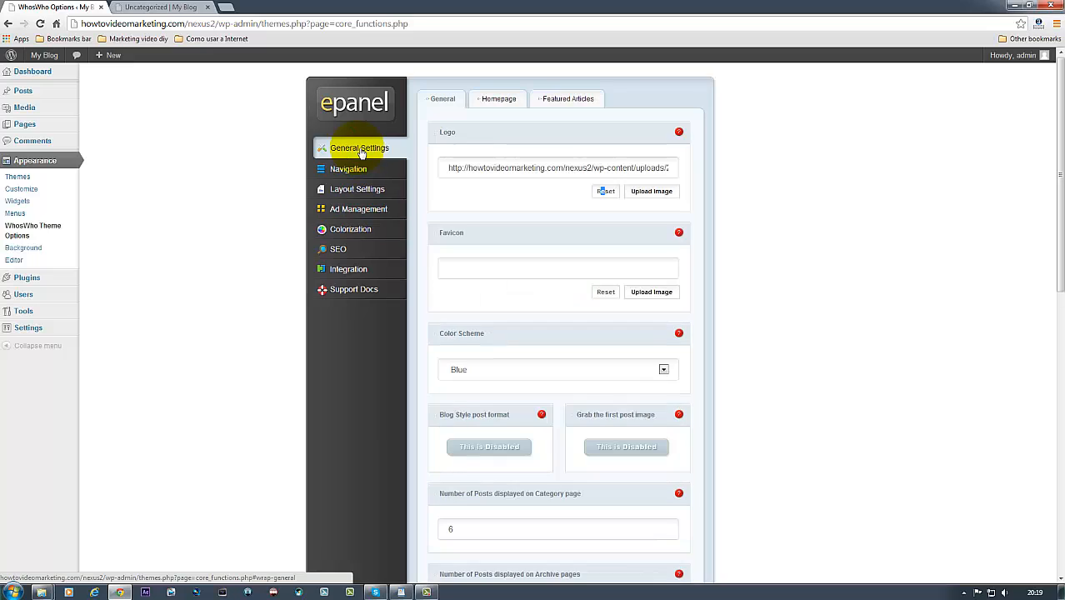